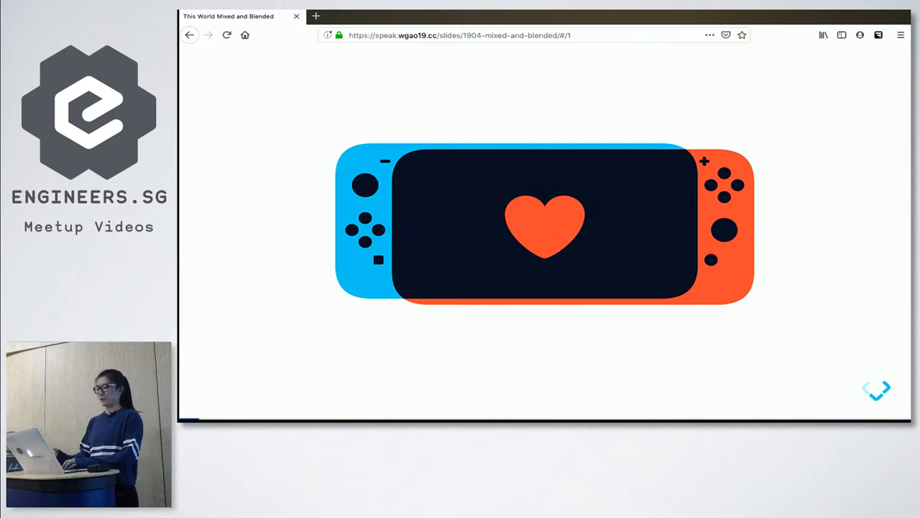
mouse_move(395, 89)
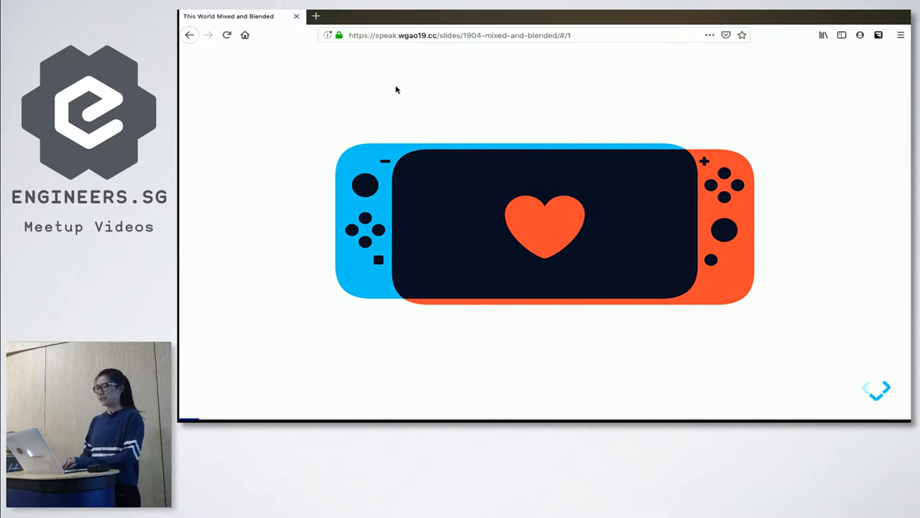
mouse_move(461, 187)
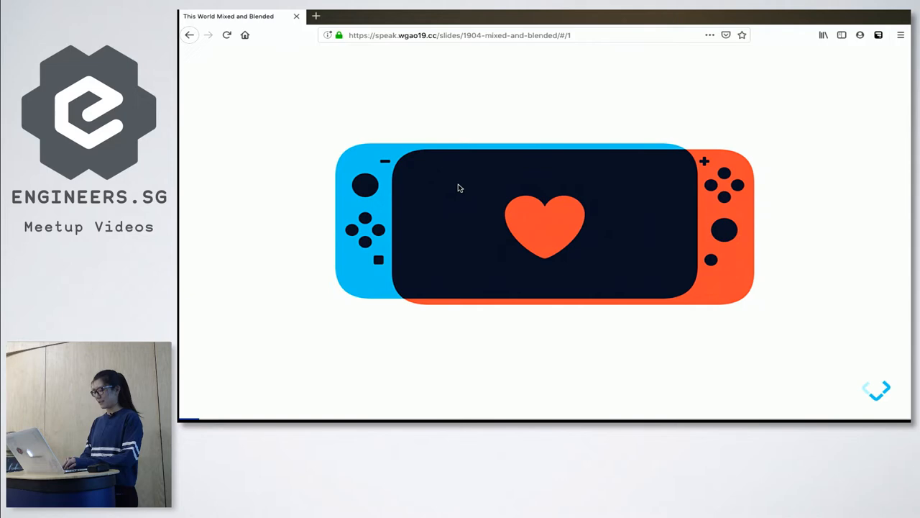
mouse_move(425, 183)
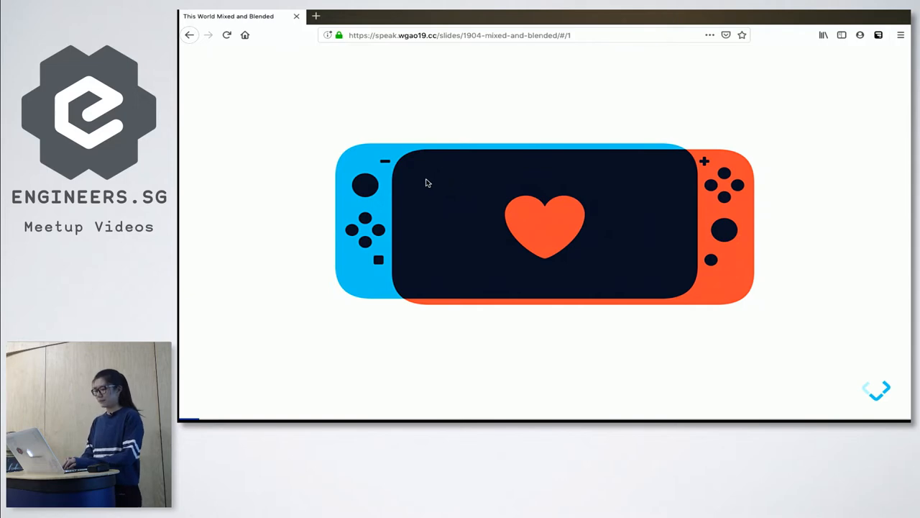
mouse_move(385, 181)
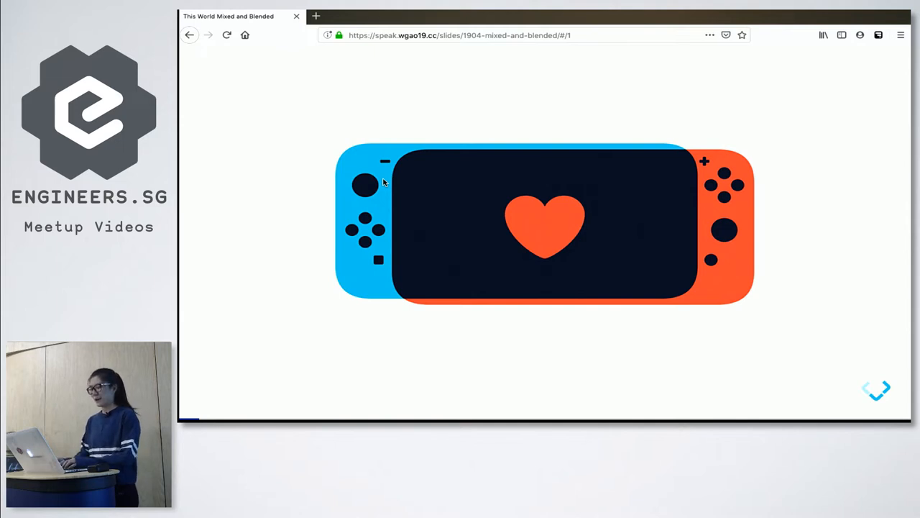
mouse_move(360, 256)
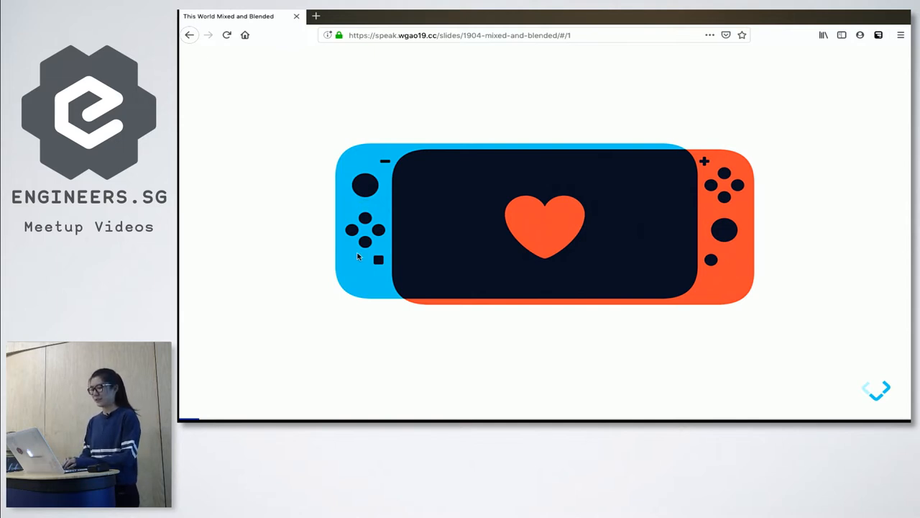
mouse_move(673, 210)
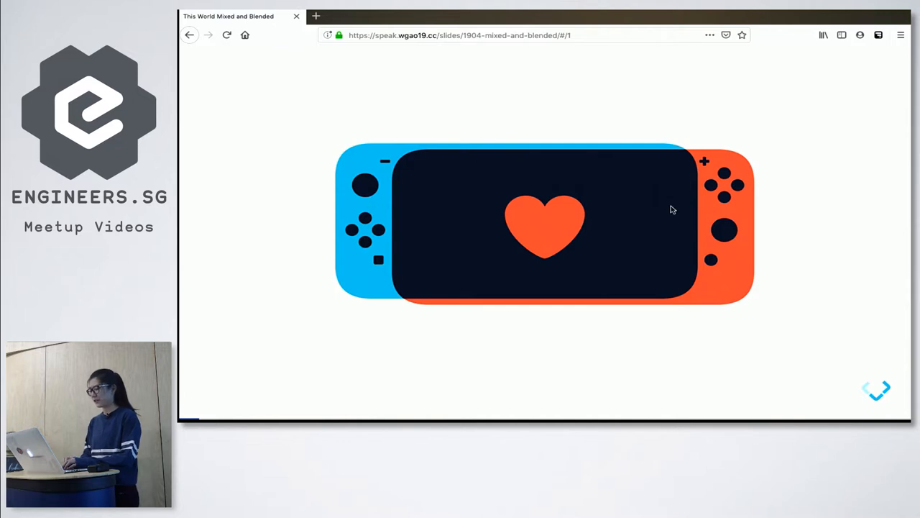
mouse_move(674, 145)
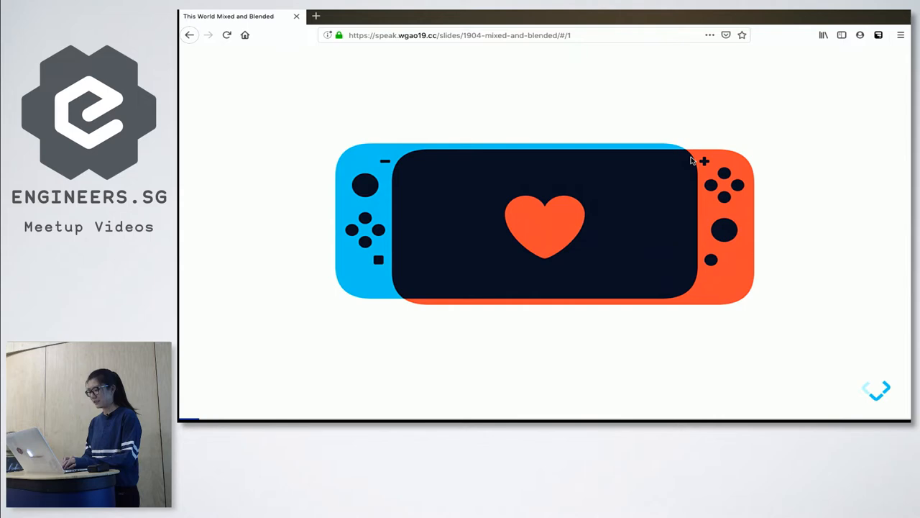
mouse_move(694, 259)
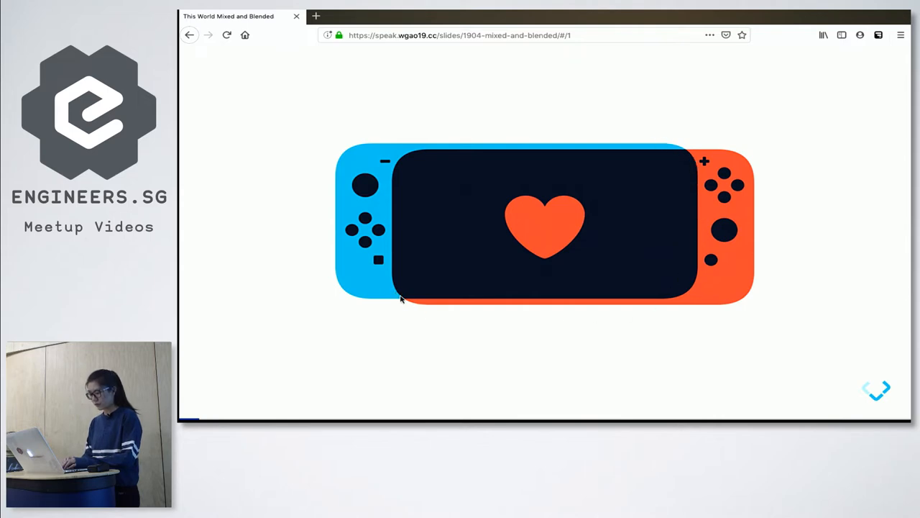
mouse_move(401, 222)
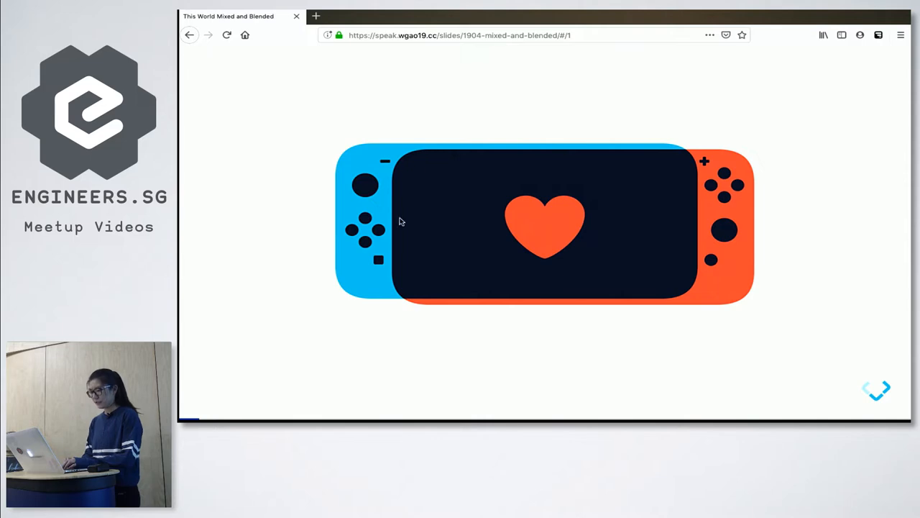
mouse_move(635, 271)
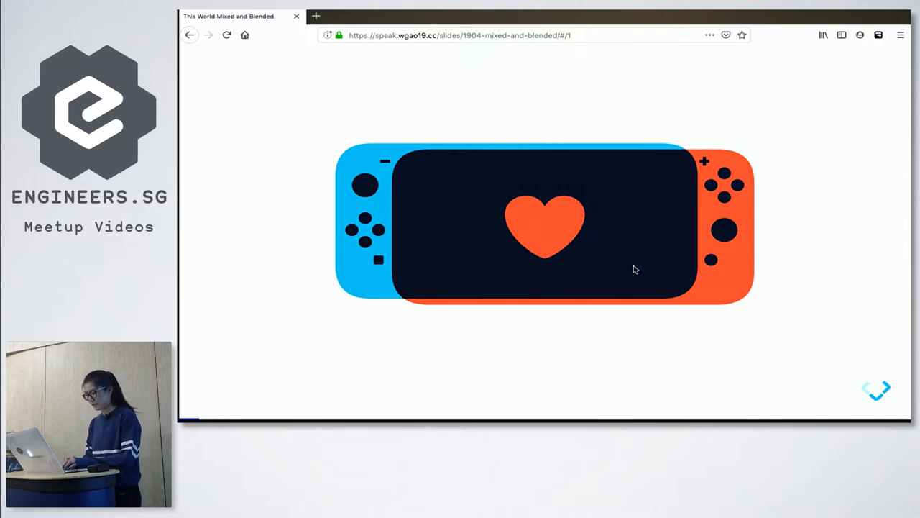
mouse_move(684, 286)
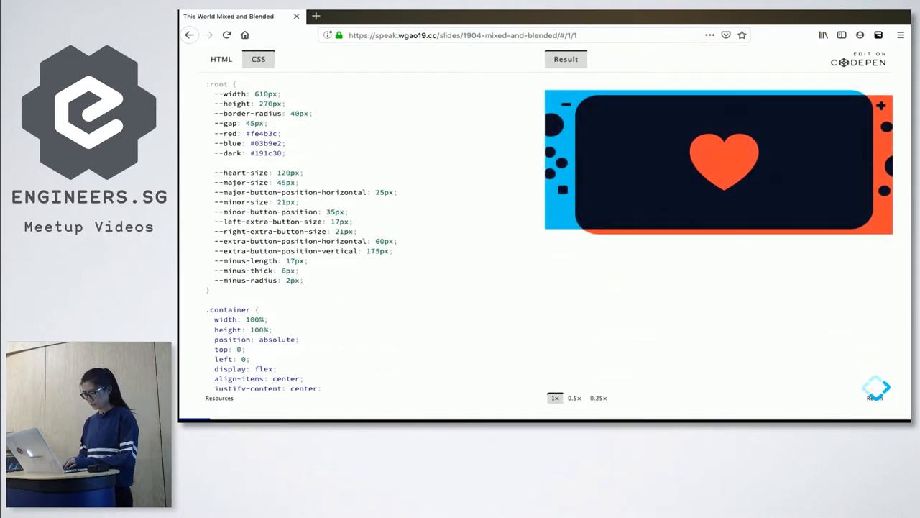
Shrink the embedded Switch logo CodePen result to 0.5x scale
click(575, 397)
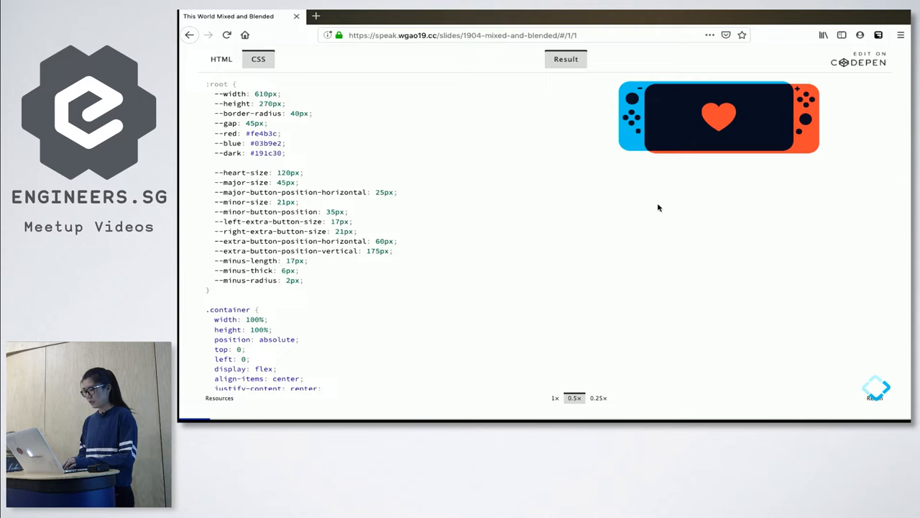
mouse_move(707, 101)
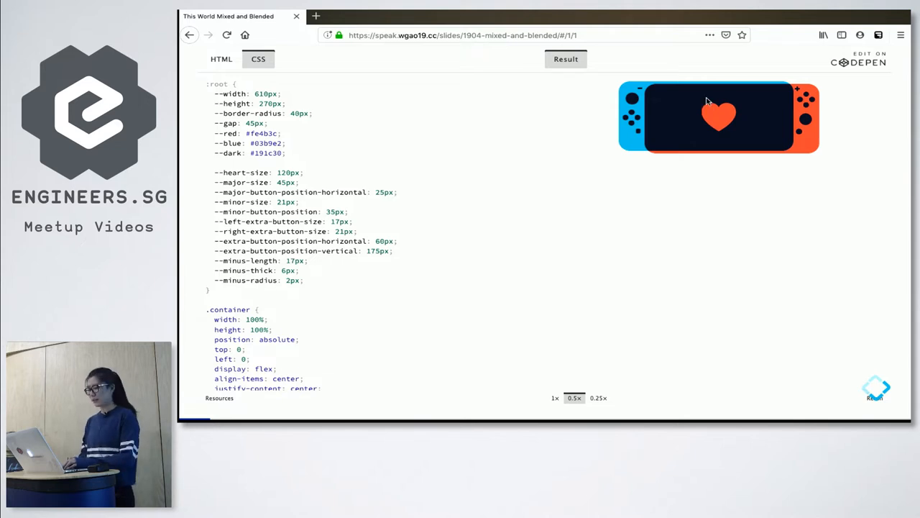
mouse_move(779, 147)
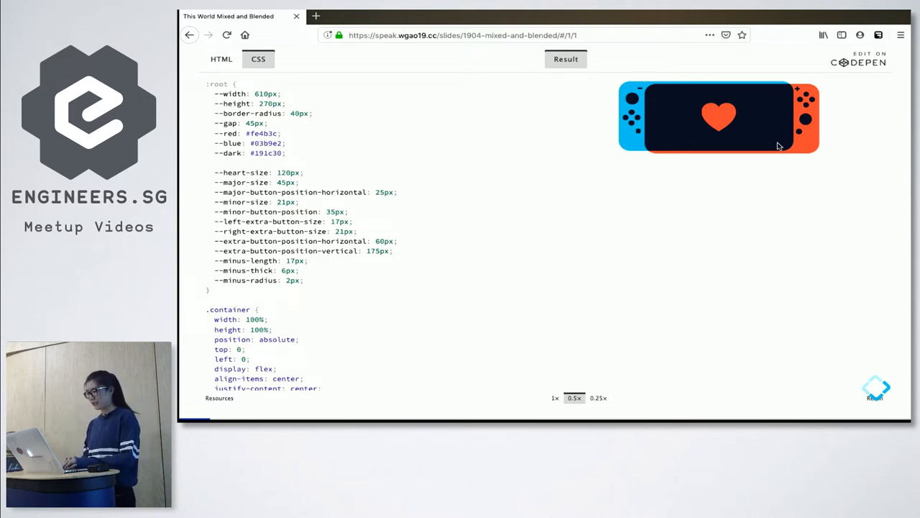
mouse_move(692, 167)
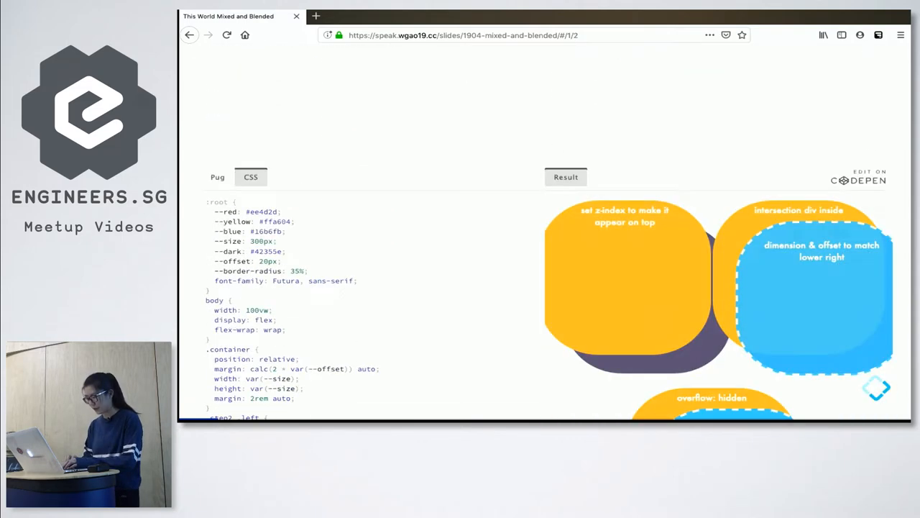
scroll(down, 3)
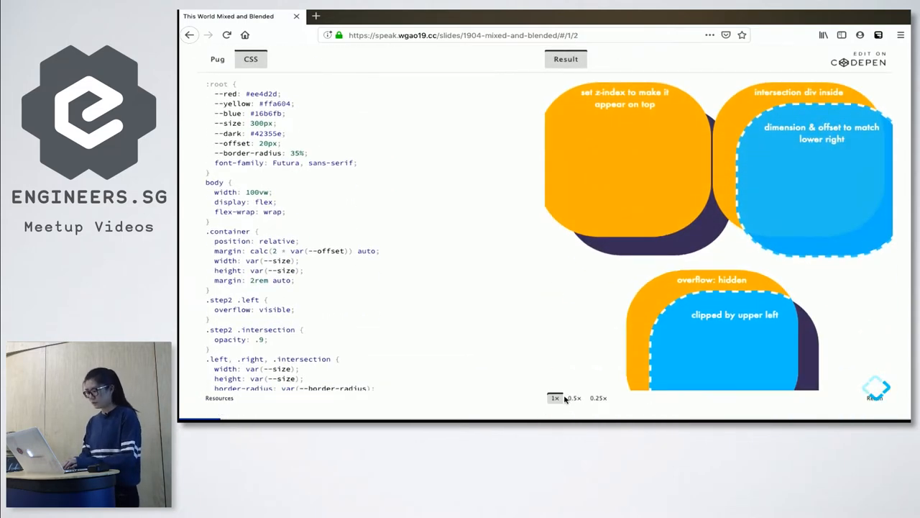
click(572, 397)
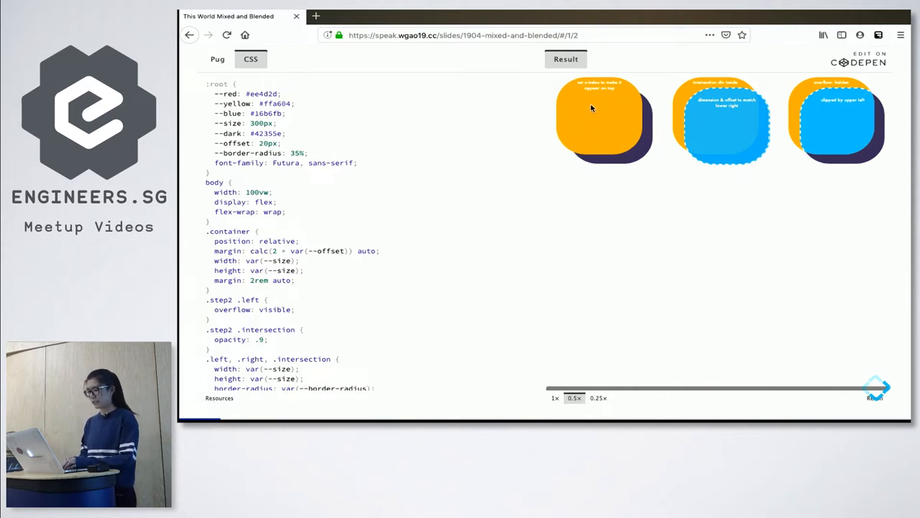
mouse_move(604, 153)
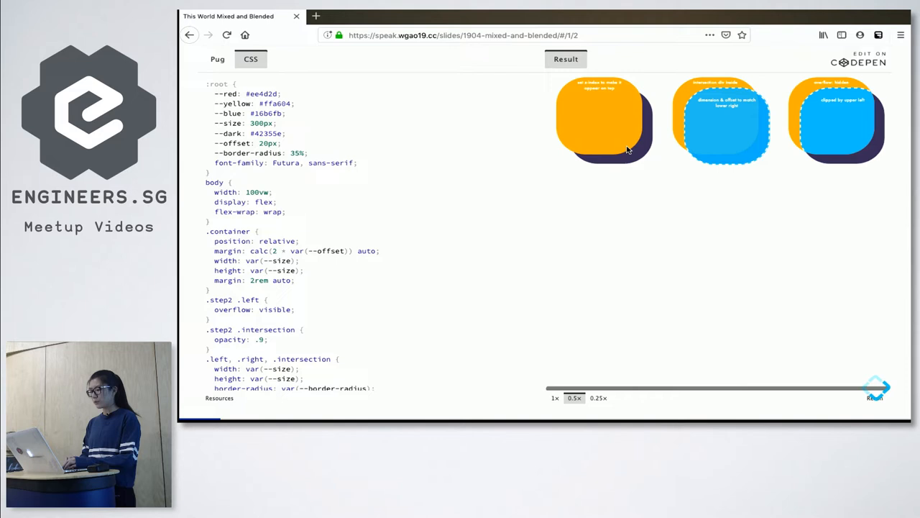
mouse_move(609, 143)
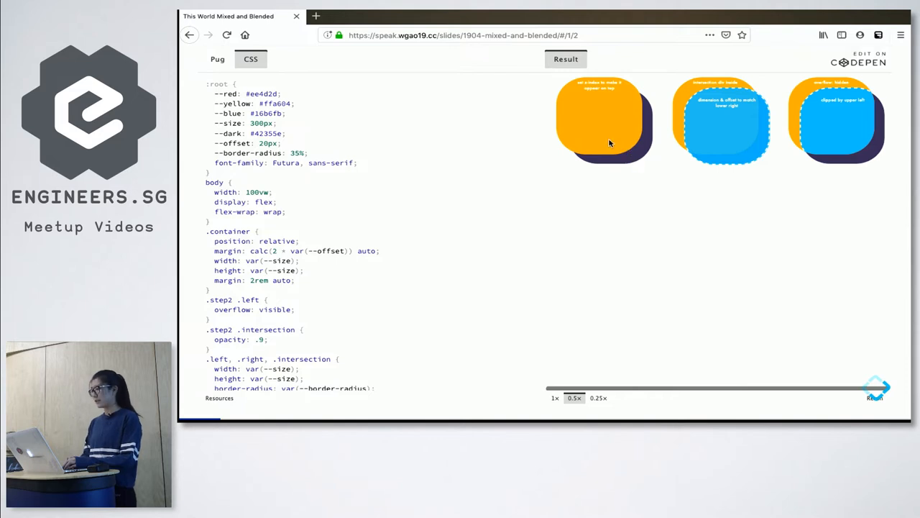
mouse_move(592, 116)
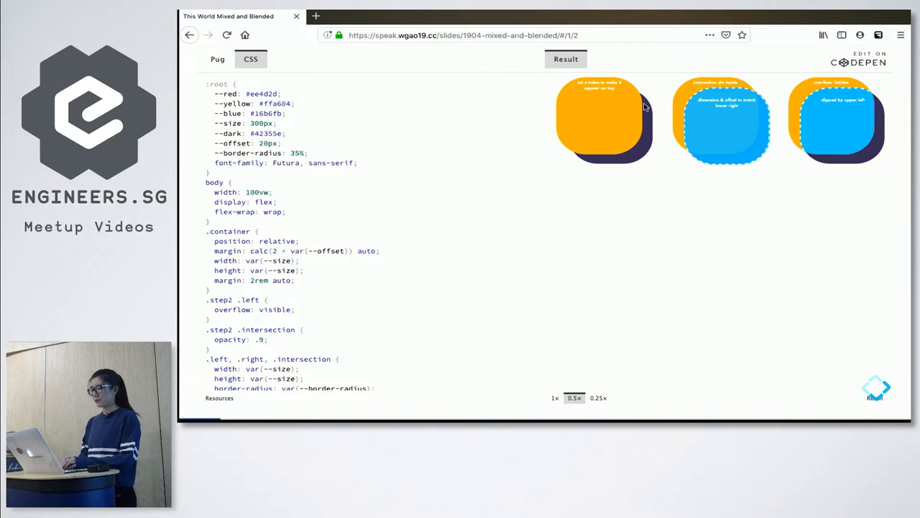
mouse_move(779, 142)
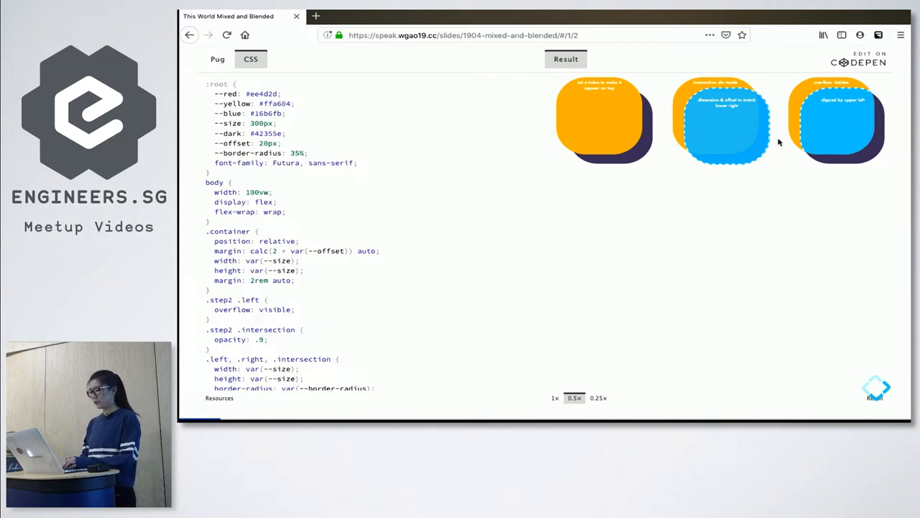
mouse_move(687, 126)
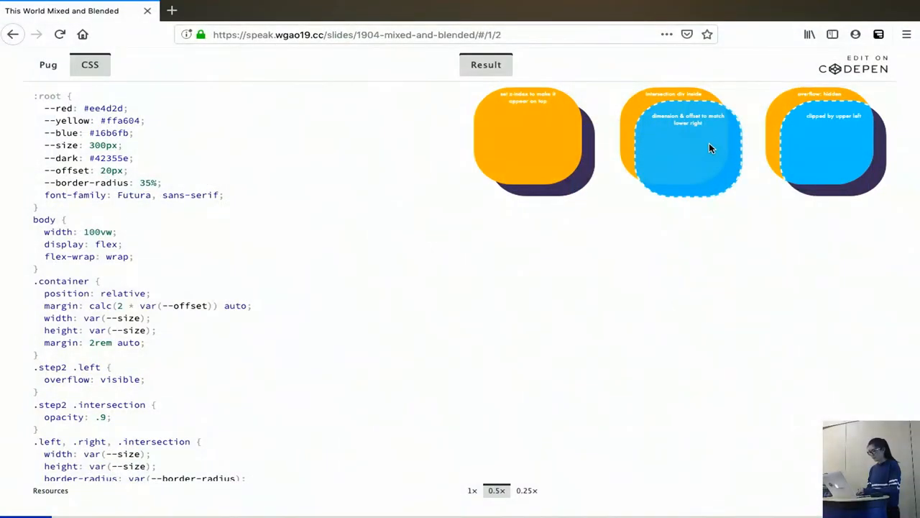
mouse_move(650, 136)
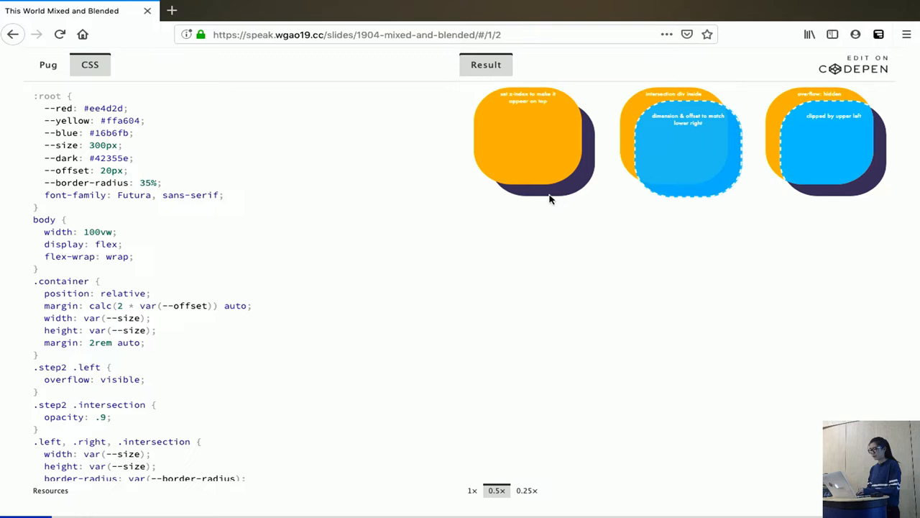
mouse_move(524, 195)
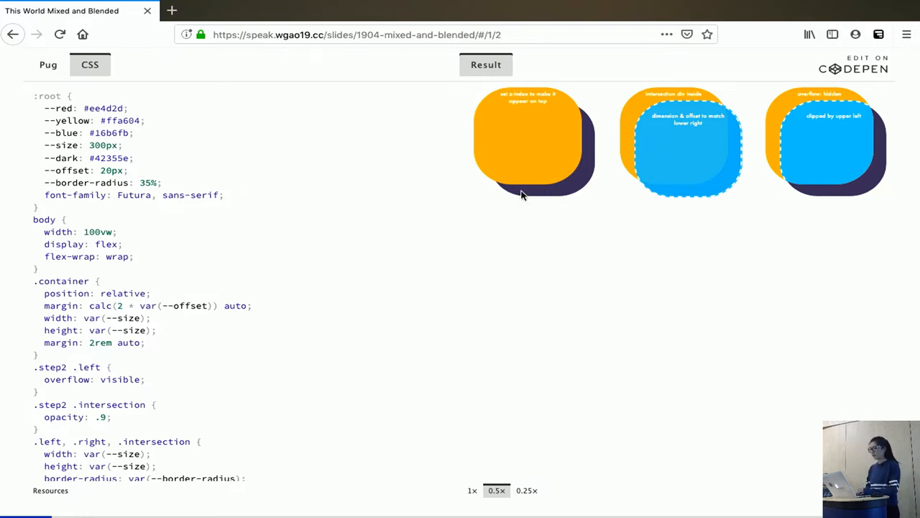
mouse_move(588, 118)
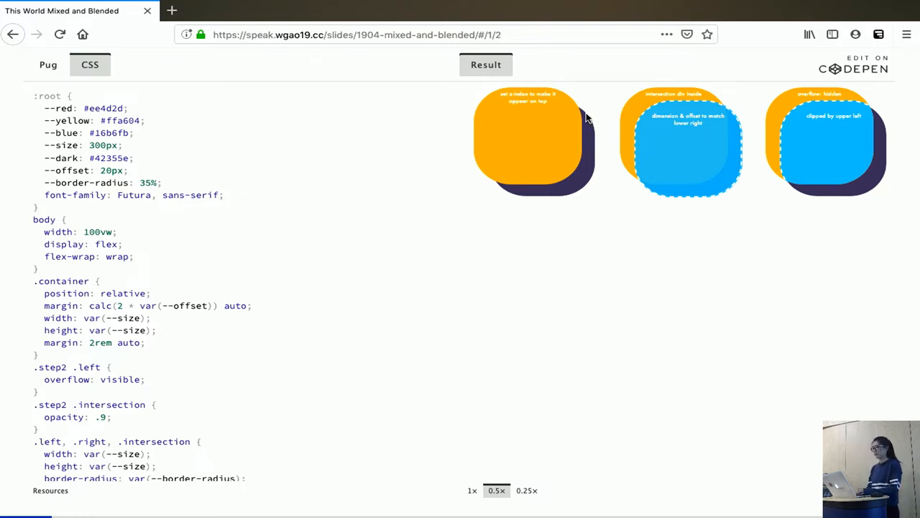
mouse_move(827, 117)
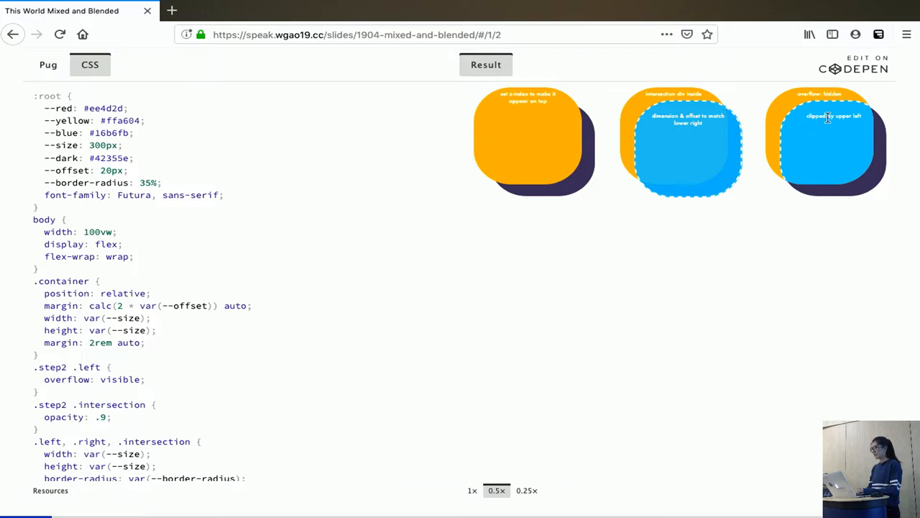
mouse_move(884, 133)
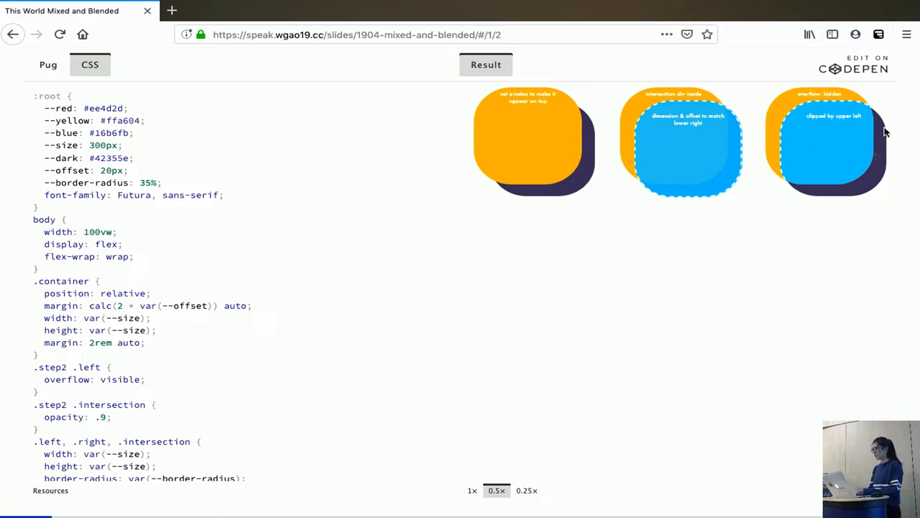
mouse_move(788, 130)
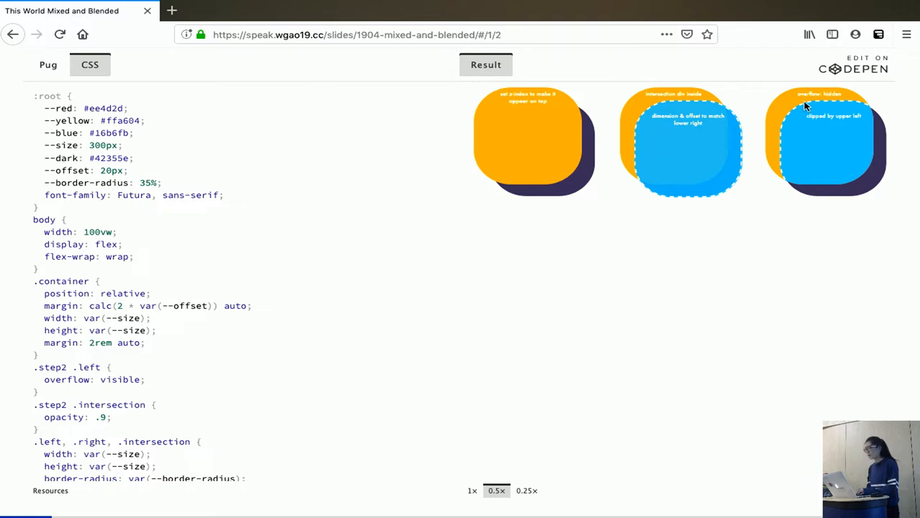
mouse_move(817, 118)
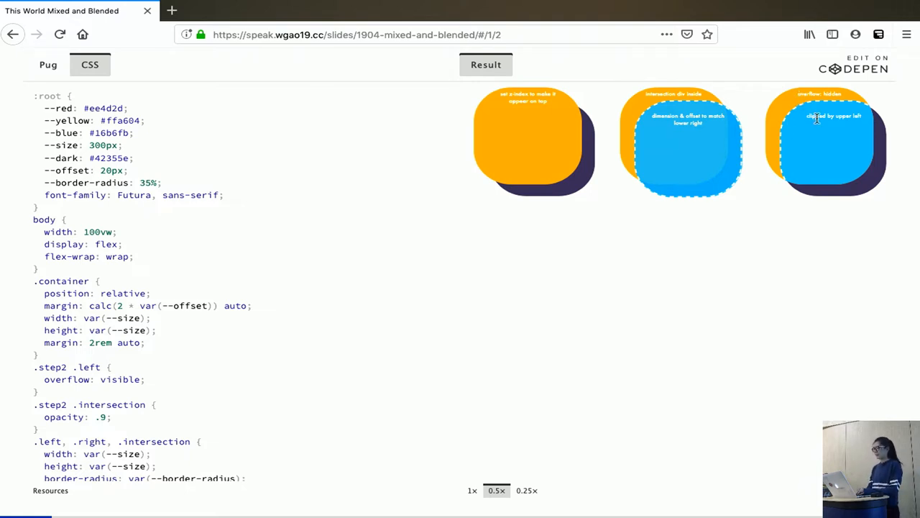
mouse_move(869, 143)
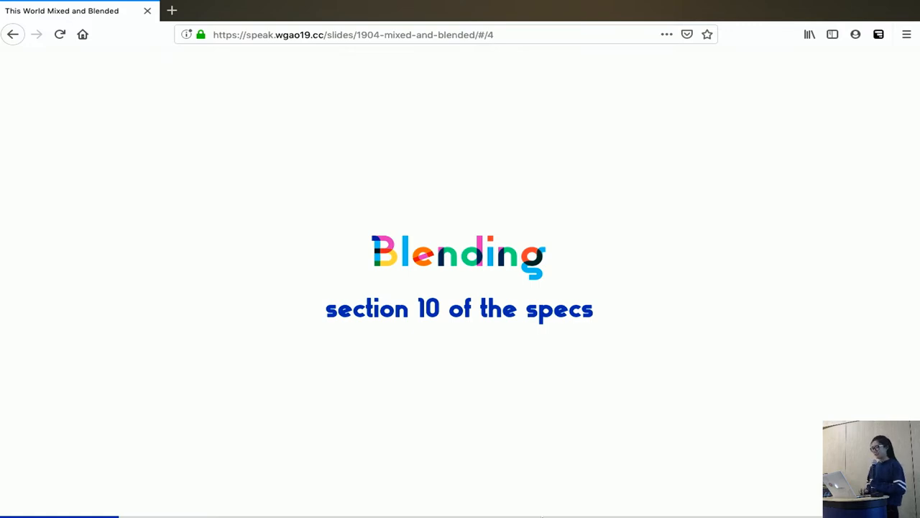
mouse_move(500, 456)
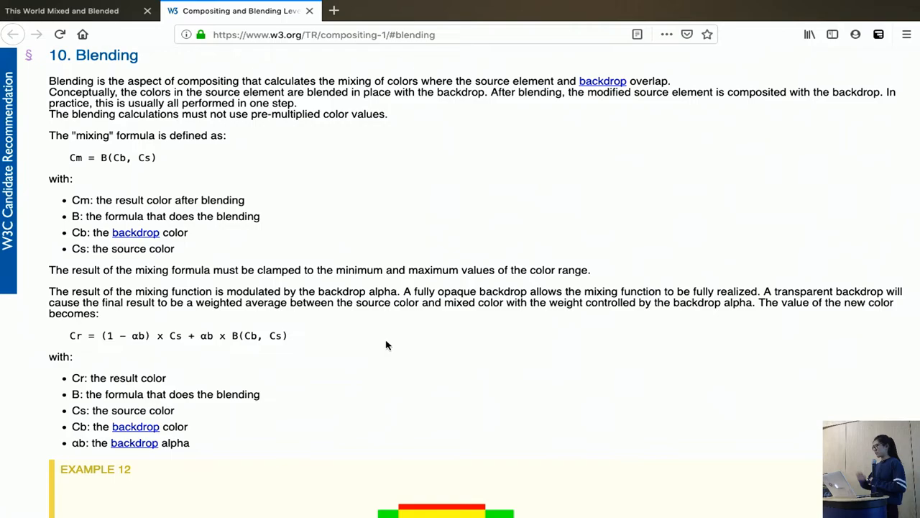
Scroll the spec's Blending section toward color-dodge, then return to the slide deck
scroll(down, 3)
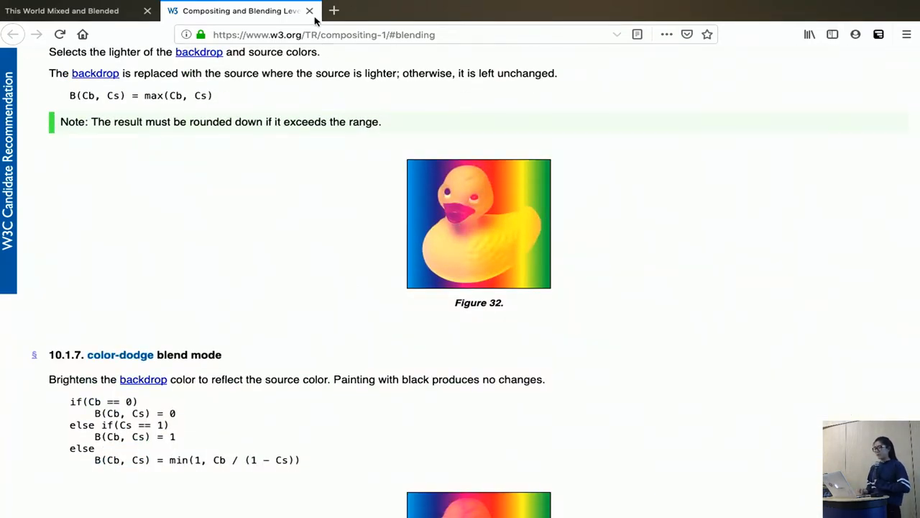
click(309, 10)
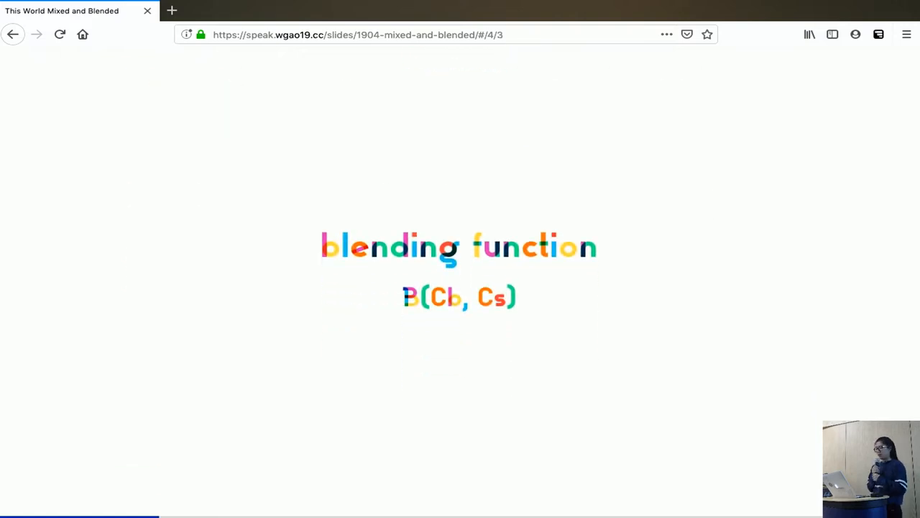
mouse_move(460, 355)
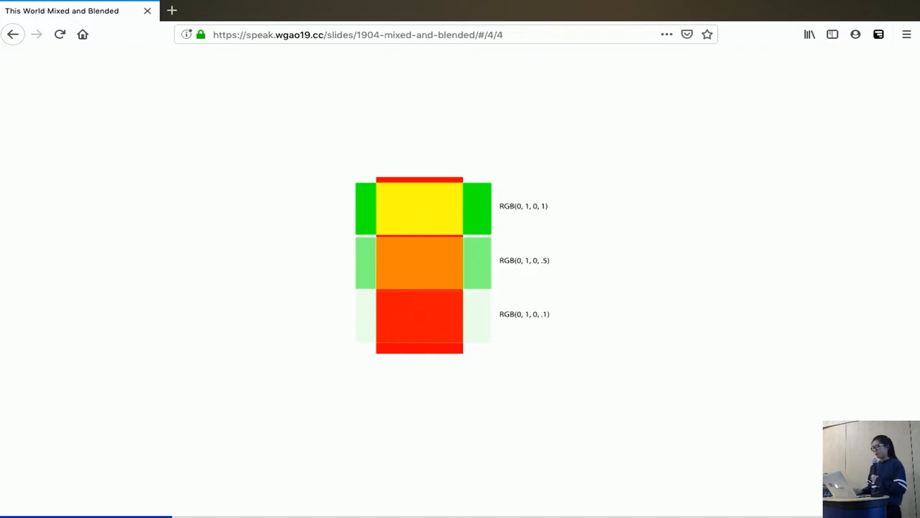
mouse_move(477, 329)
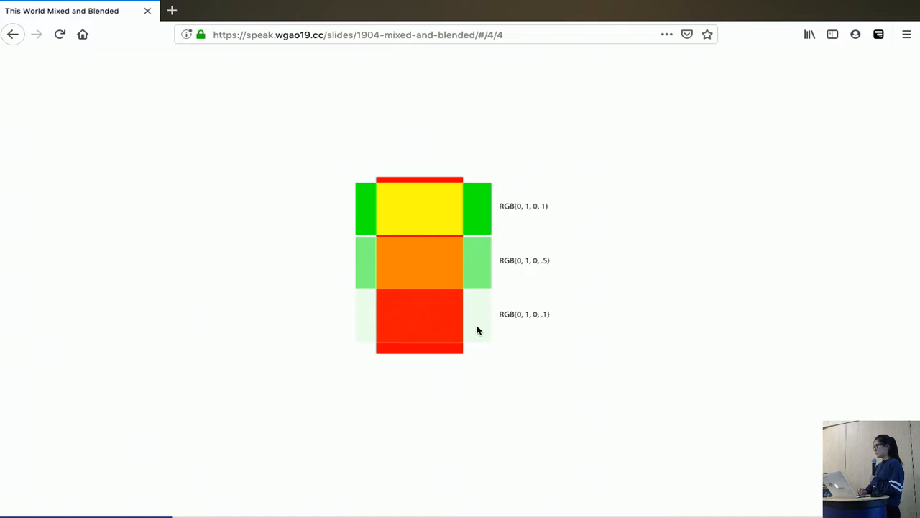
mouse_move(420, 233)
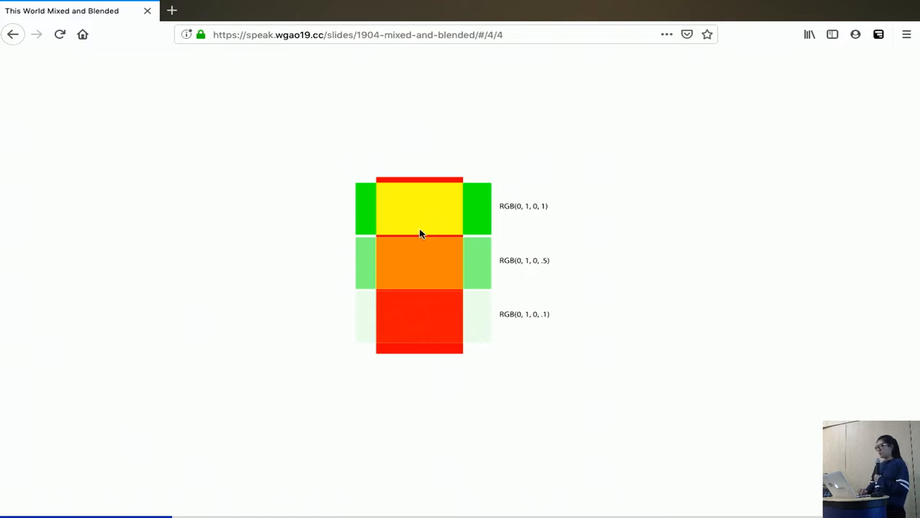
mouse_move(444, 207)
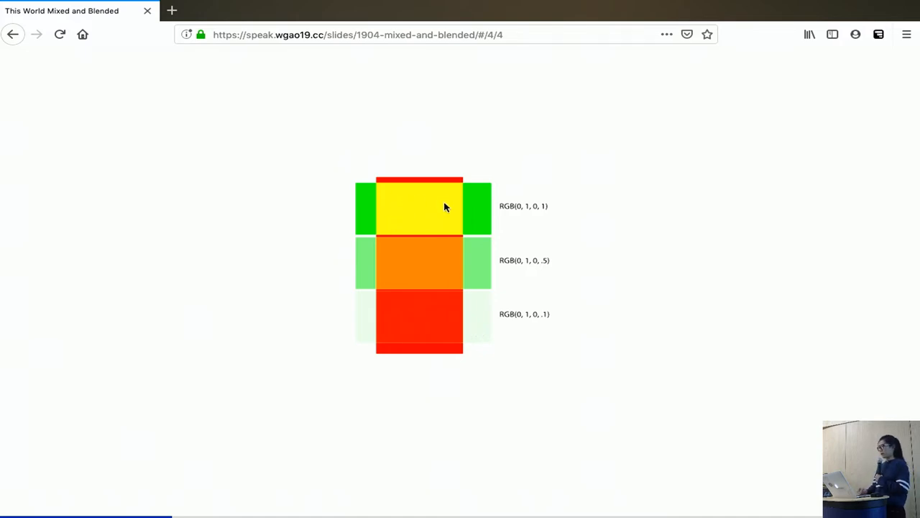
mouse_move(428, 270)
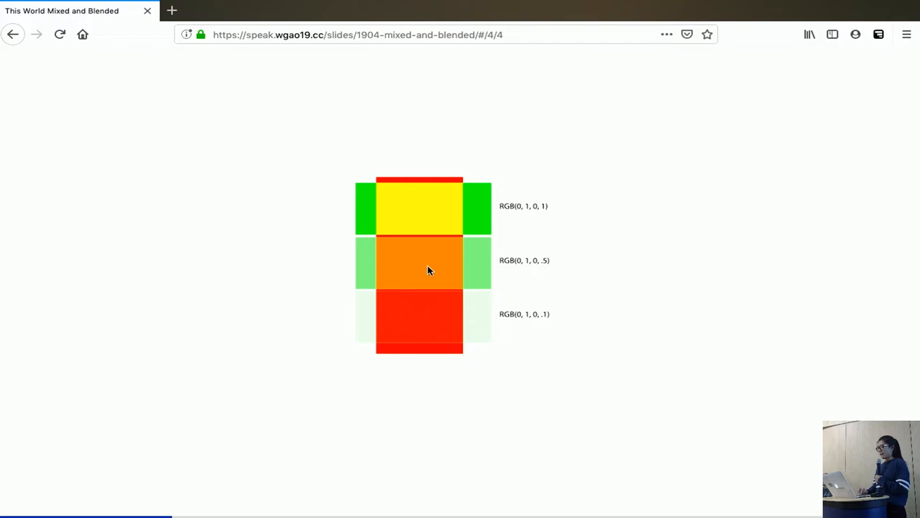
mouse_move(482, 319)
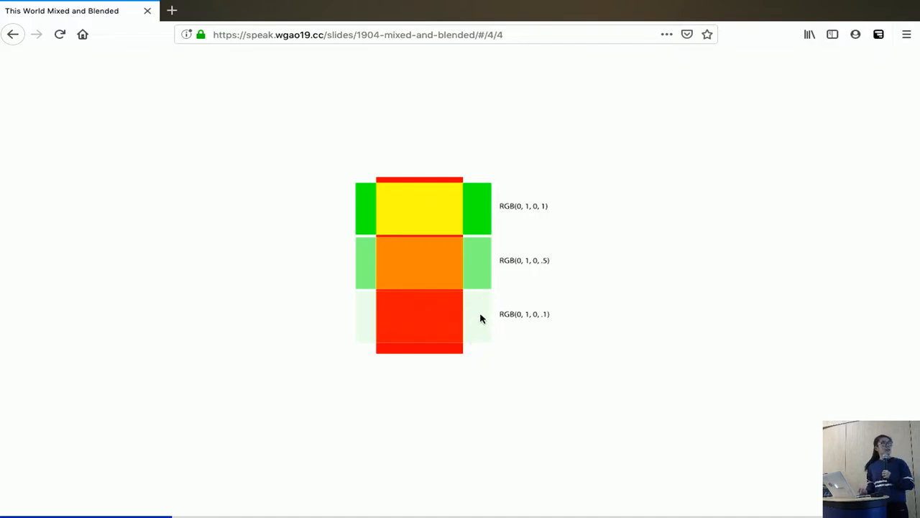
mouse_move(443, 319)
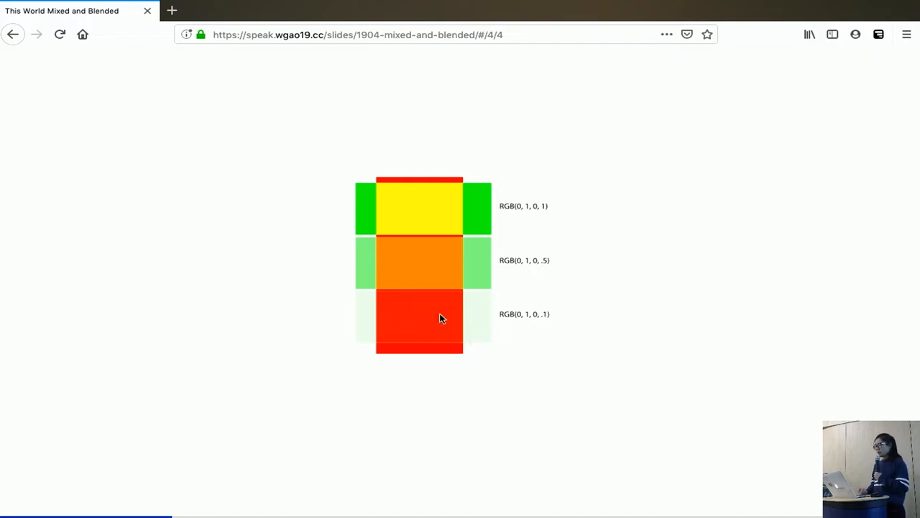
mouse_move(400, 316)
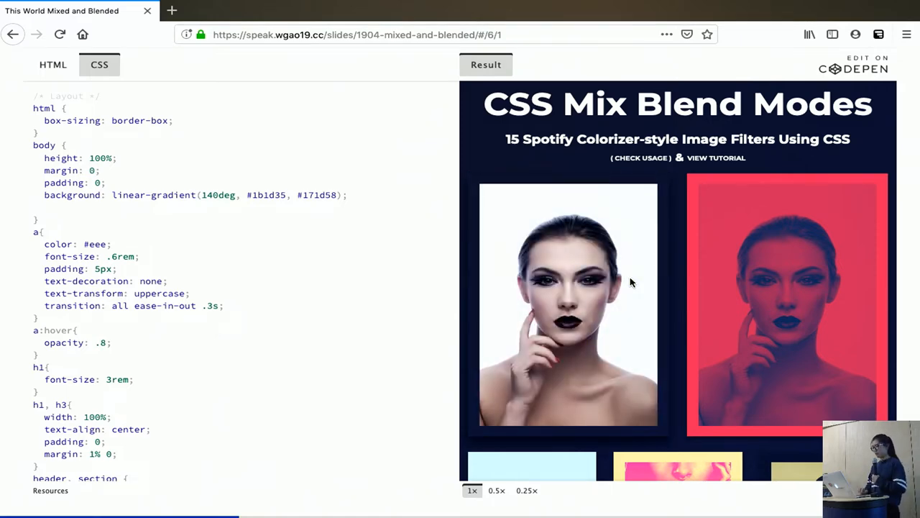
Scroll the CSS Mix Blend Modes CodePen Result pane down through the image filter demo
scroll(down, 3)
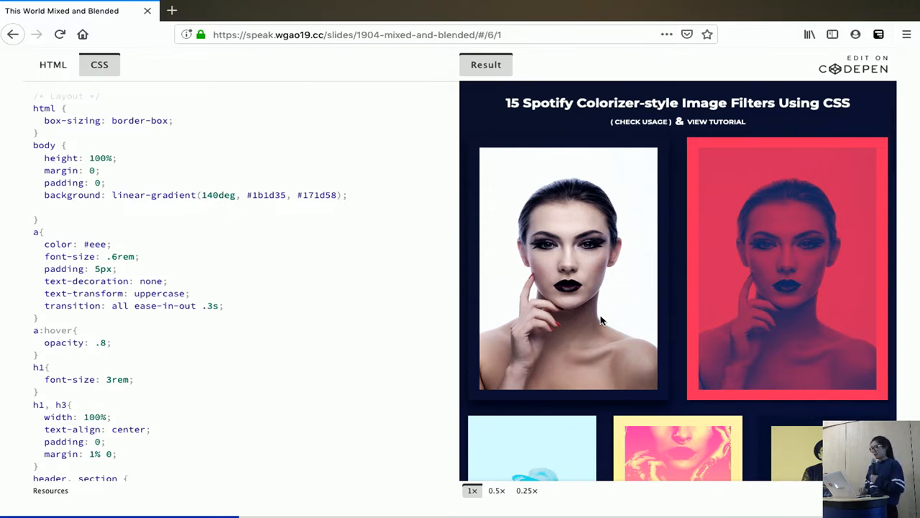
scroll(down, 3)
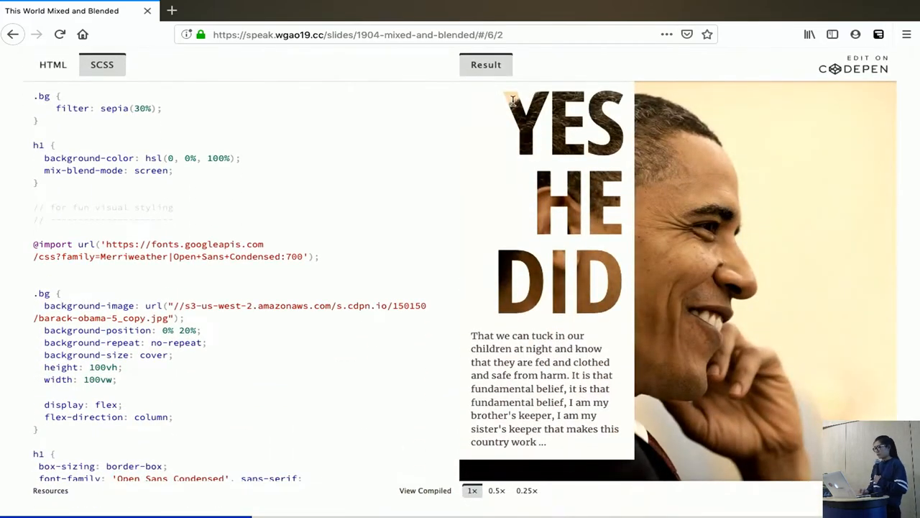
mouse_move(631, 318)
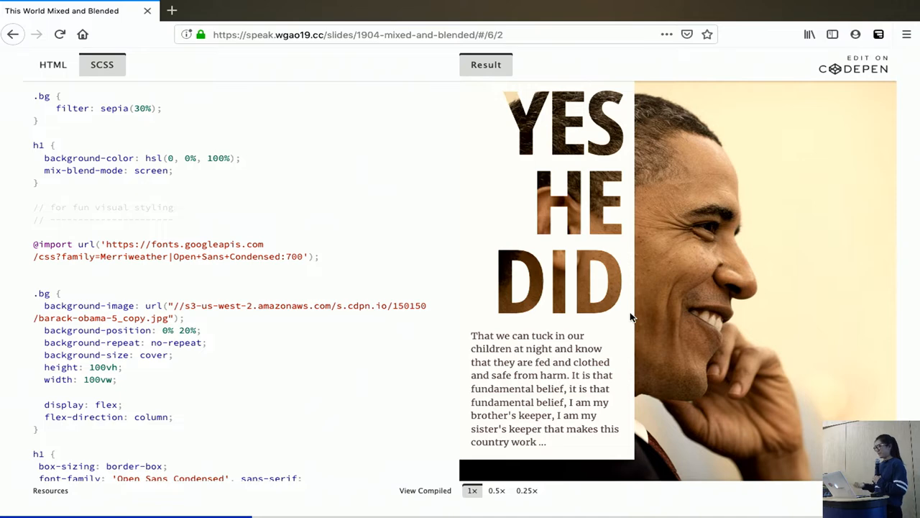
mouse_move(615, 70)
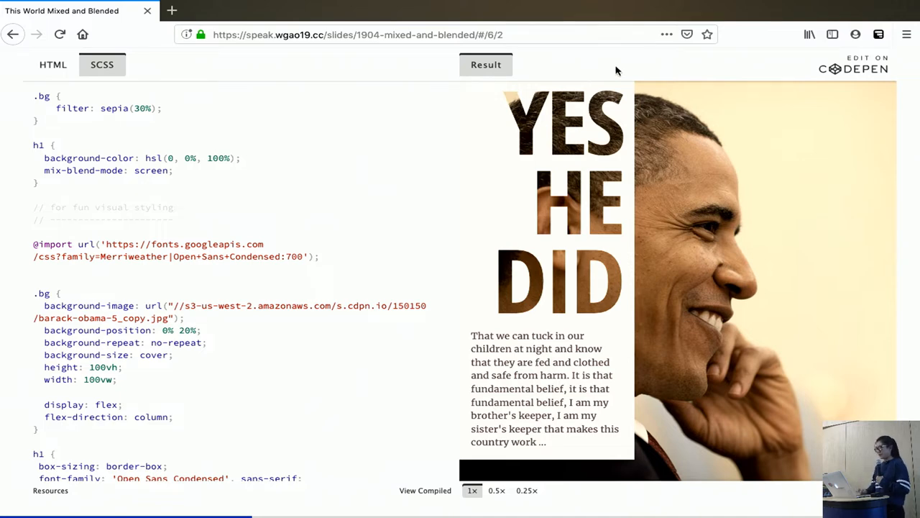
mouse_move(791, 125)
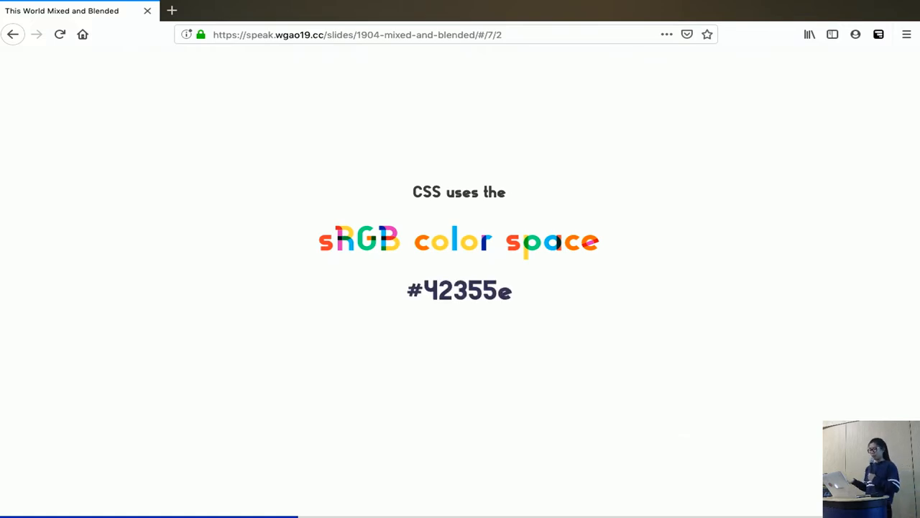
mouse_move(492, 269)
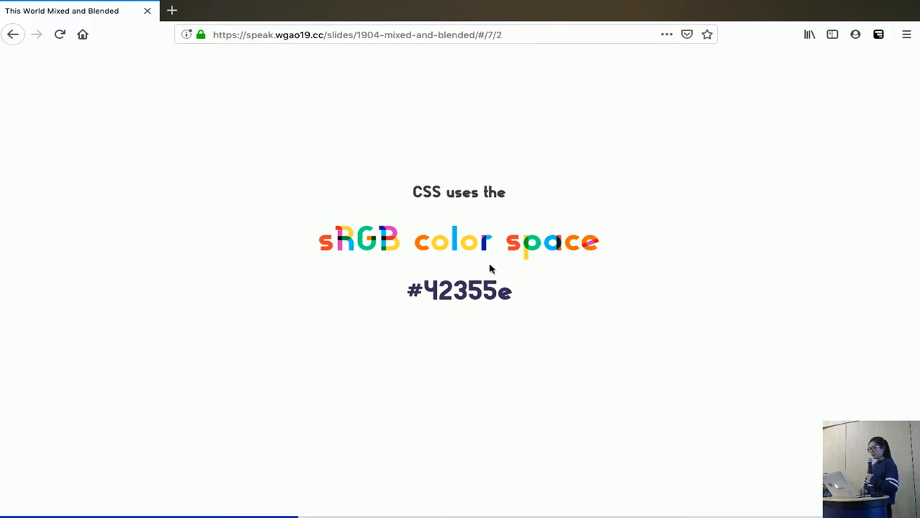
mouse_move(522, 302)
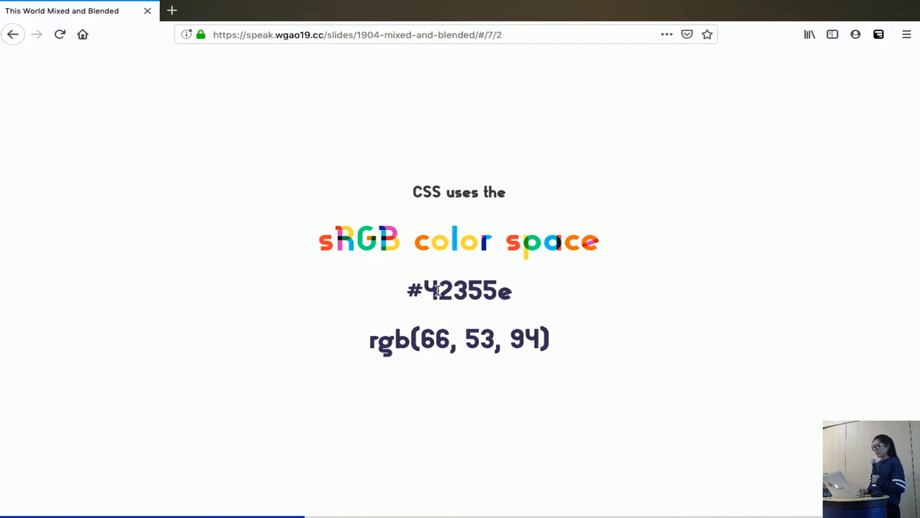
mouse_move(444, 291)
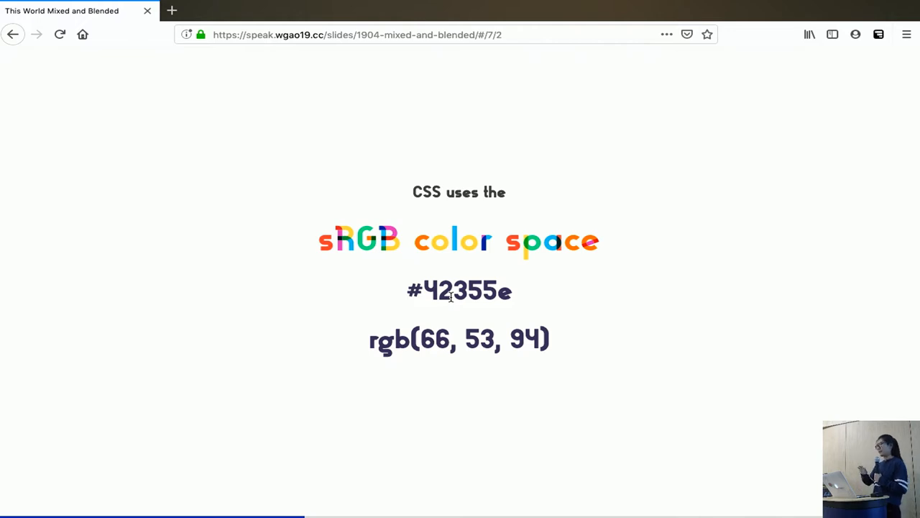
mouse_move(665, 411)
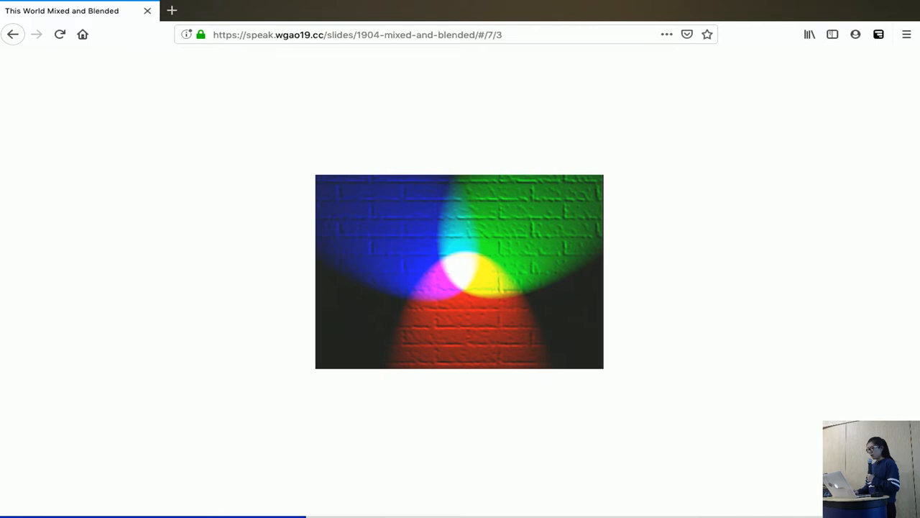
mouse_move(751, 405)
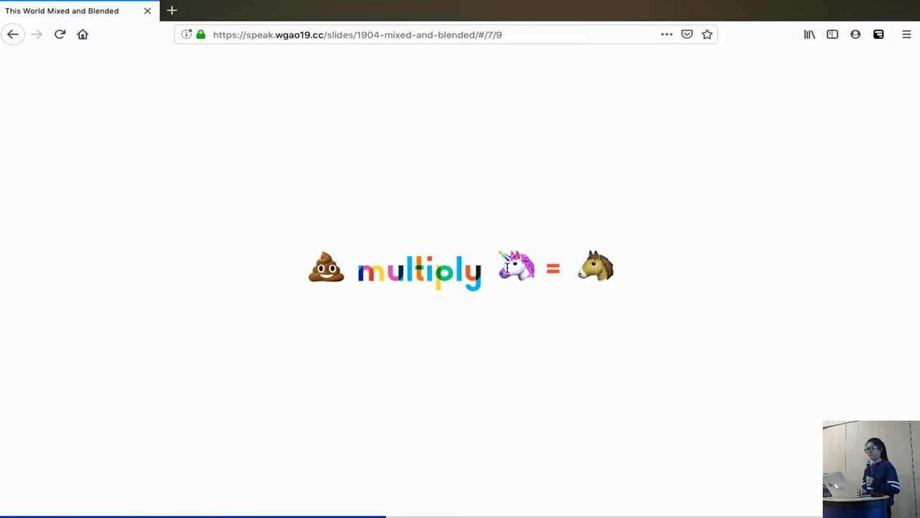
mouse_move(524, 326)
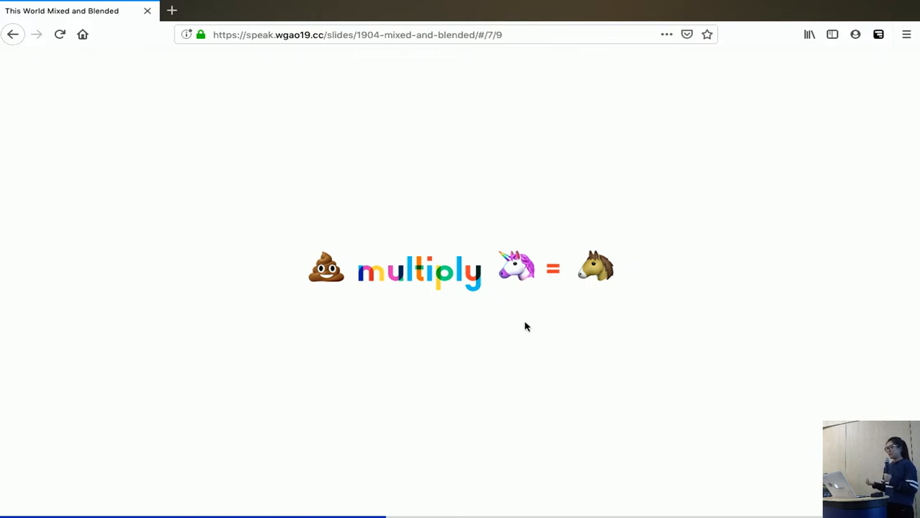
mouse_move(391, 262)
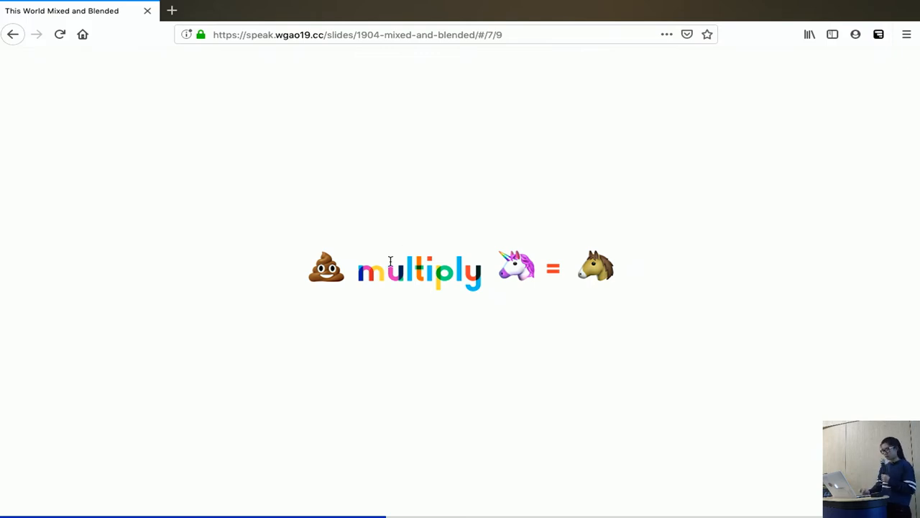
mouse_move(515, 322)
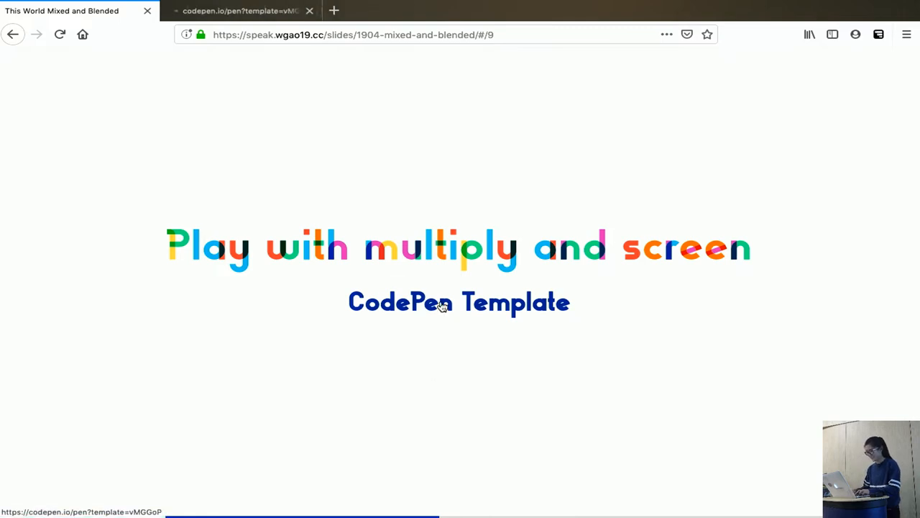
Open the 'CodePen Template' link from the 'Play with multiply and screen' slide
click(459, 302)
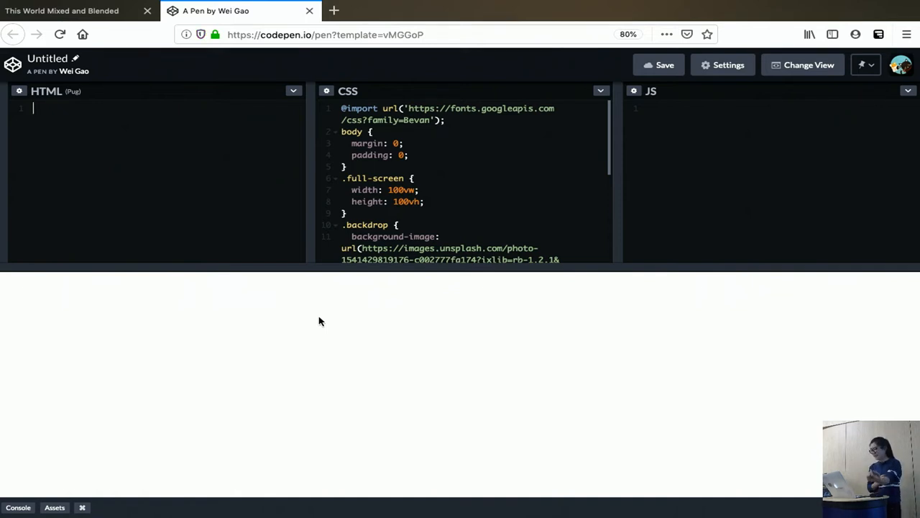
mouse_move(532, 197)
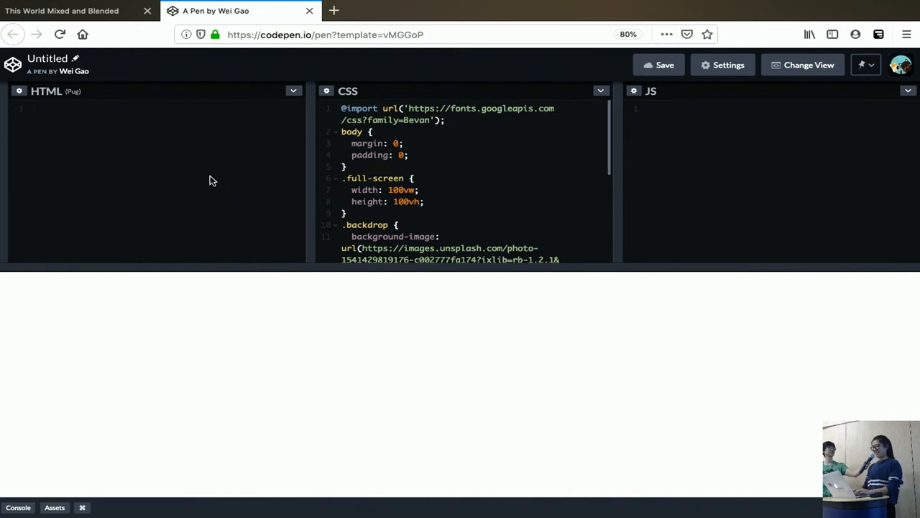
Write .full-screen.backdrop markup with a nested .full-screen.source element in the HTML pane
text(.ful)
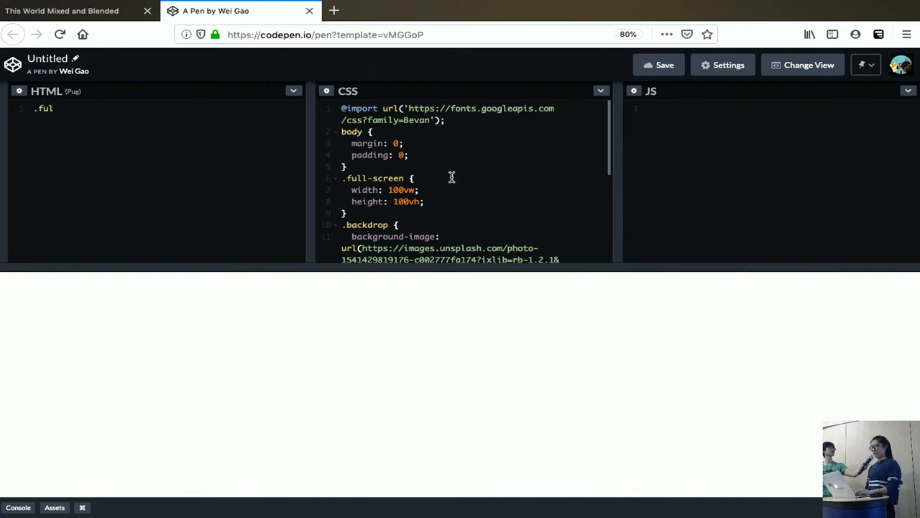
scroll(down, 3)
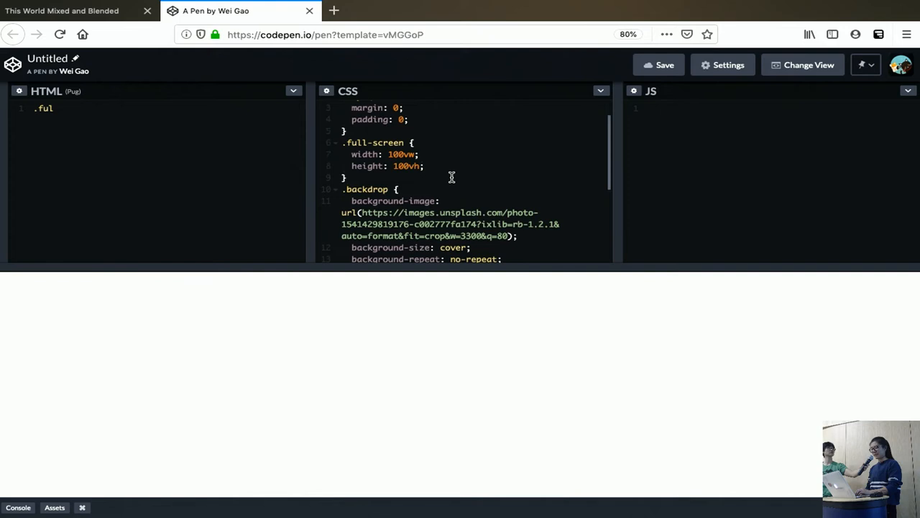
scroll(up, 3)
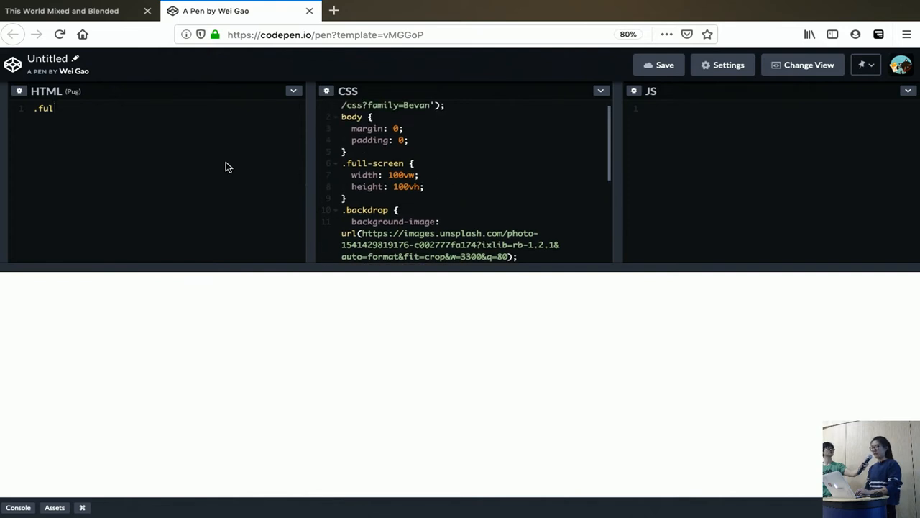
scroll(down, 3)
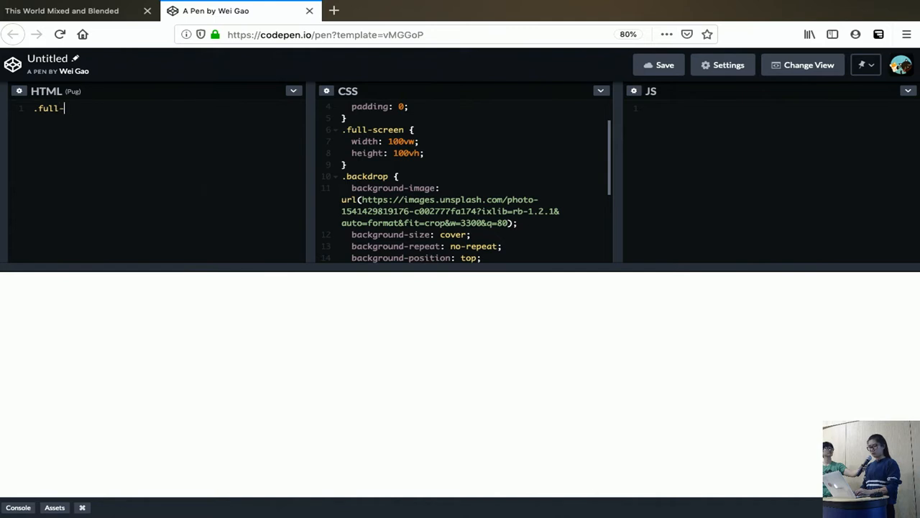
text(screen.backdrop)
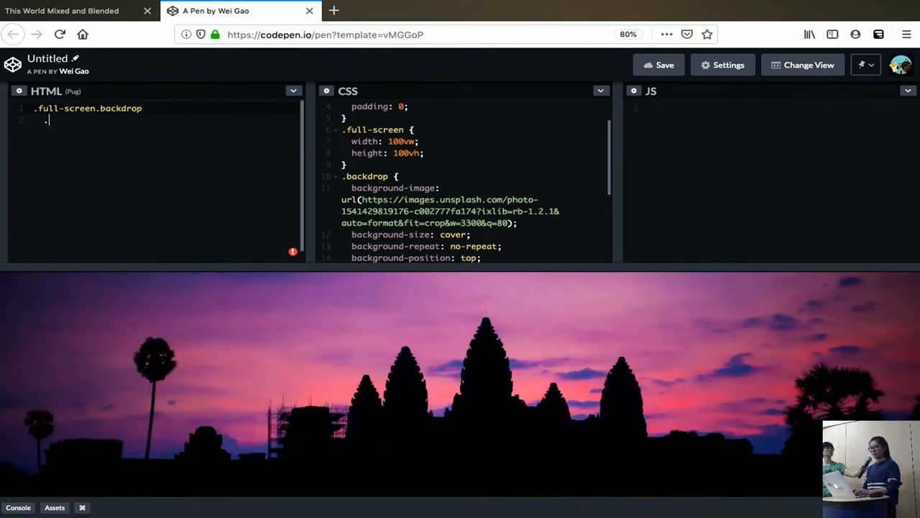
text(.ful)
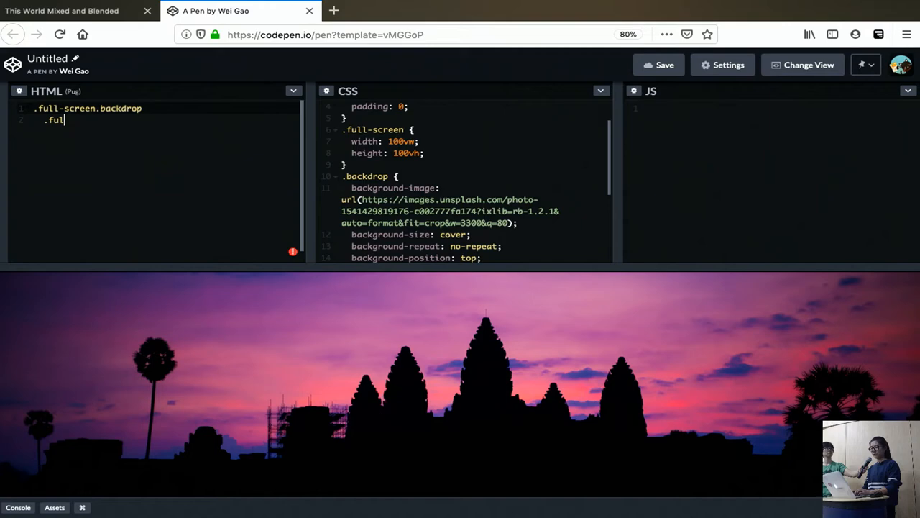
text(l-screen.)
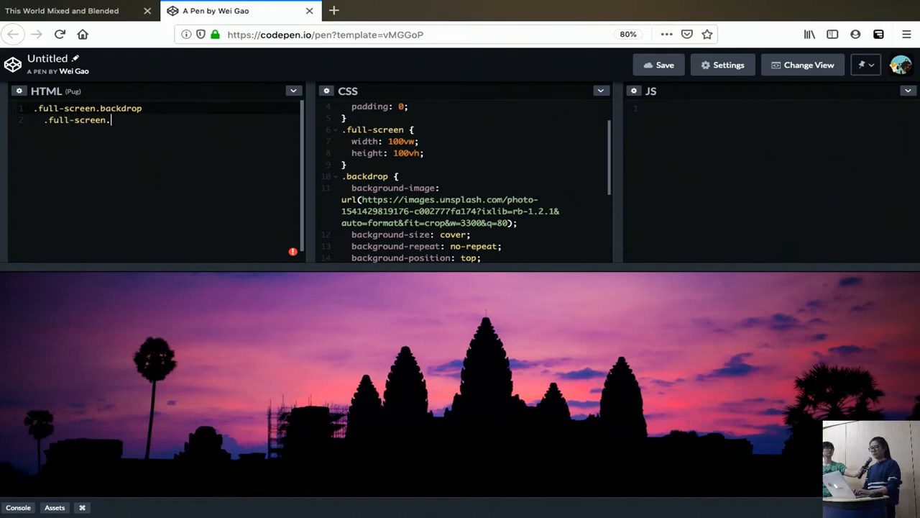
text(source)
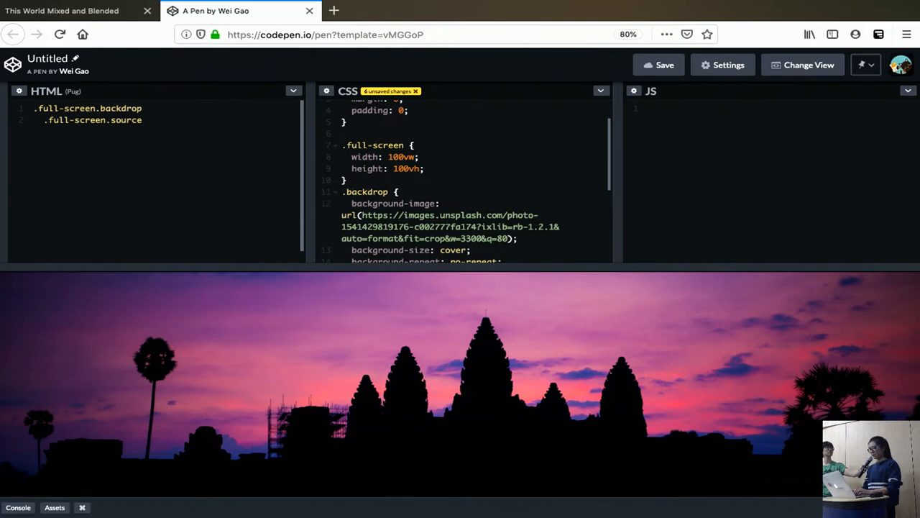
Give .source a linear-gradient(to right, yellow, teal) background and mix-blend-mode: multiply
text(.source {)
text(b)
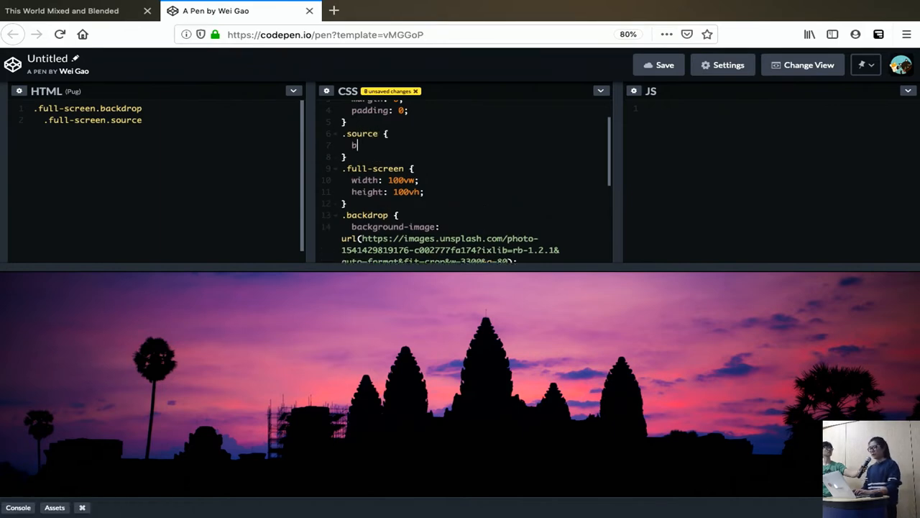
text(ackground: linear-gradien)
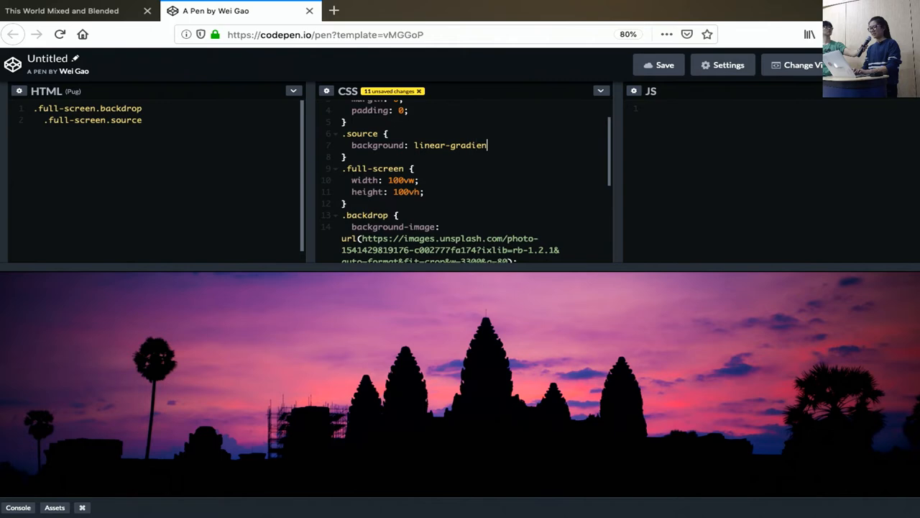
text(t(to right))
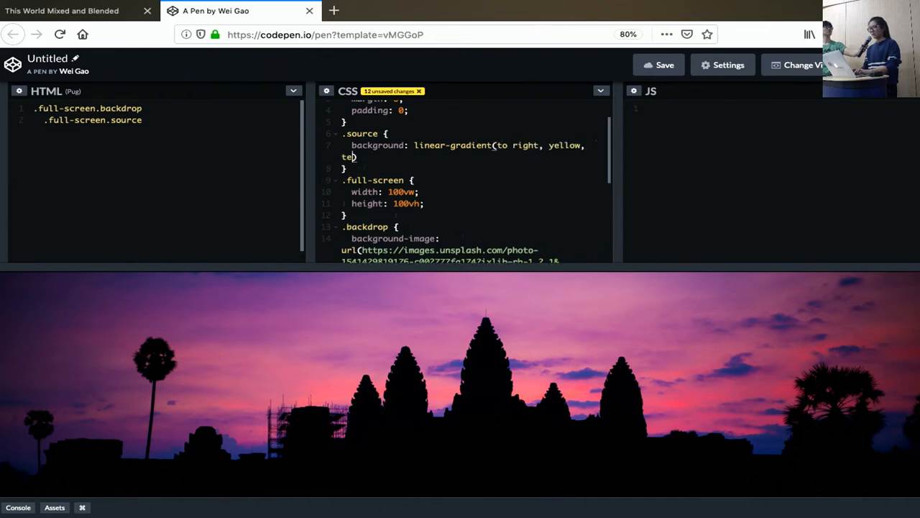
text(al);)
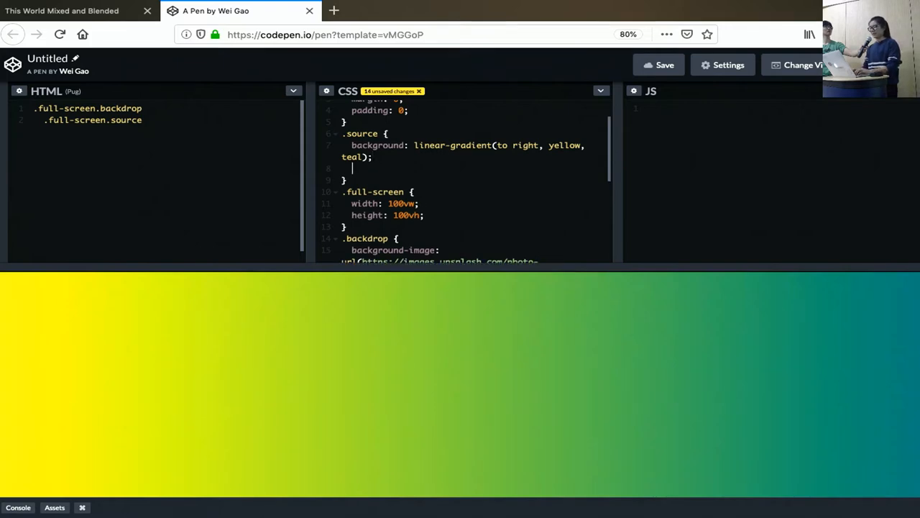
text(mix-blend-)
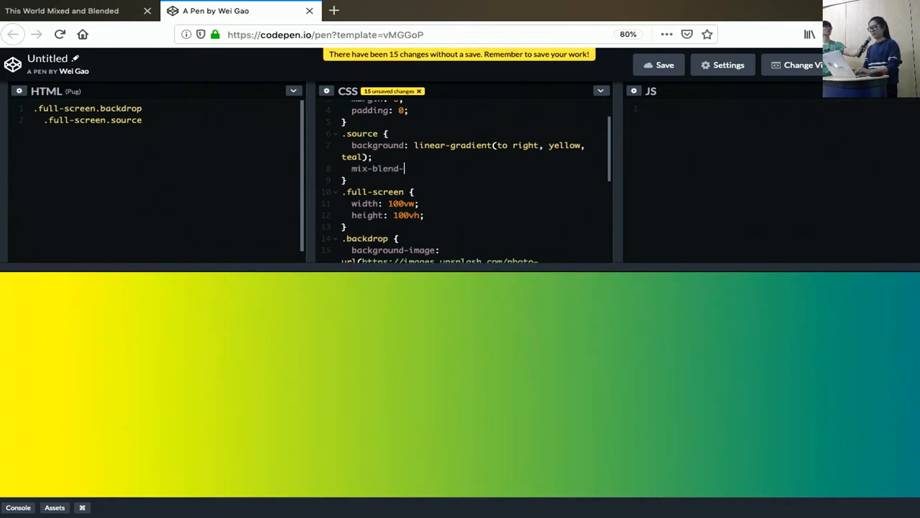
text(mode: multio)
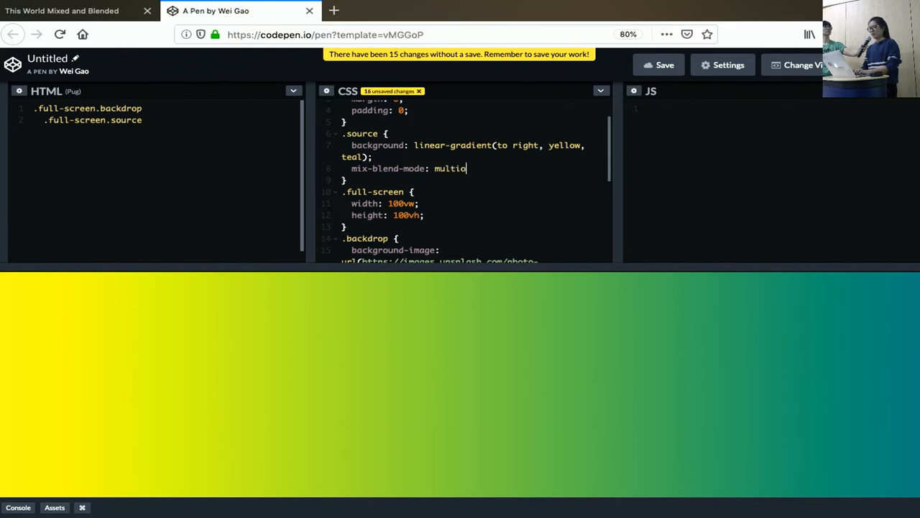
text(ply;)
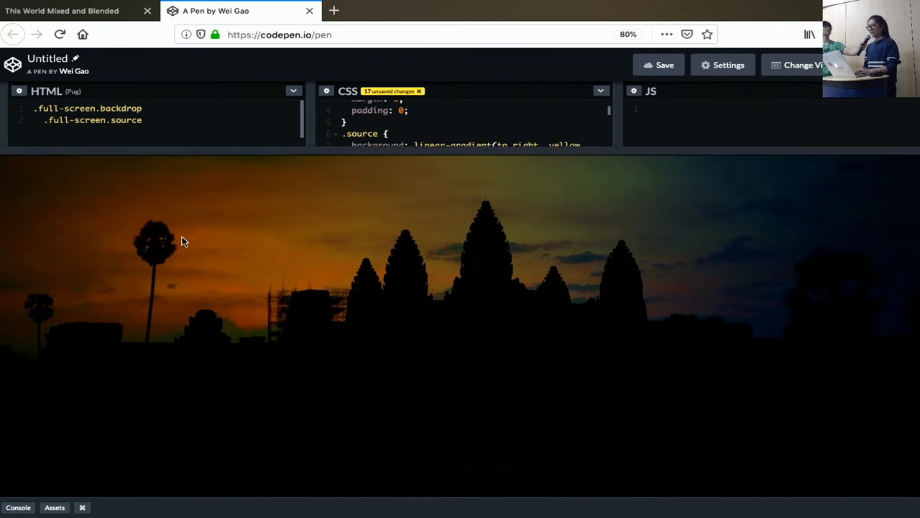
mouse_move(820, 291)
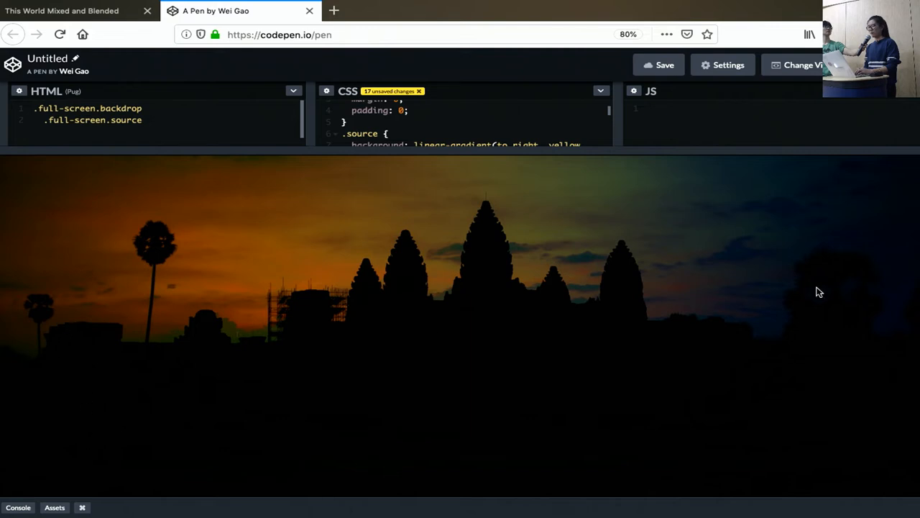
mouse_move(736, 474)
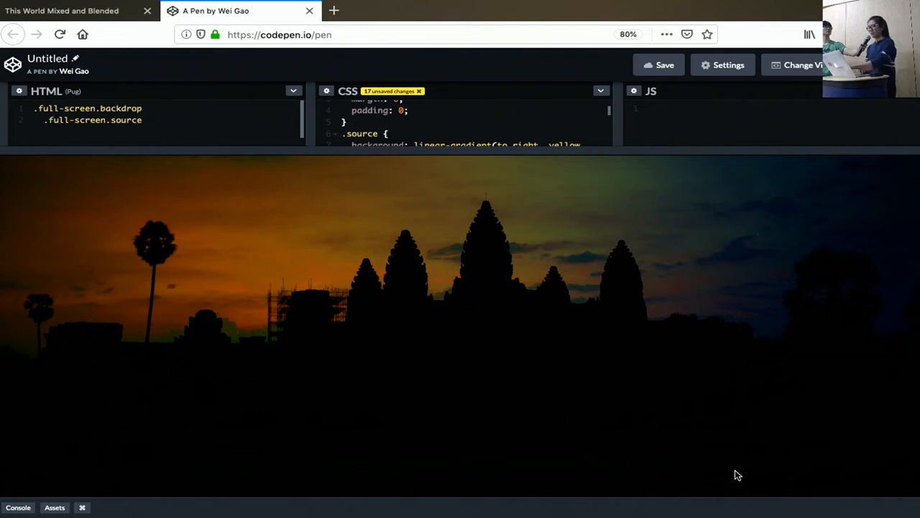
mouse_move(423, 236)
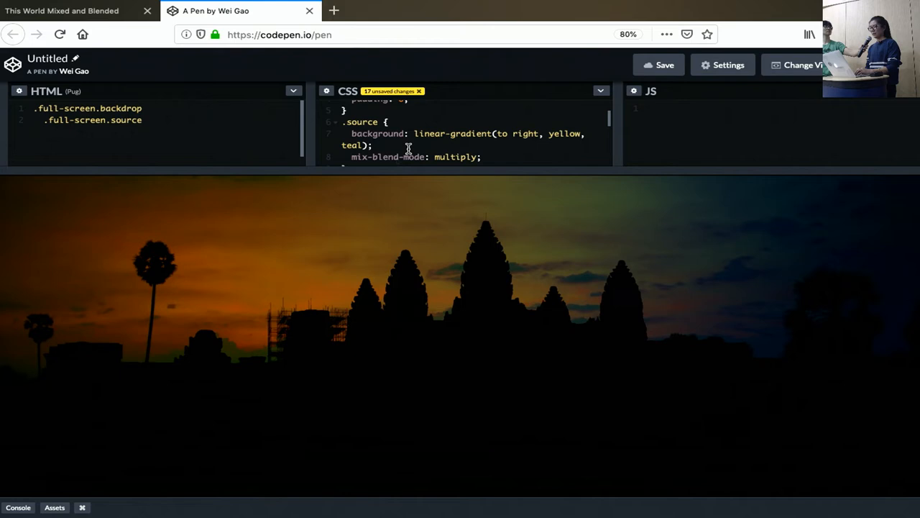
Change .source to mix-blend-mode: screen over the temple photo
scroll(down, 3)
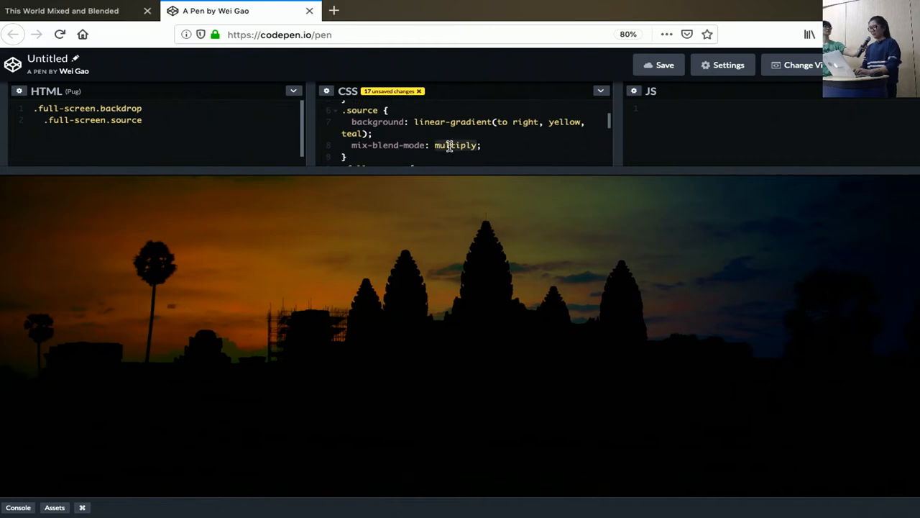
text(screen)
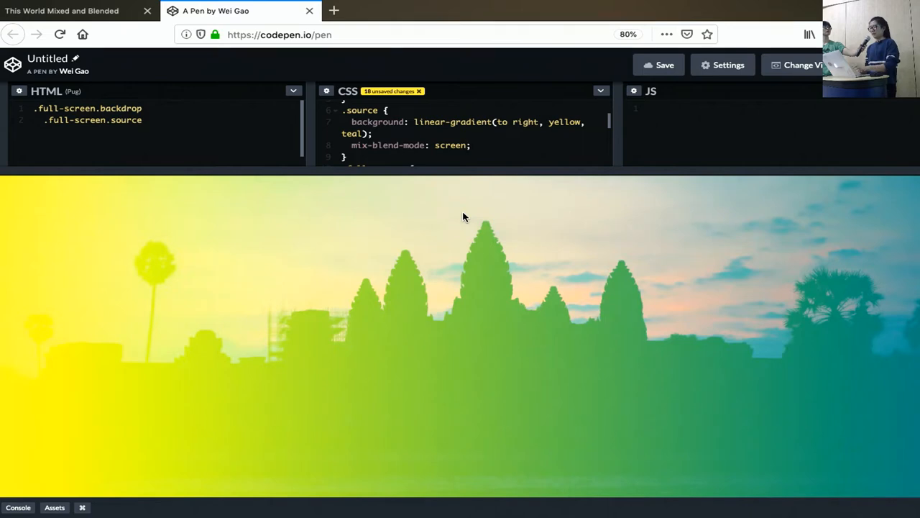
click(466, 144)
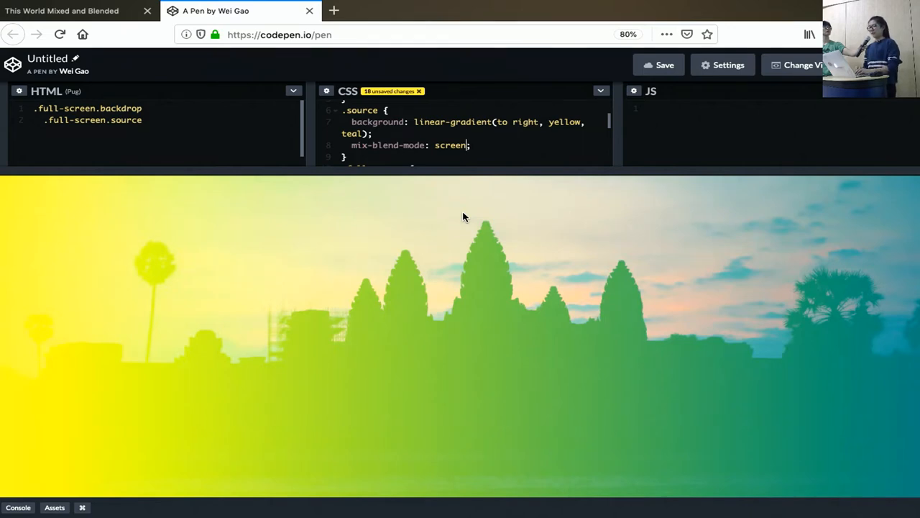
mouse_move(396, 285)
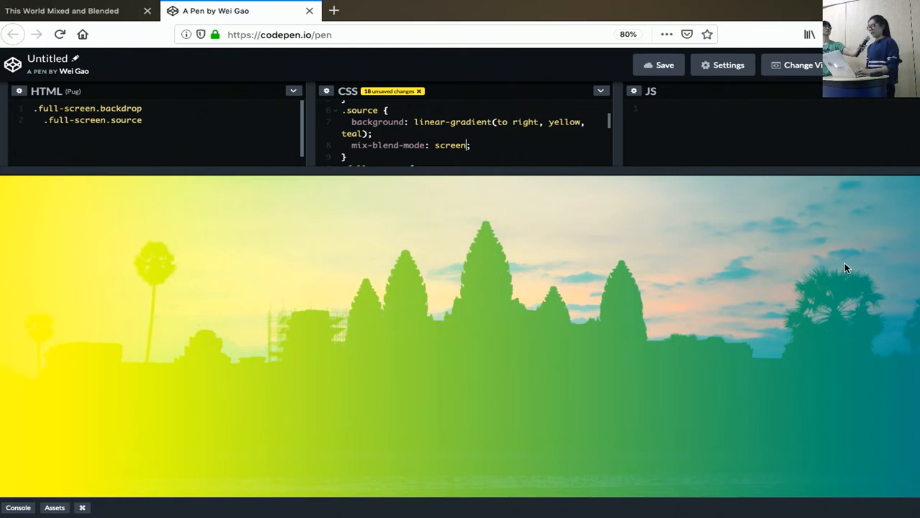
mouse_move(466, 337)
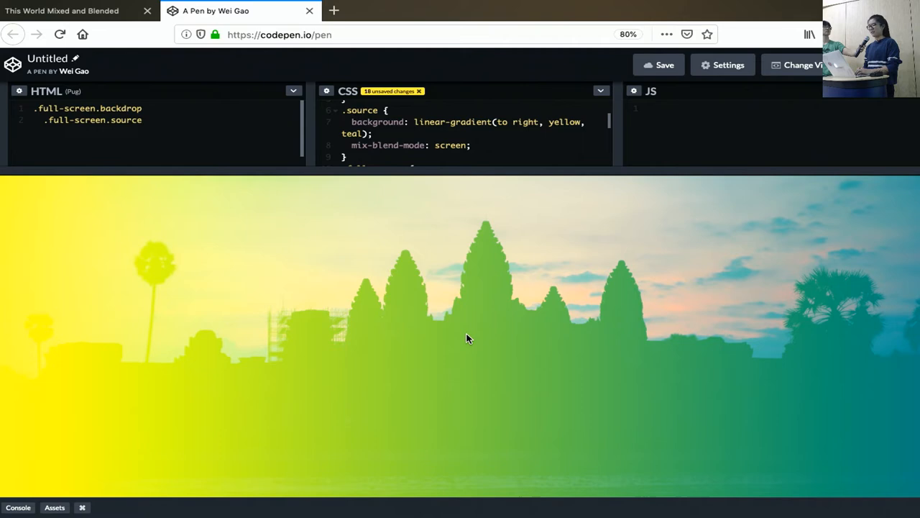
mouse_move(481, 181)
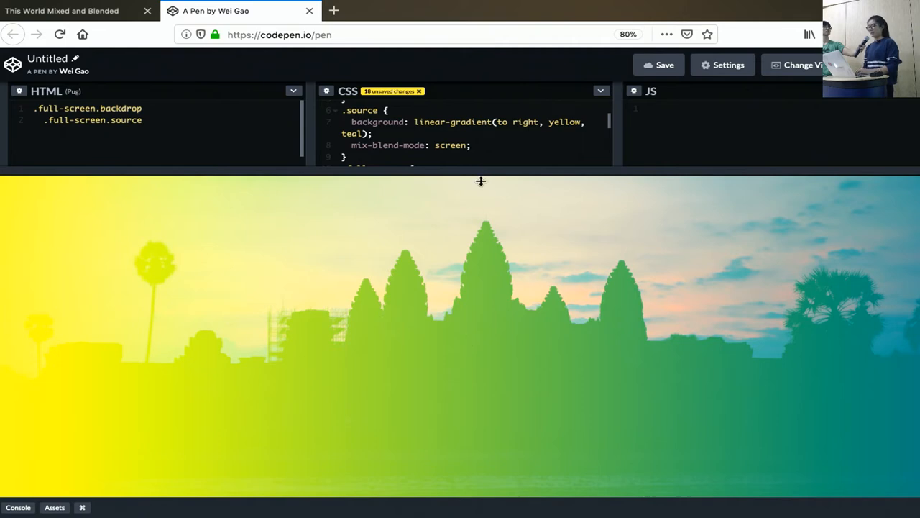
Make the code editors taller above the preview and bring more of the CSS into view
drag(480, 181, 481, 213)
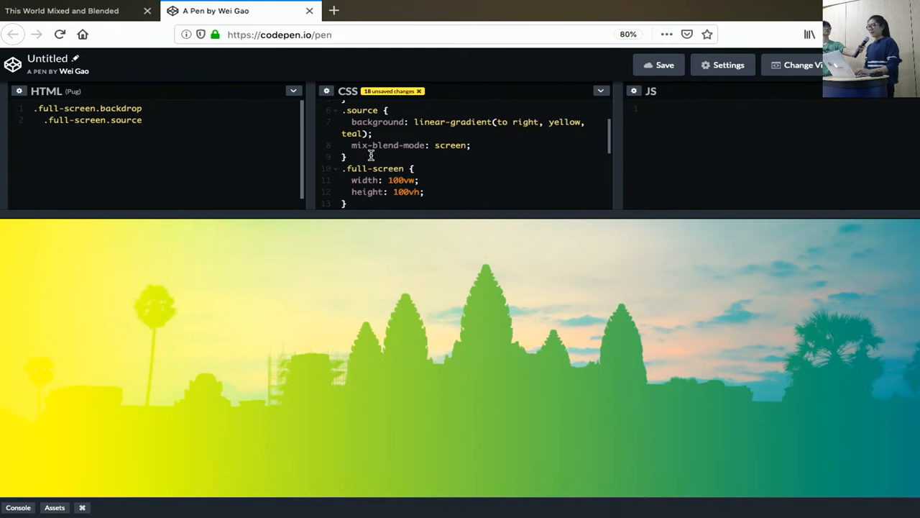
scroll(up, 3)
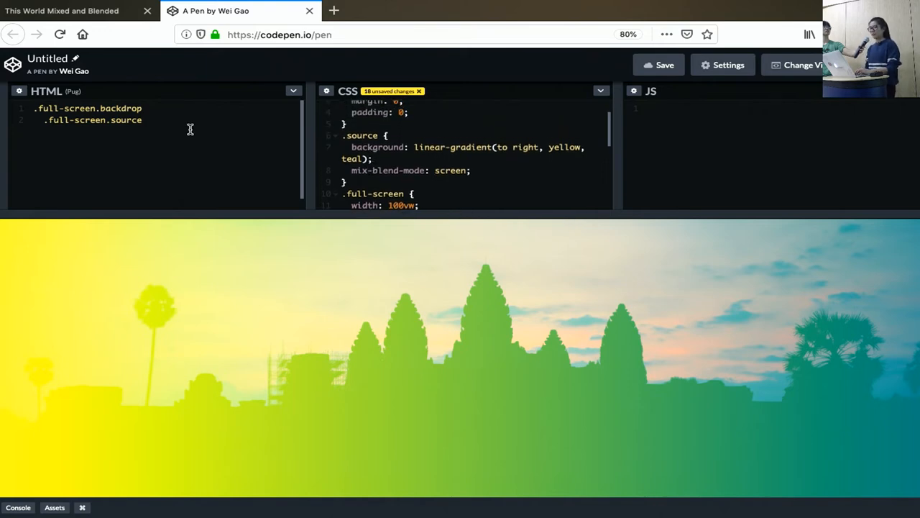
click(129, 120)
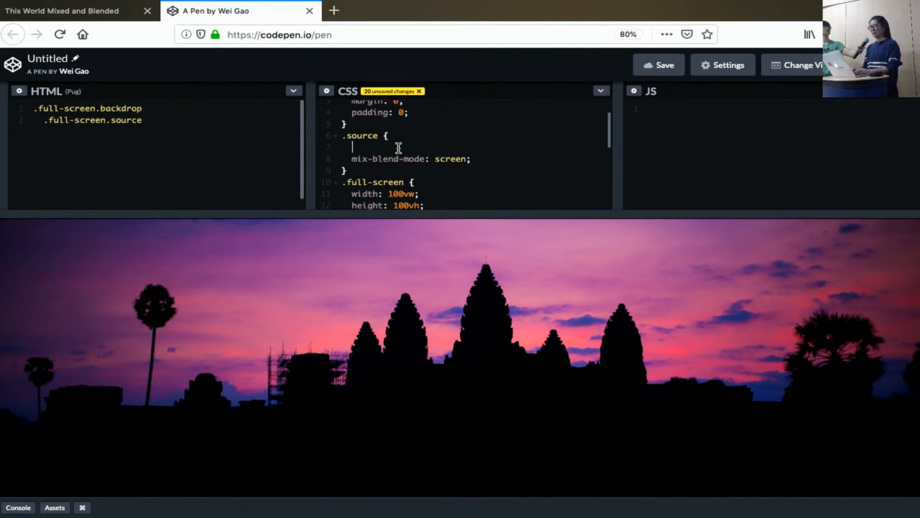
Set .source background to white and add 'talk.css' text to the Pug source element
text(background: white;)
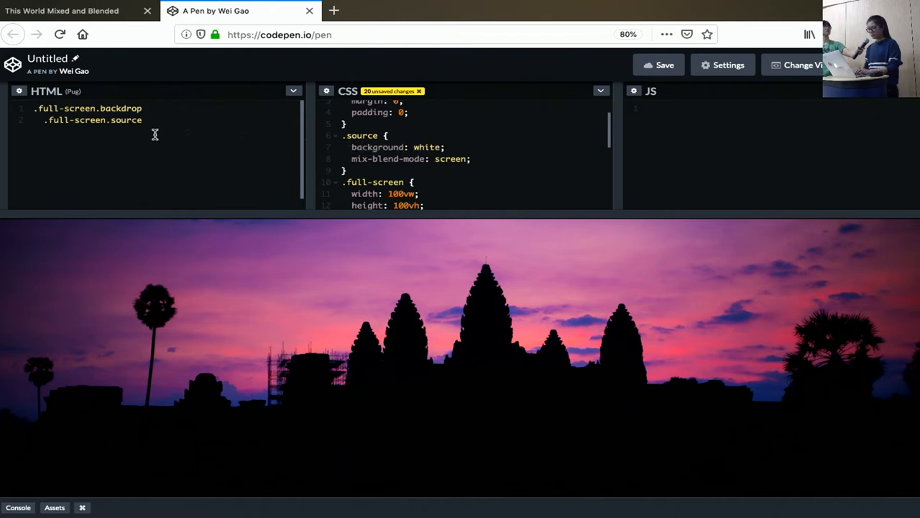
text(talk)
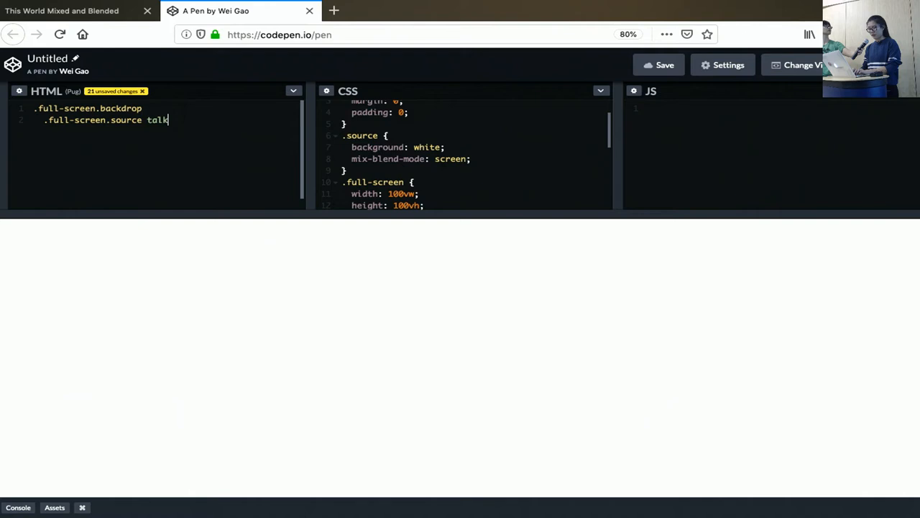
text(.css)
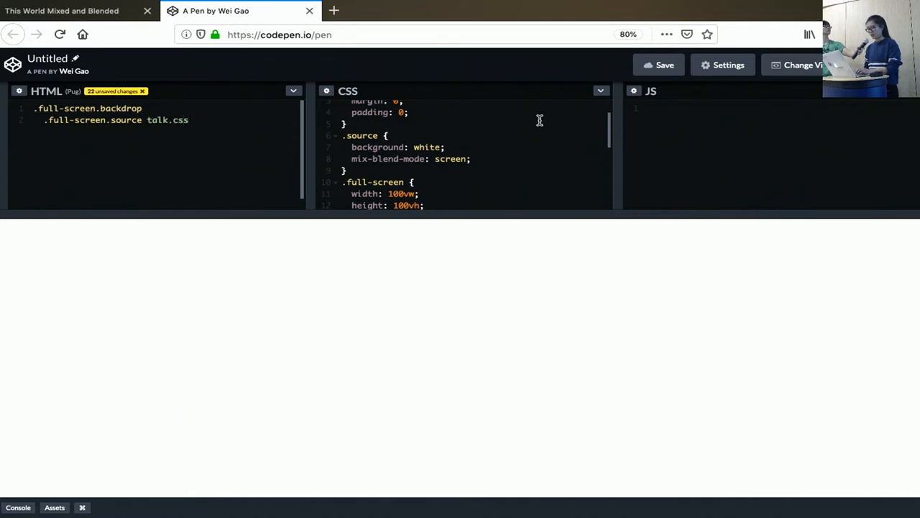
Style the source text with font-size: 400px and font-family: Bevan
text(font-si)
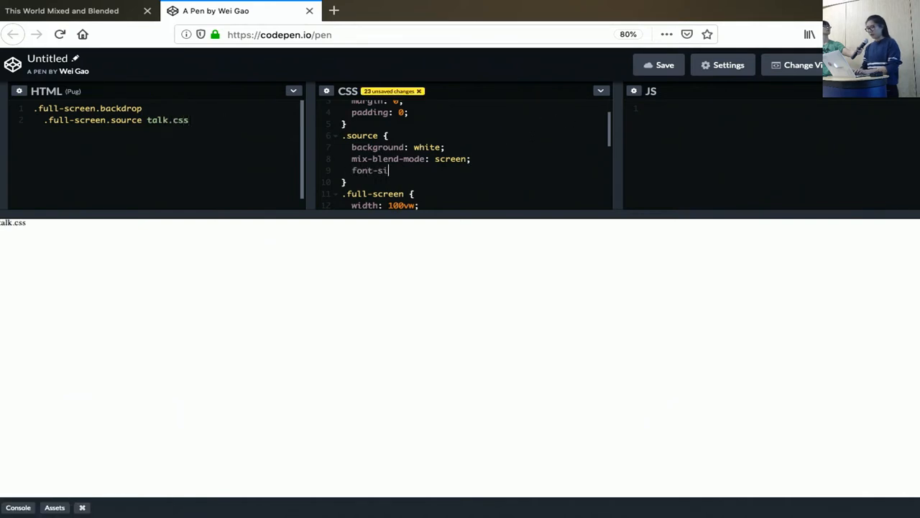
text(ze: 400px;)
text(font-family: be)
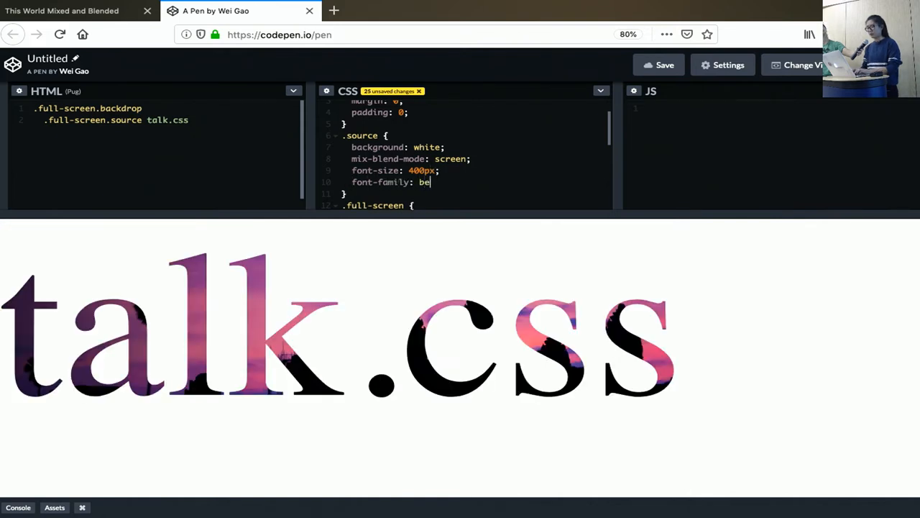
text(van;)
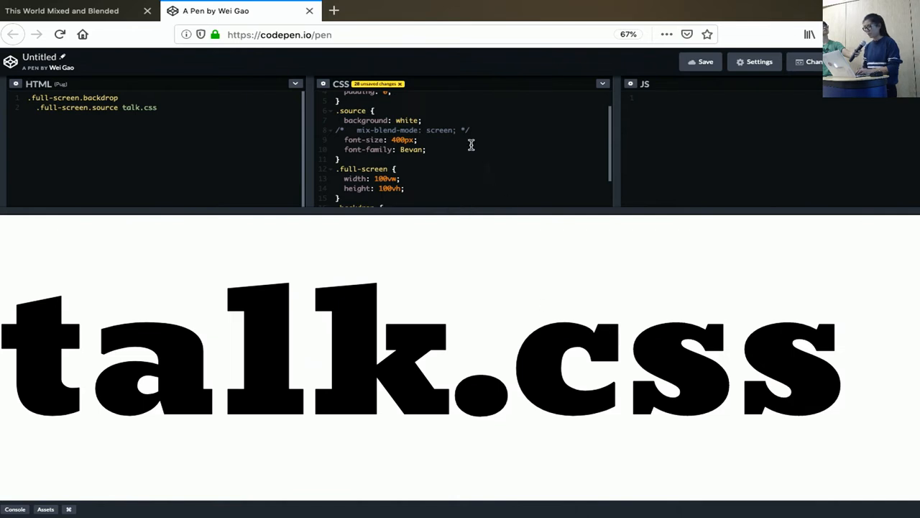
mouse_move(480, 269)
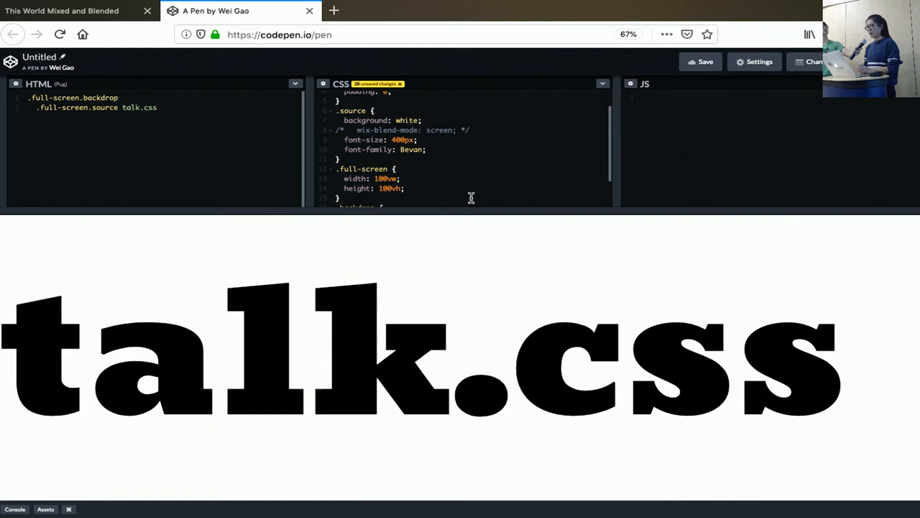
mouse_move(491, 126)
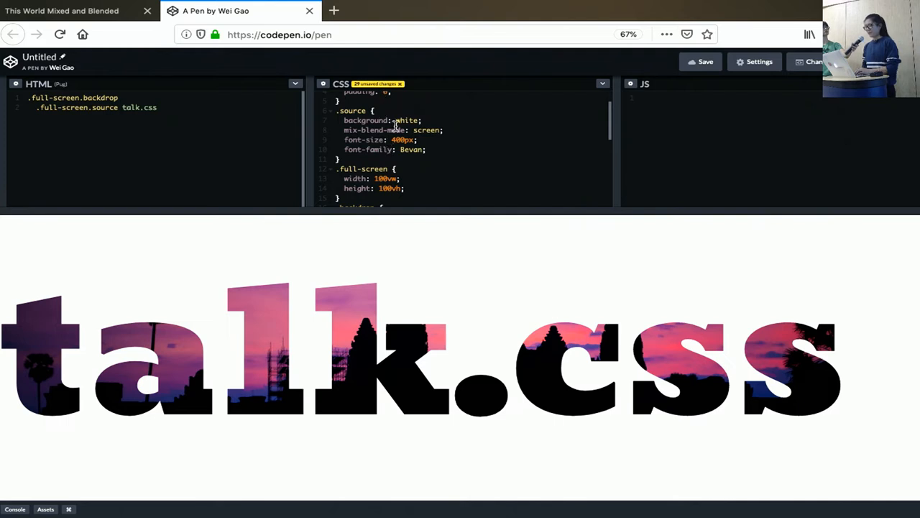
Set .source to black background, white color and mix-blend-mode: multiply, then return to the slides
double_click(407, 121)
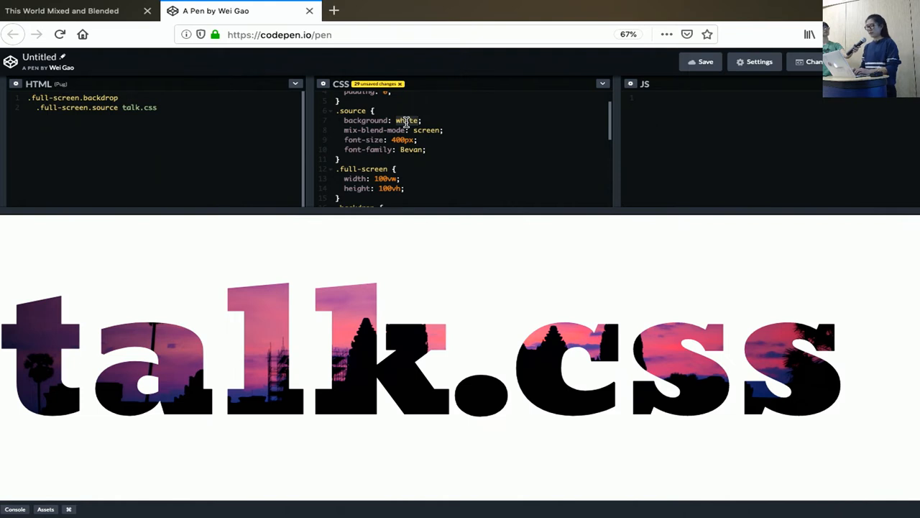
text(blak)
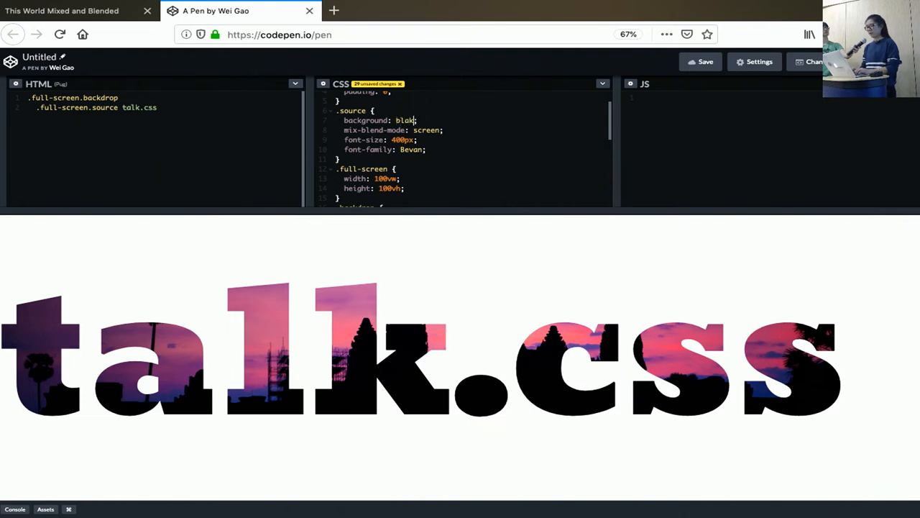
text(color: white;)
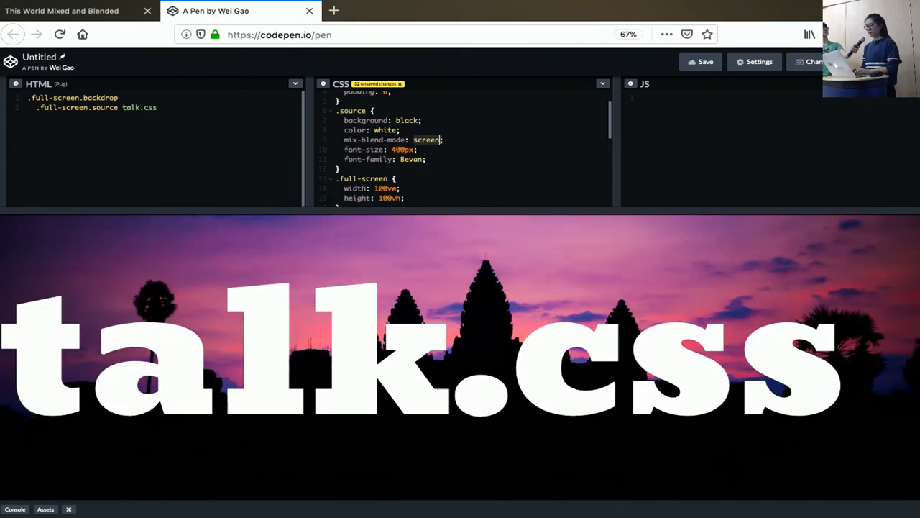
text(multiply)
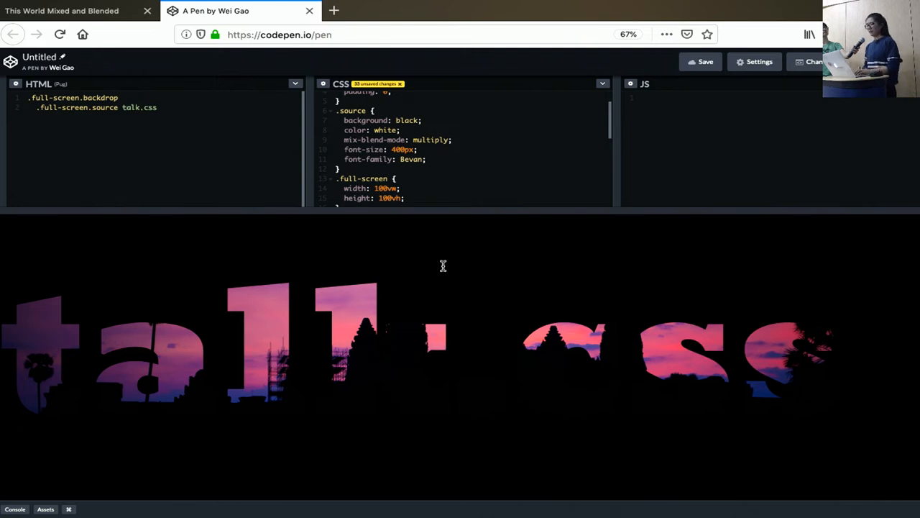
mouse_move(366, 181)
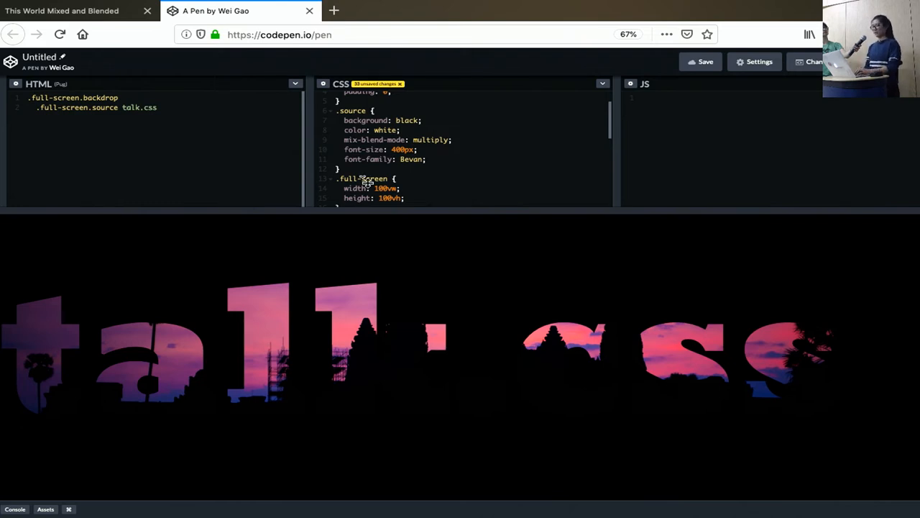
click(62, 10)
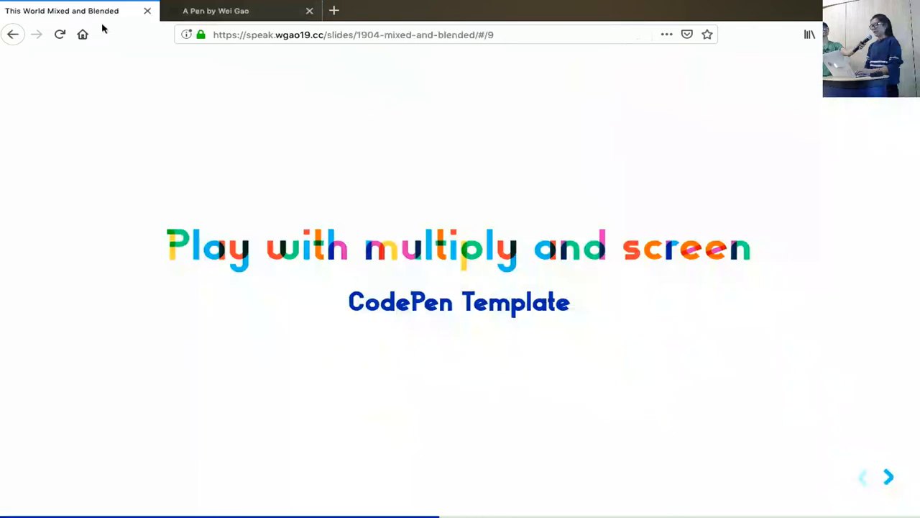
Advance the deck to the 'hard-light & overlay' section title slide
click(888, 476)
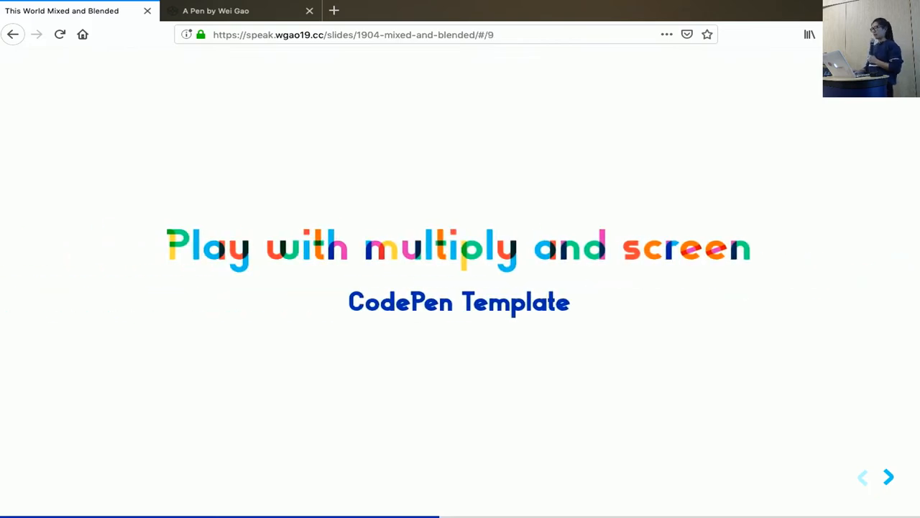
click(888, 477)
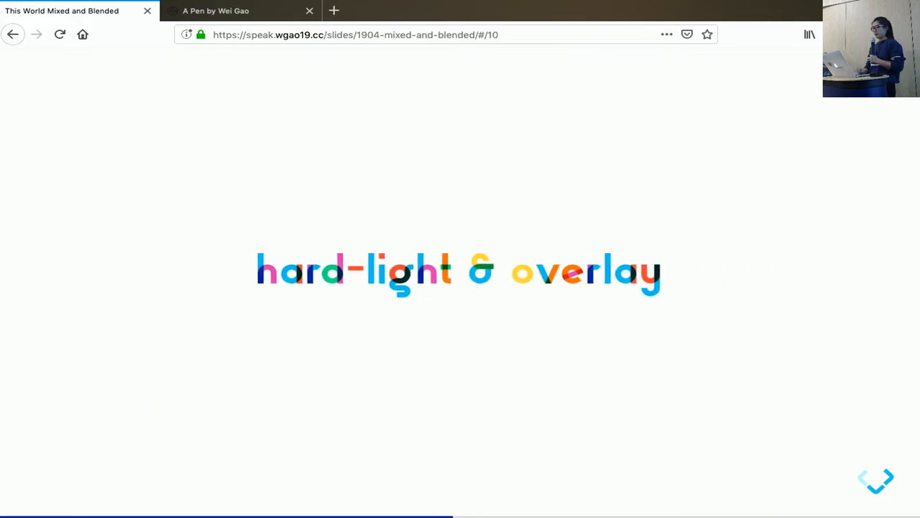
mouse_move(322, 256)
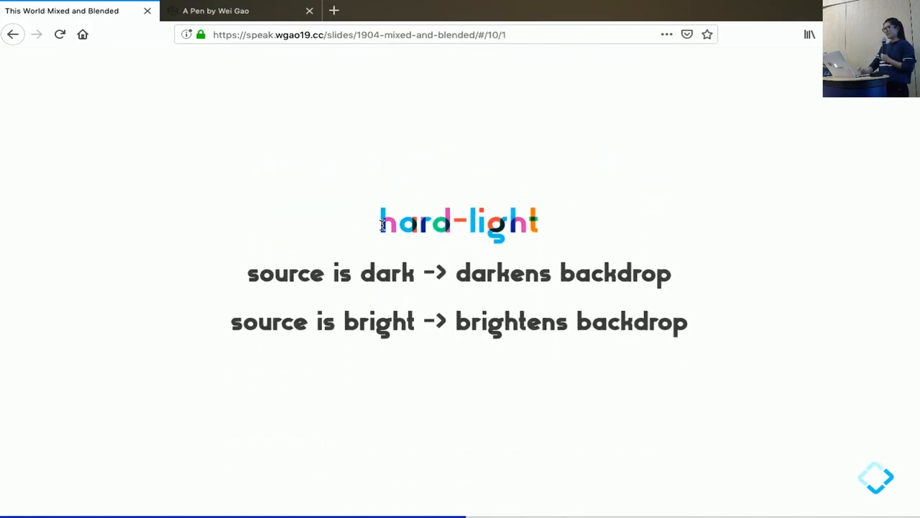
mouse_move(650, 236)
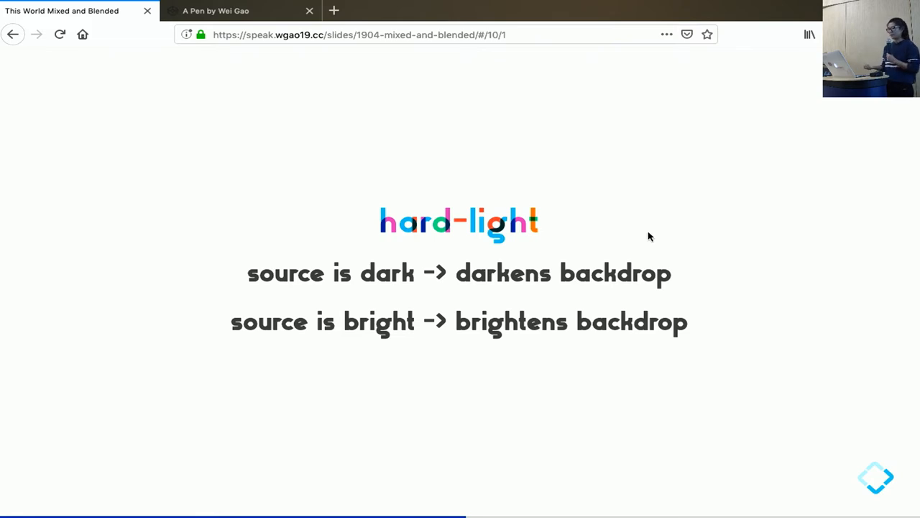
mouse_move(402, 218)
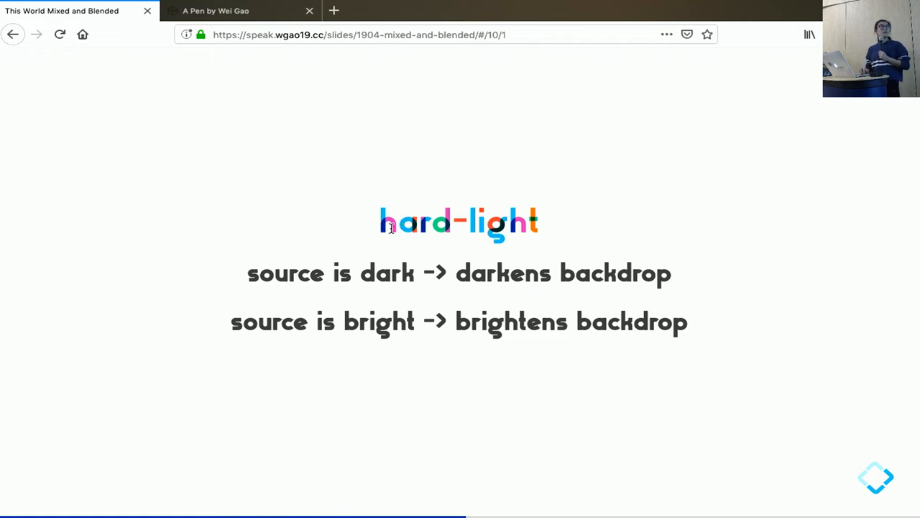
Select and deselect the word 'source' on the hard-light rule slide while presenting it
double_click(284, 273)
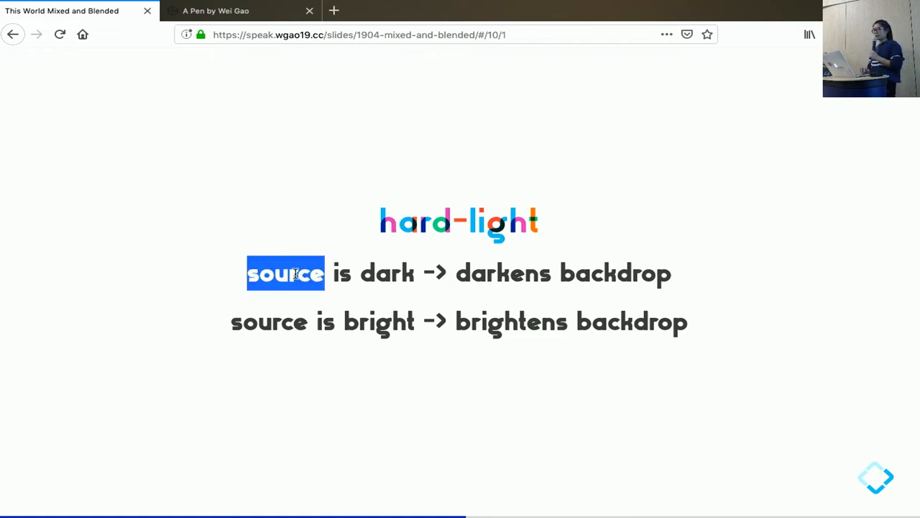
click(280, 245)
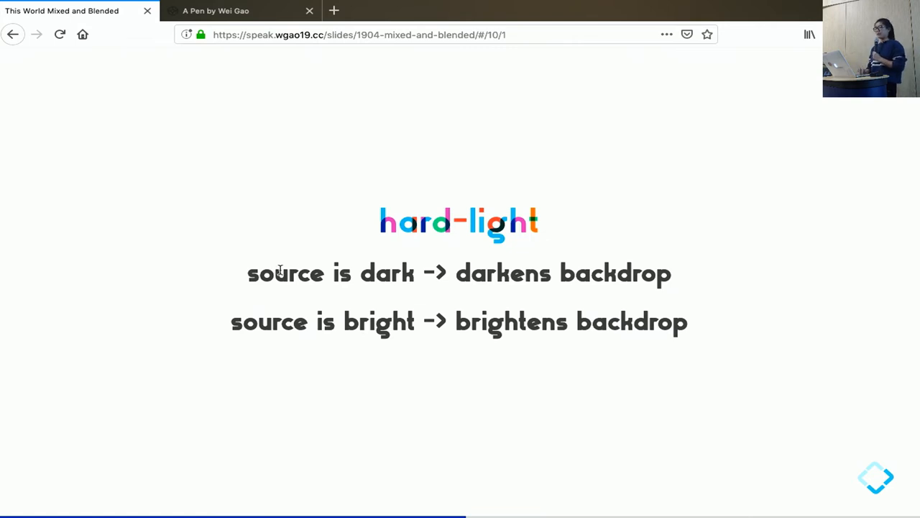
mouse_move(387, 273)
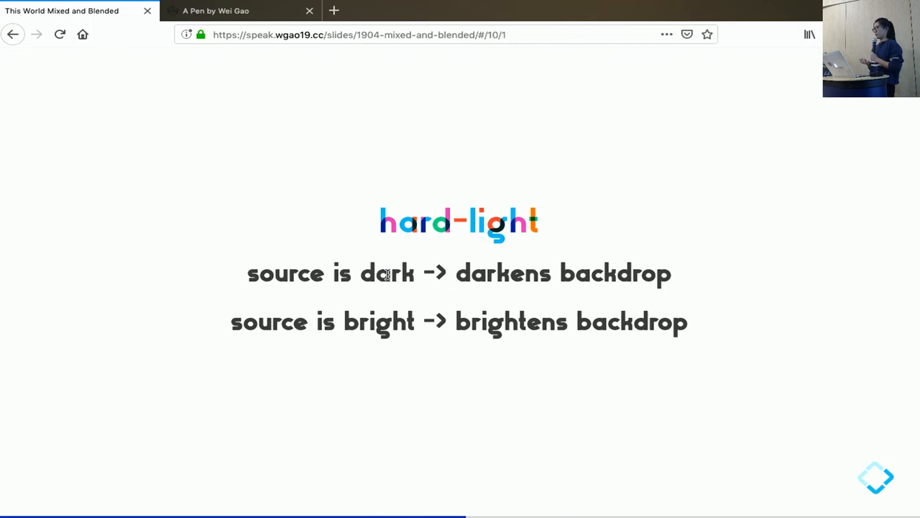
mouse_move(323, 297)
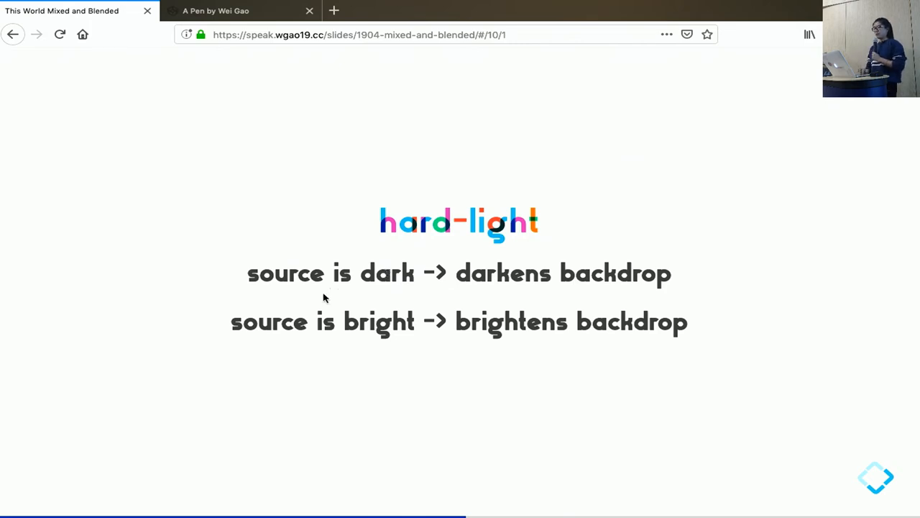
mouse_move(276, 322)
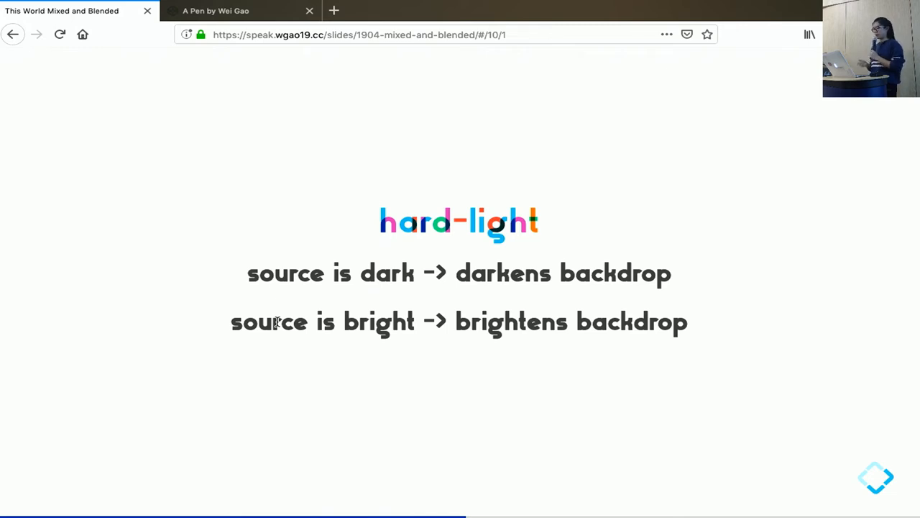
mouse_move(362, 422)
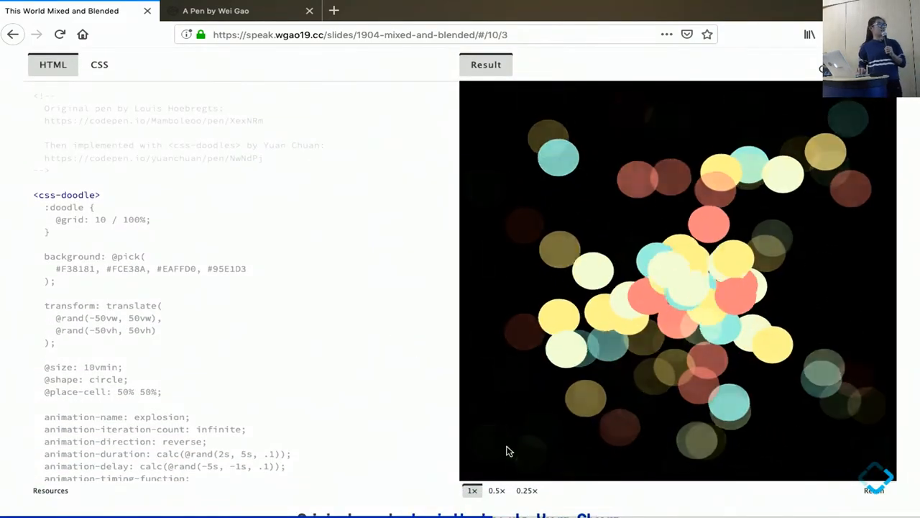
Open the lol hard light pen from the embed, leaving the unsaved bubble pen
click(496, 490)
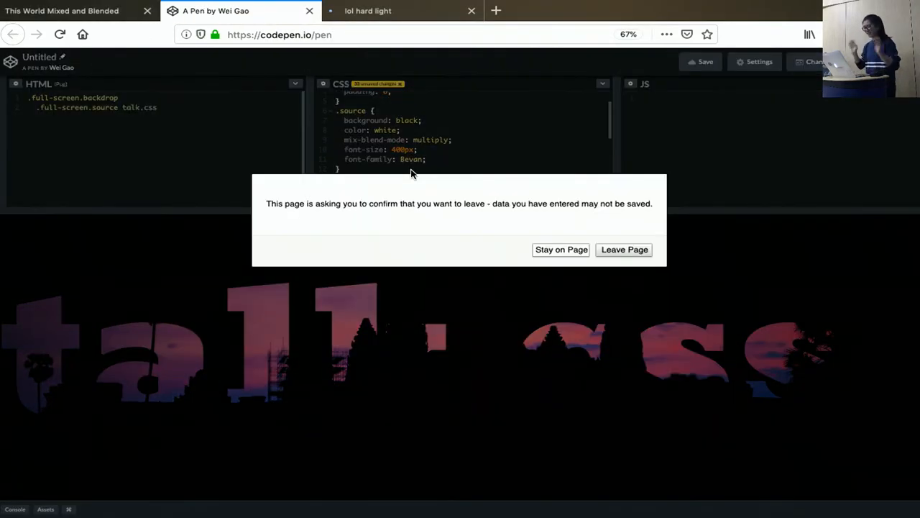
click(624, 250)
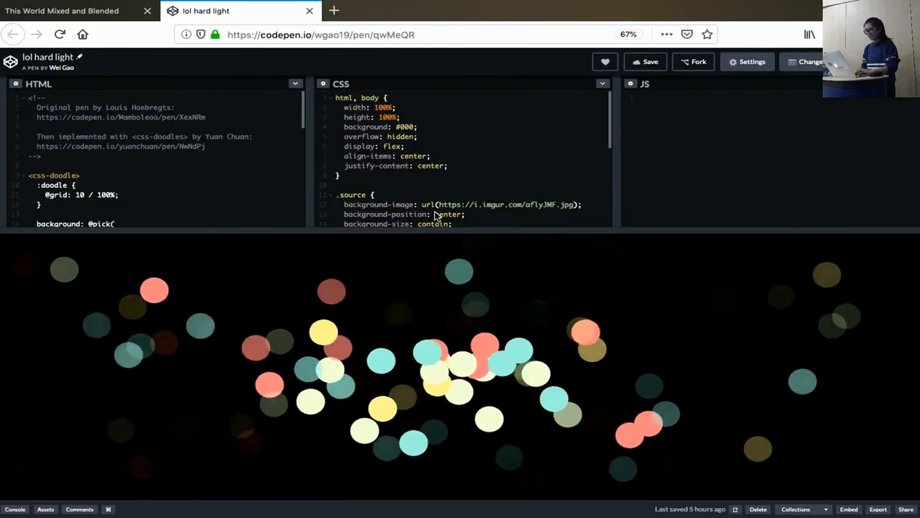
Edit the portrait's mix-blend-mode to overlay and back to hard-light in the CSS
scroll(down, 3)
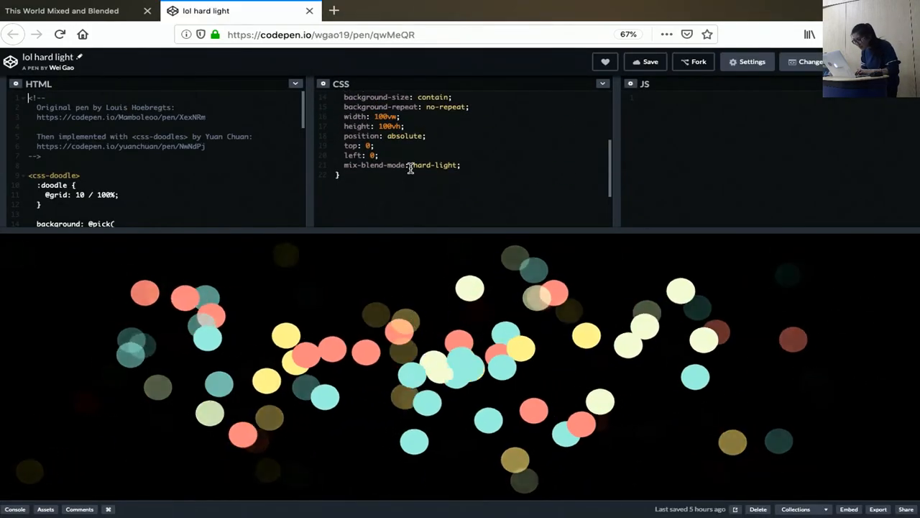
text(ov)
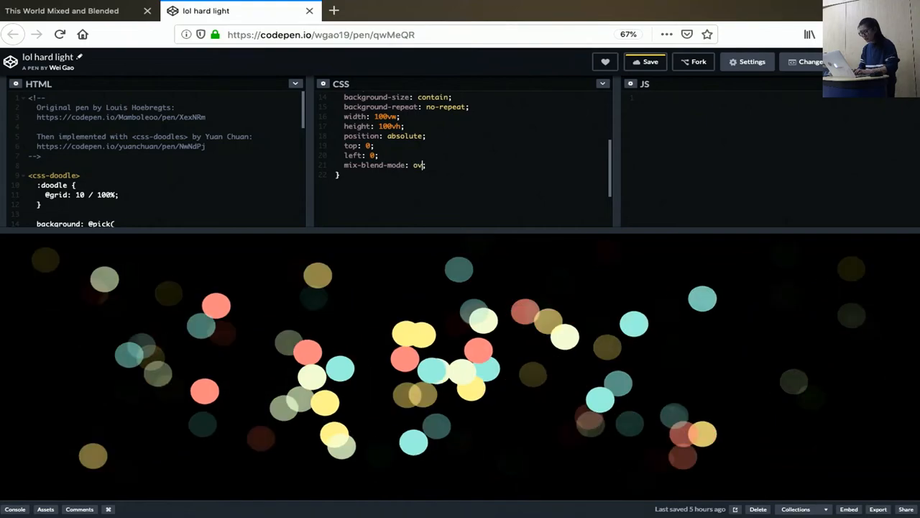
text(erlay)
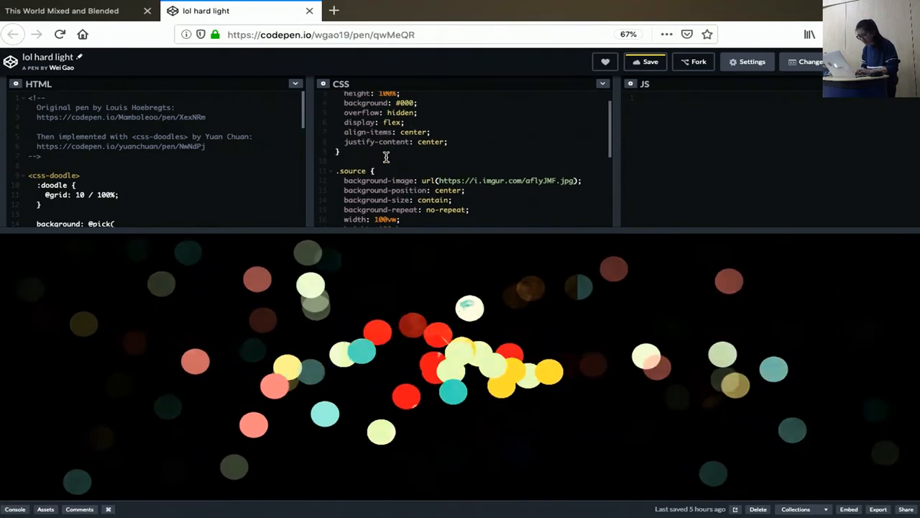
scroll(down, 3)
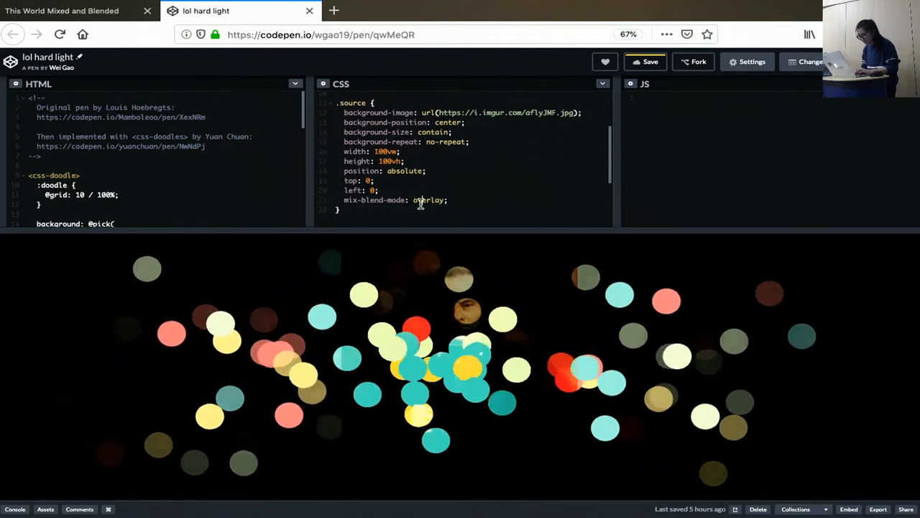
text(hard-light)
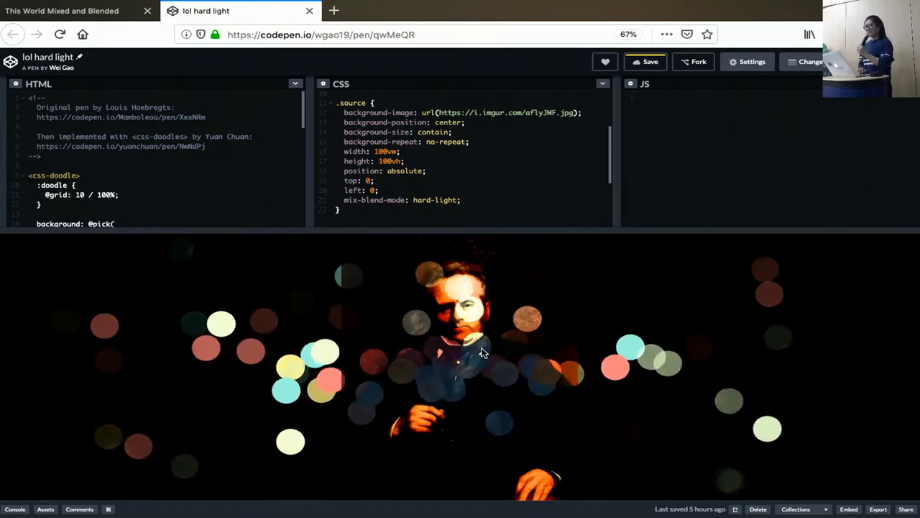
Replace the portrait's mix-blend-mode: hard-light with overlay so the photo vanishes
scroll(down, 3)
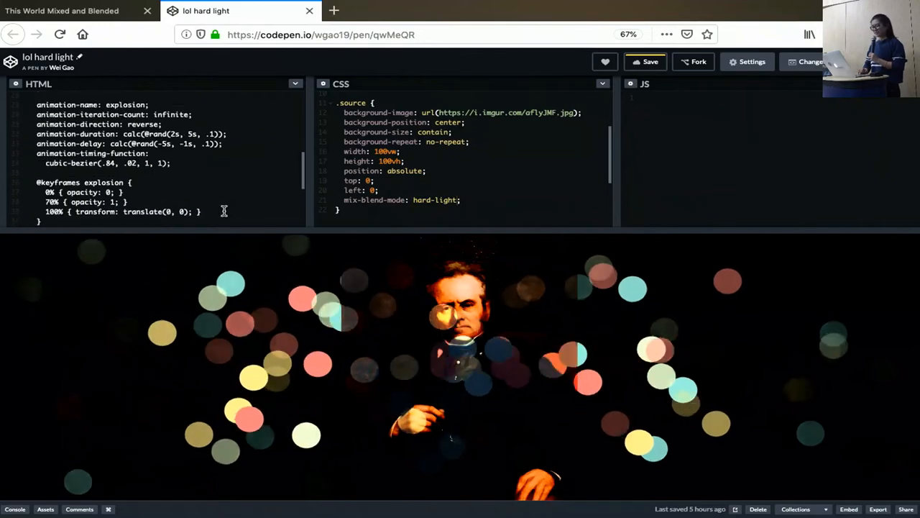
scroll(down, 3)
text(o)
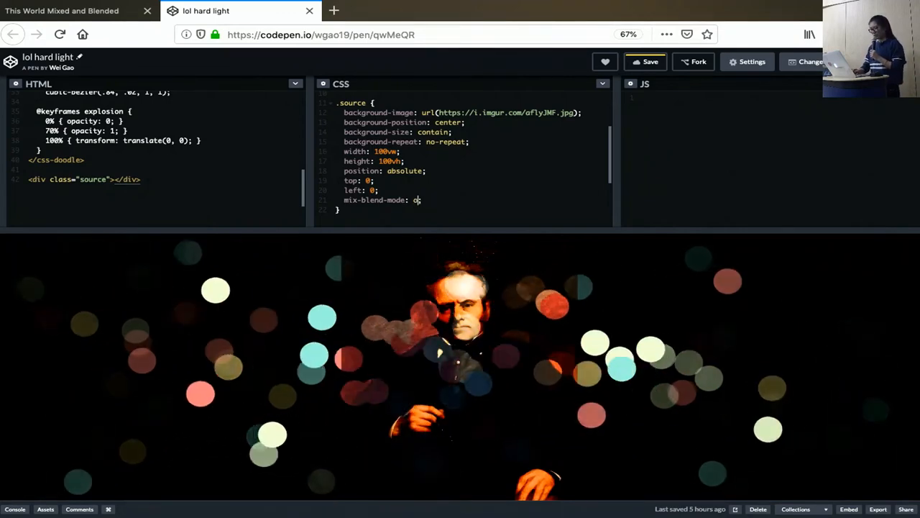
text(verlay)
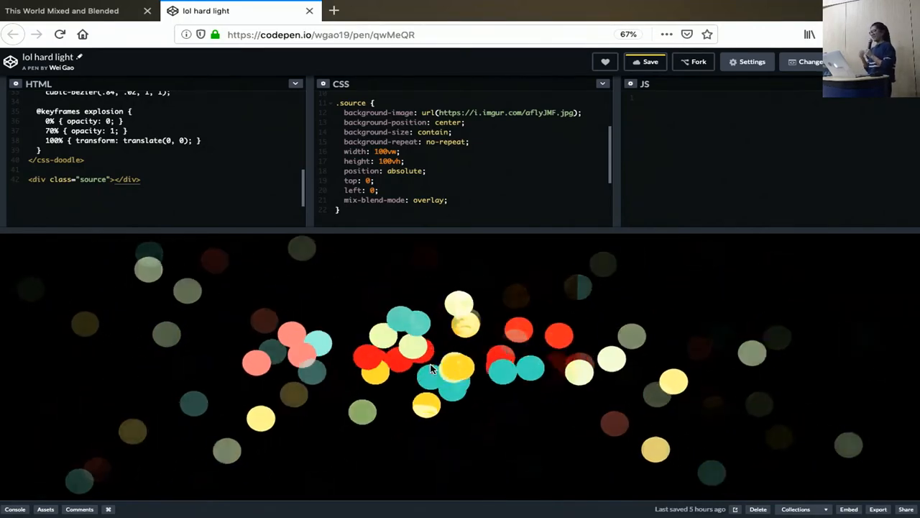
Return to the slide deck and advance to slide 11/1 with the tessellation embed
click(60, 10)
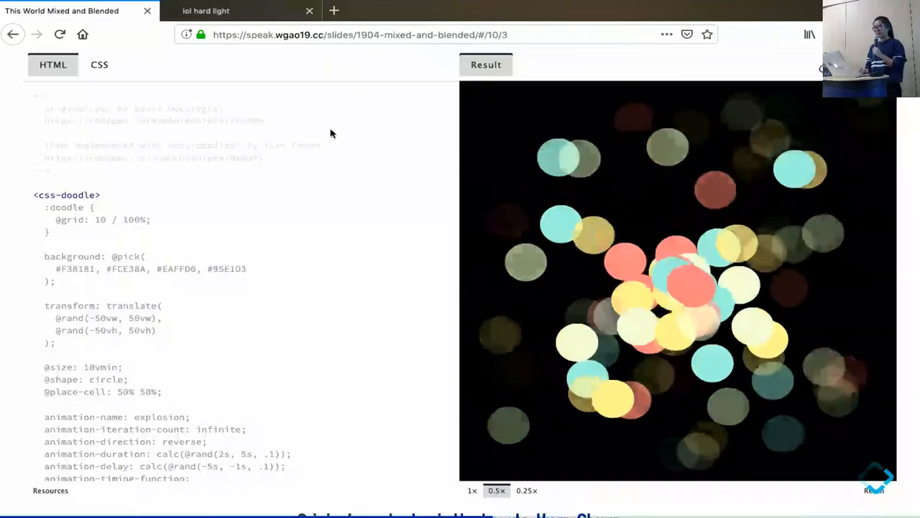
click(208, 10)
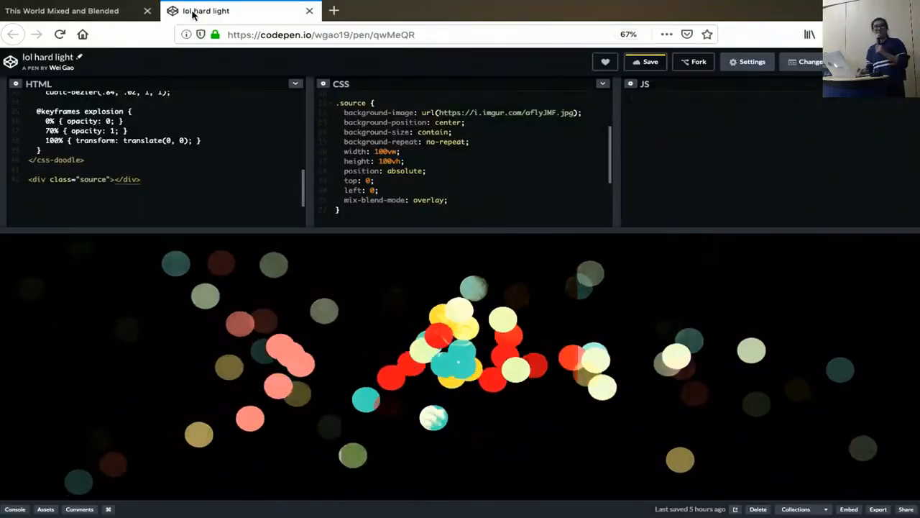
click(61, 10)
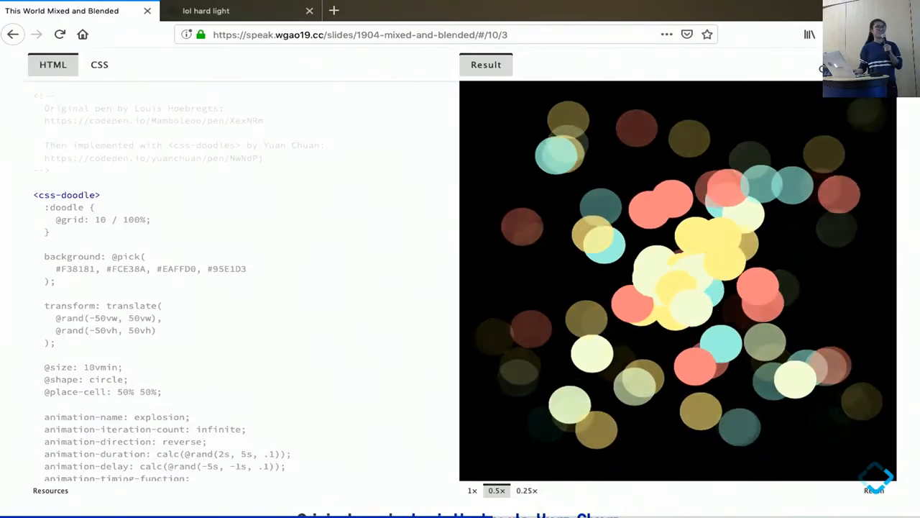
click(874, 490)
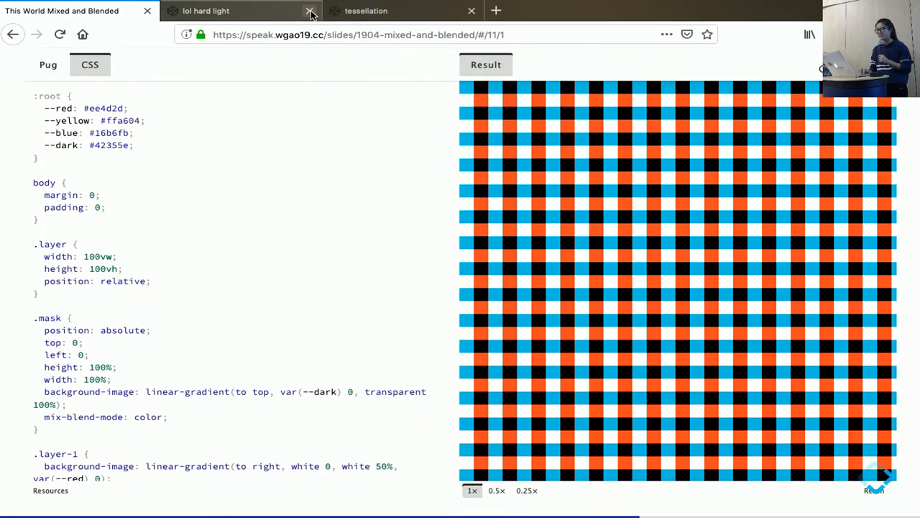
Close the hard light tab and begin commenting out .layer.layer-1 in the tessellation pen's Pug
click(309, 10)
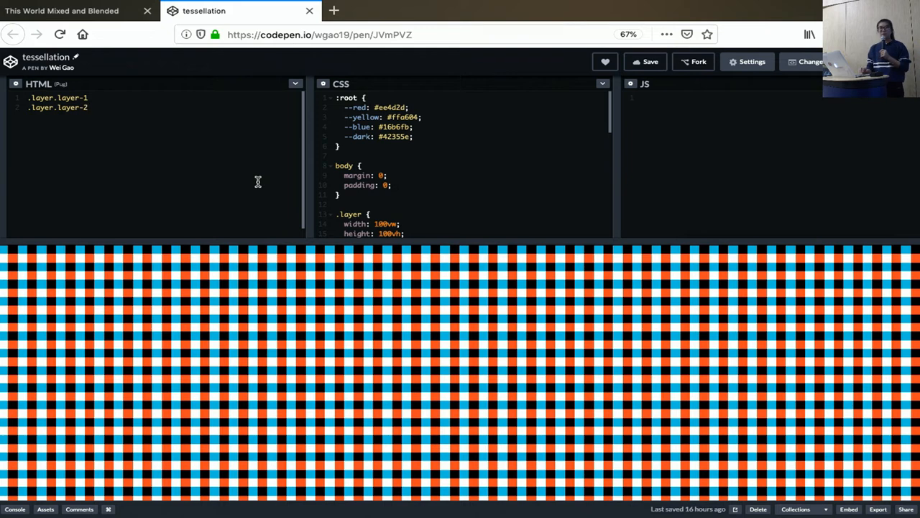
click(65, 106)
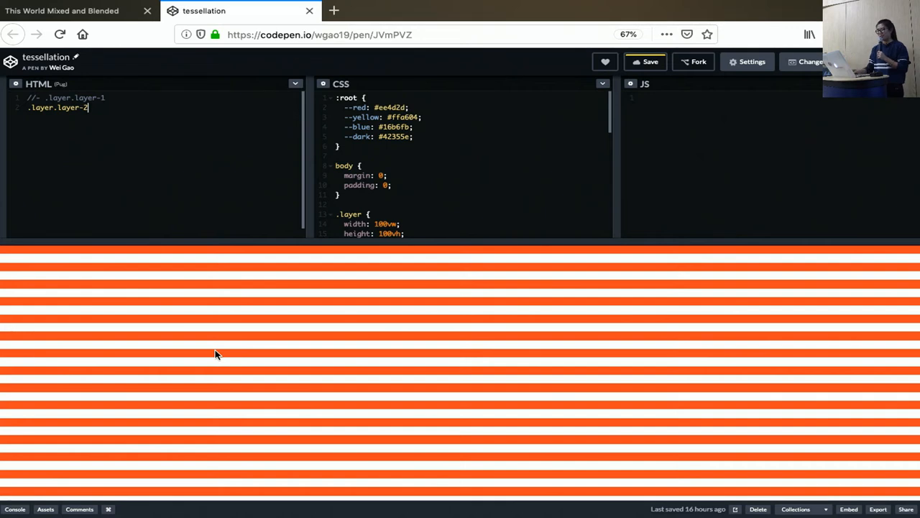
mouse_move(146, 98)
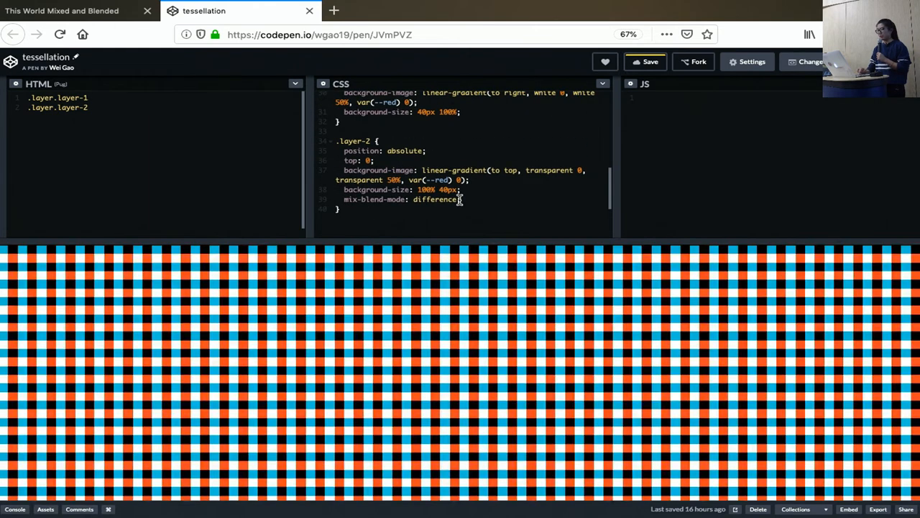
mouse_move(440, 332)
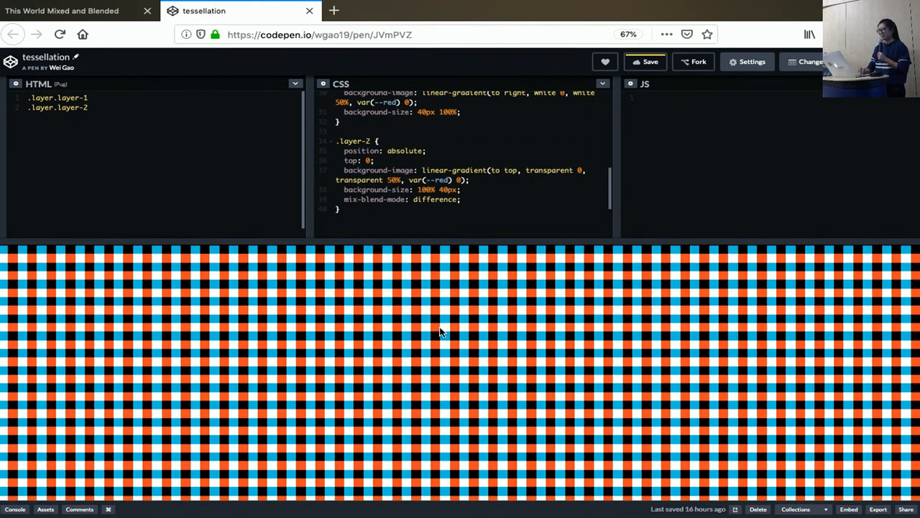
mouse_move(434, 325)
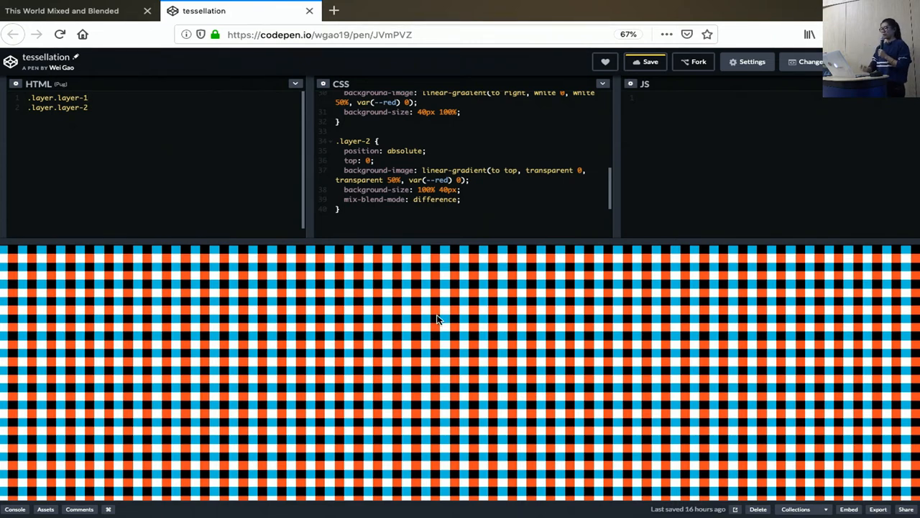
mouse_move(443, 362)
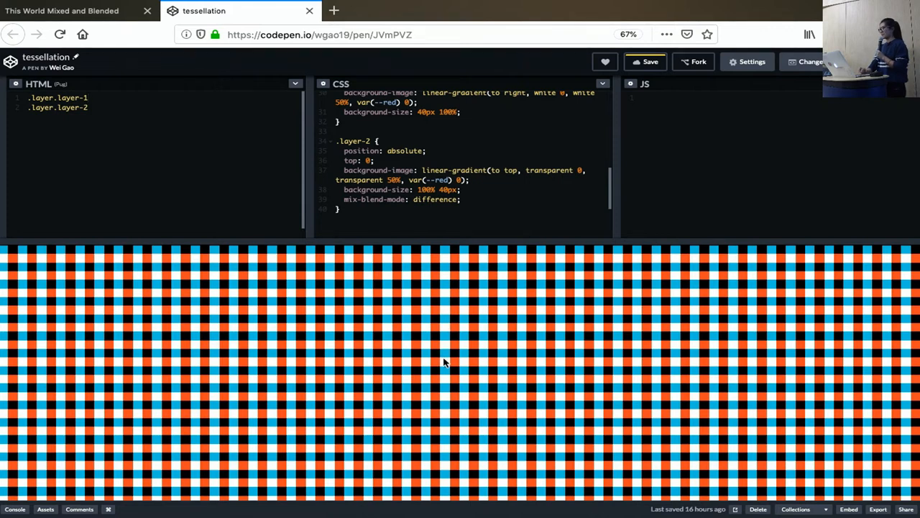
mouse_move(437, 356)
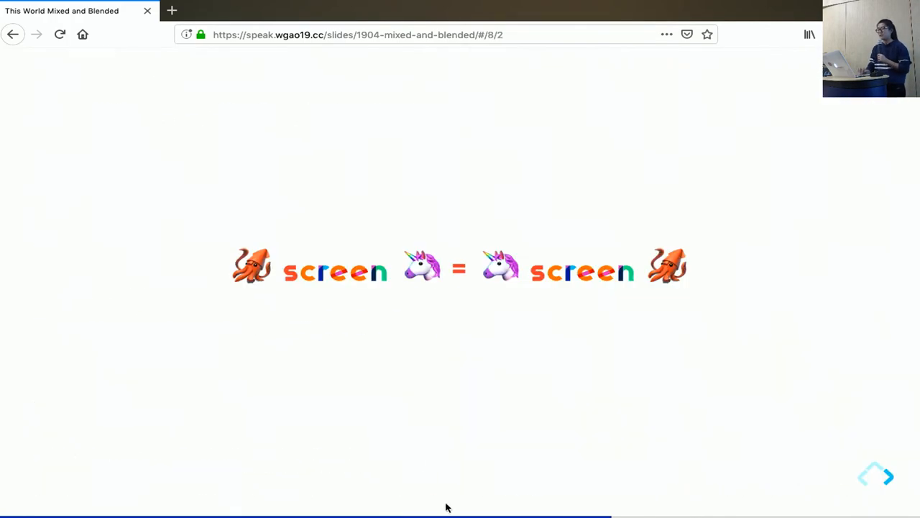
Advance to the slide embedding the 'A Work in Progress' developer blog pen
click(885, 478)
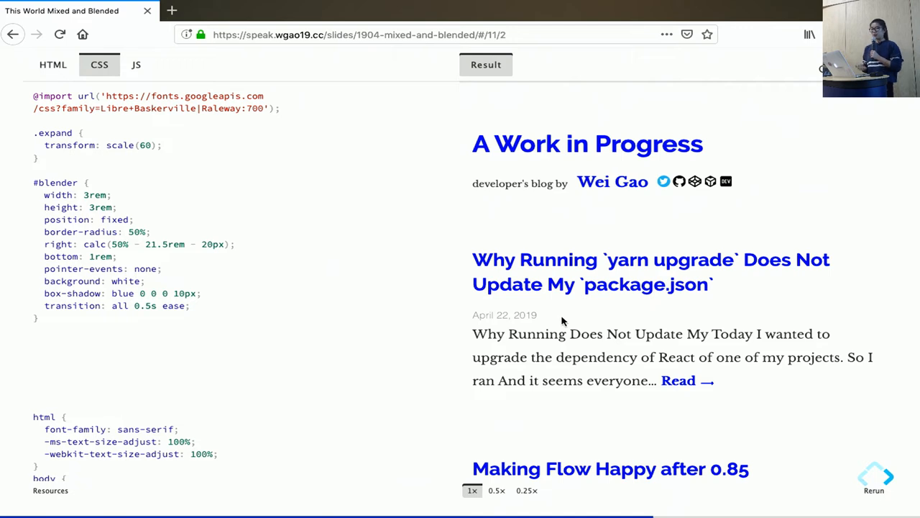
mouse_move(511, 299)
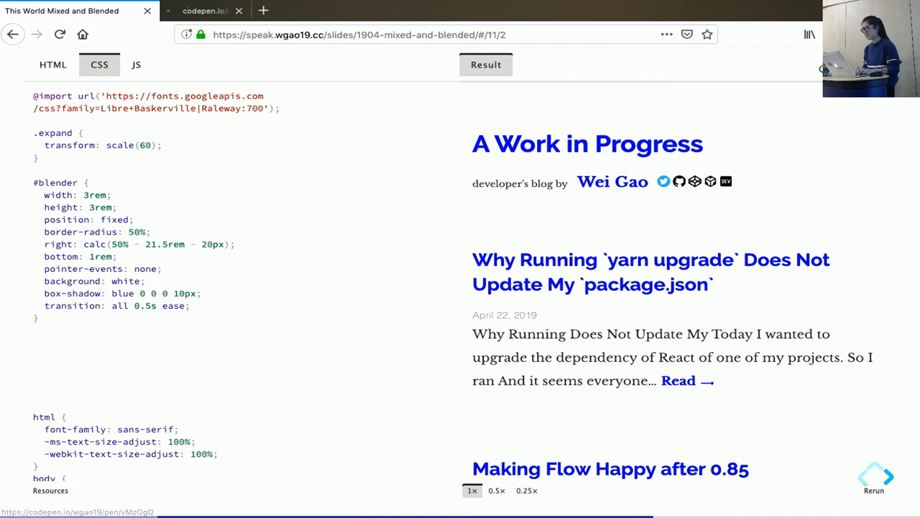
click(204, 10)
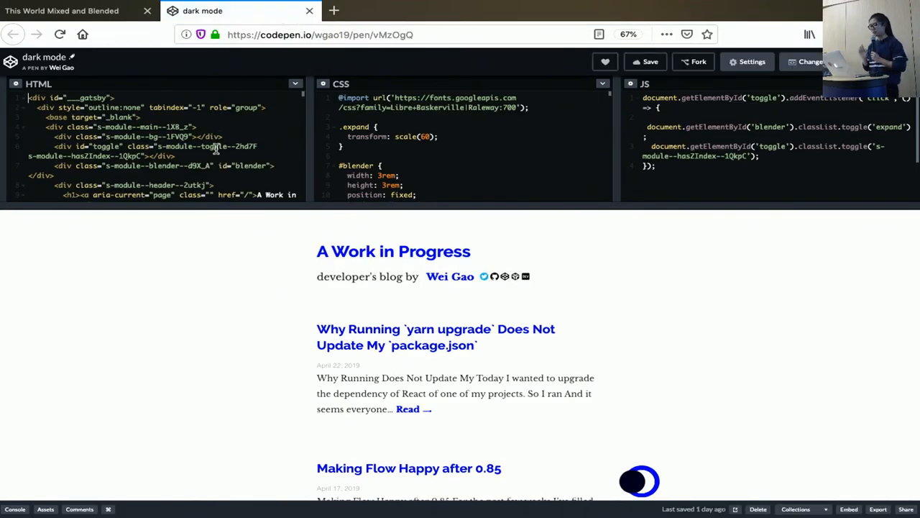
mouse_move(146, 157)
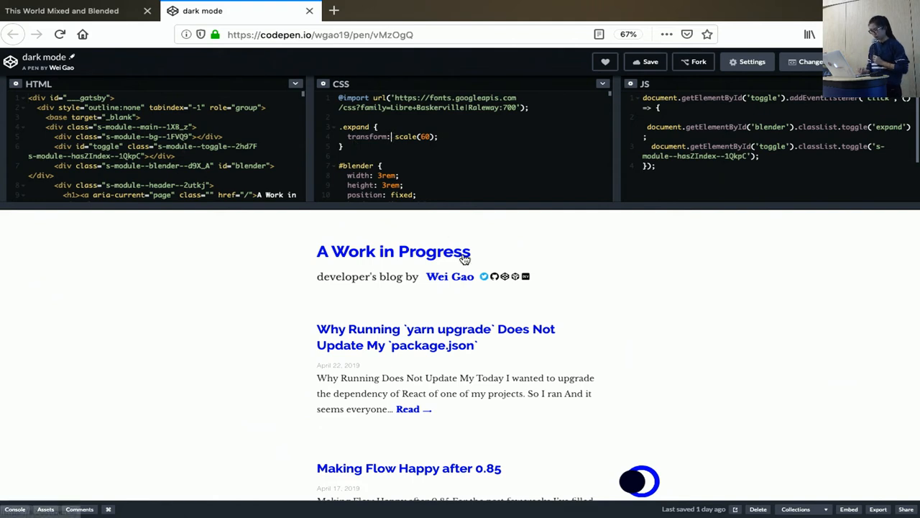
mouse_move(617, 459)
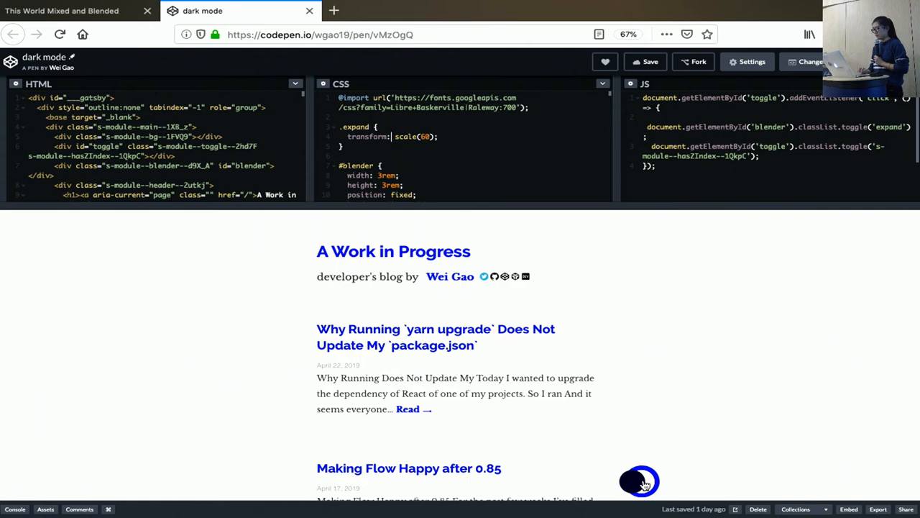
click(638, 481)
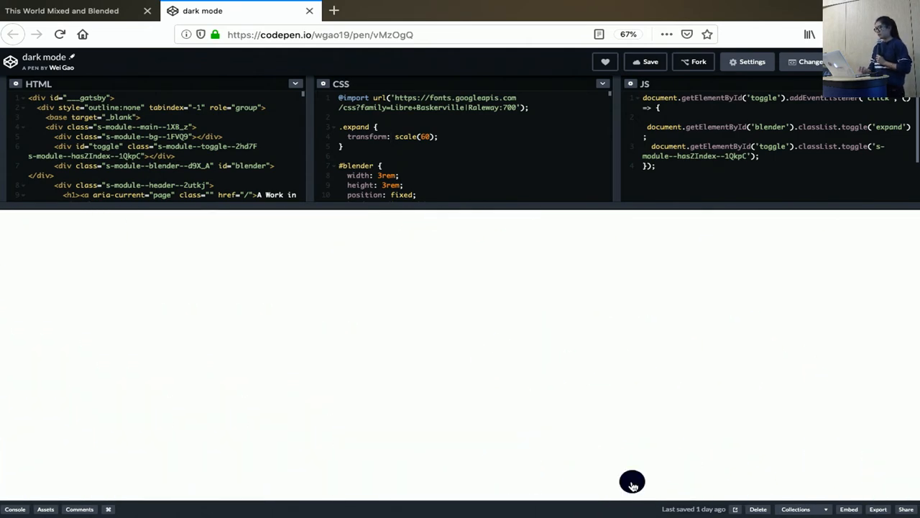
click(632, 481)
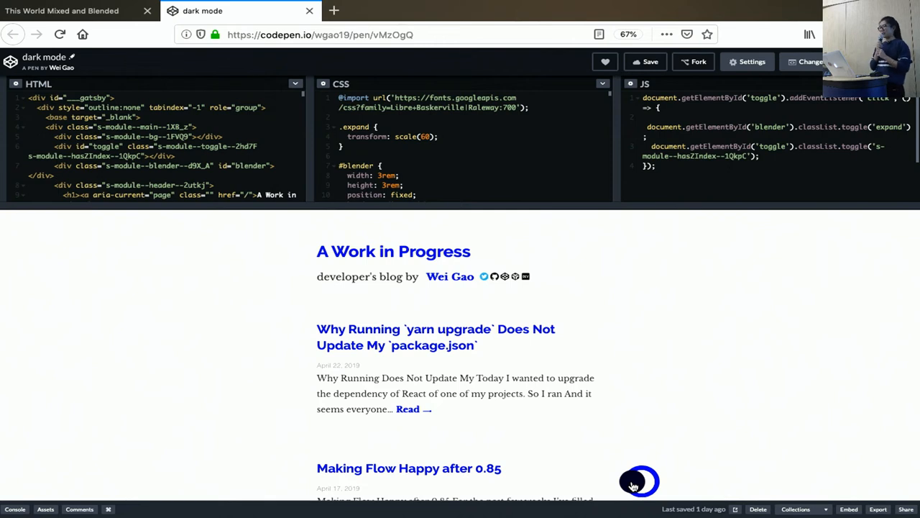
click(638, 480)
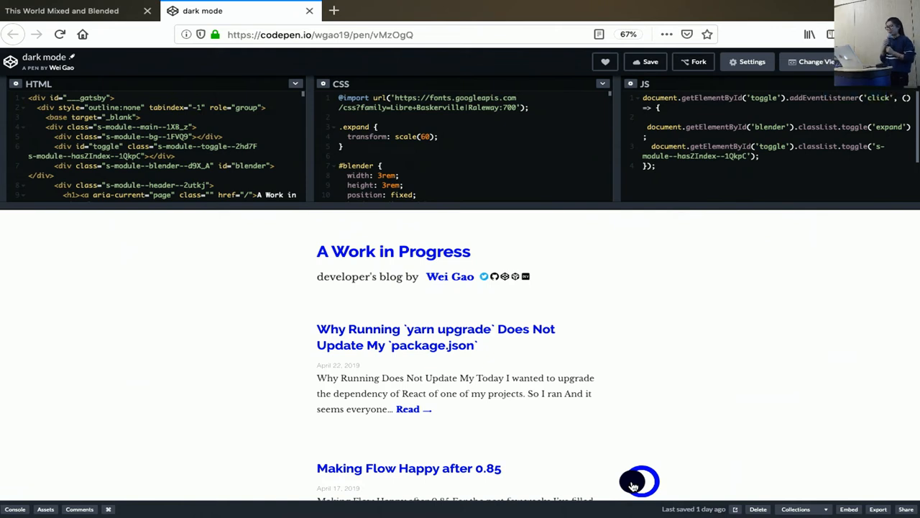
click(639, 480)
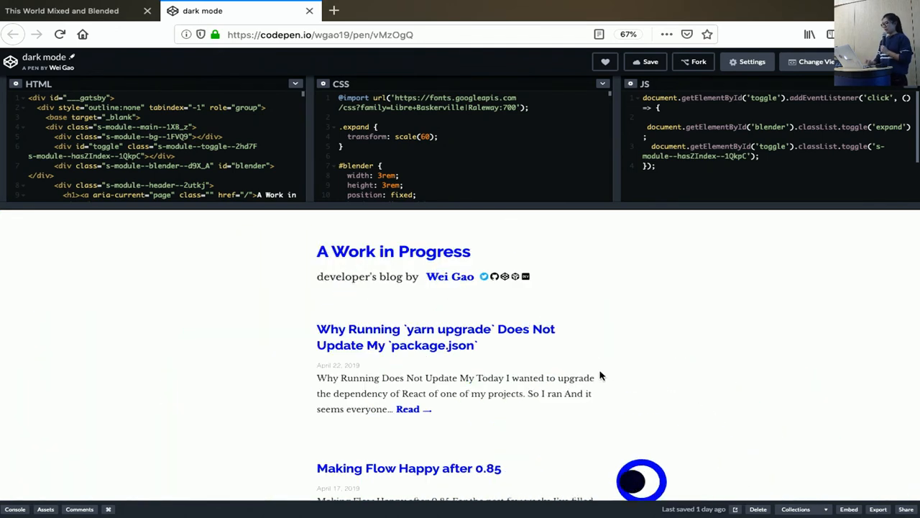
mouse_move(279, 451)
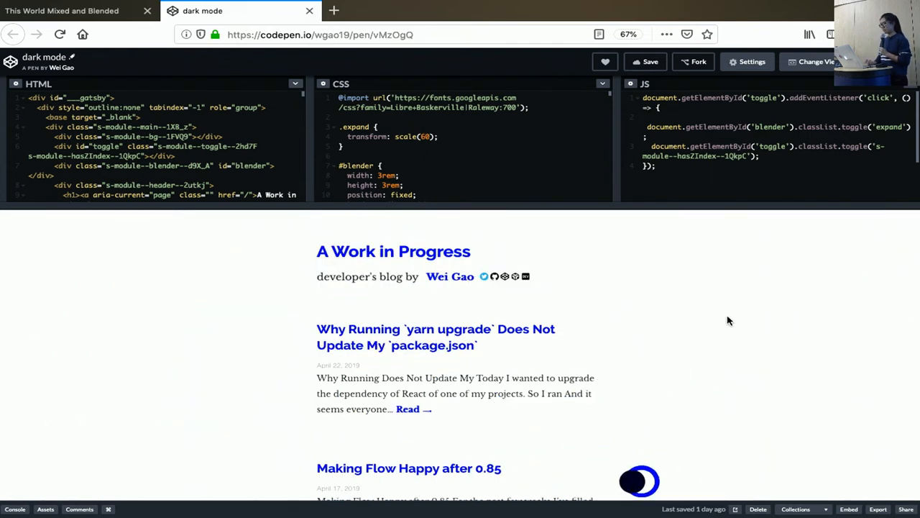
mouse_move(674, 338)
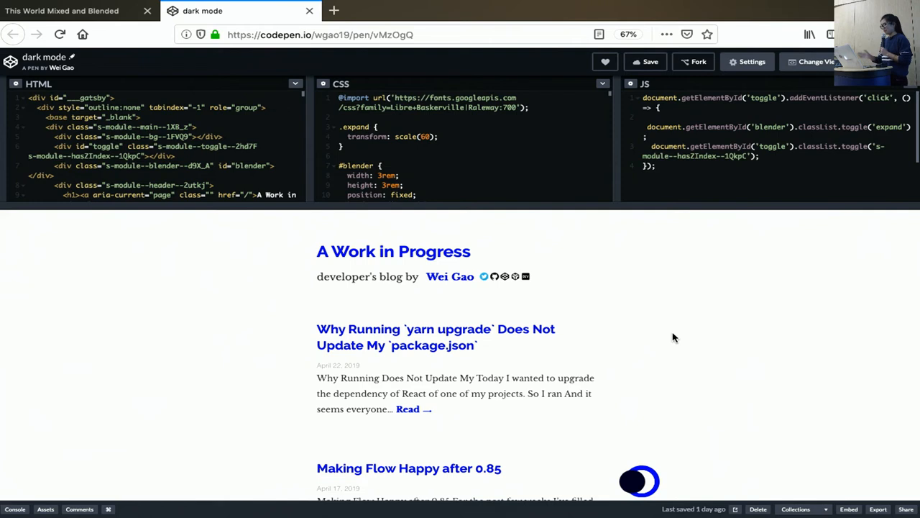
mouse_move(630, 481)
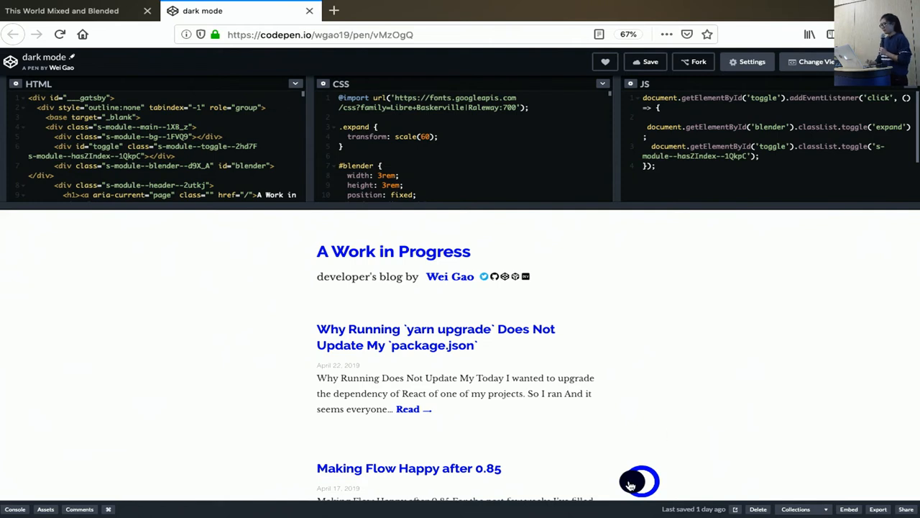
click(639, 481)
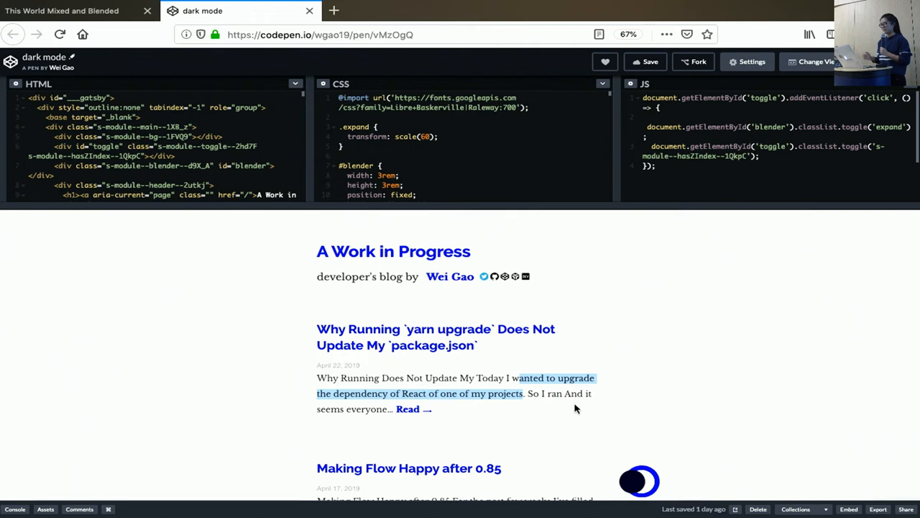
mouse_move(627, 473)
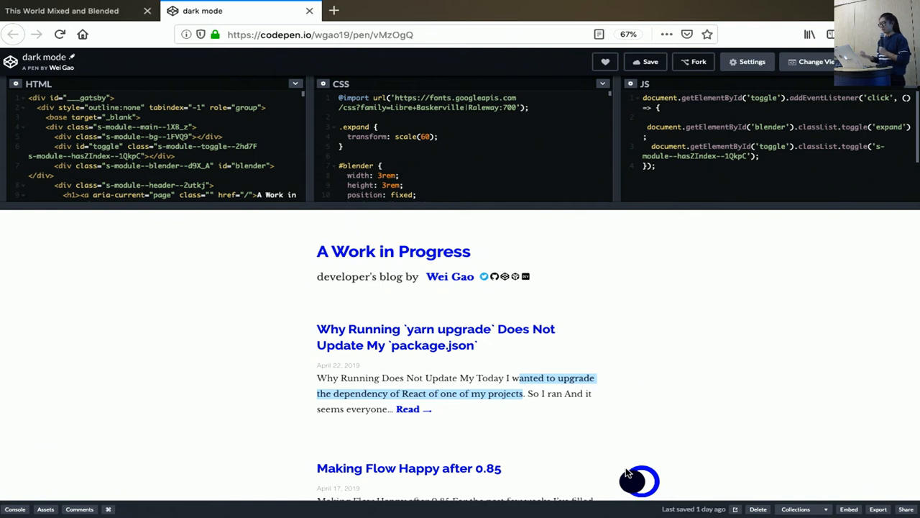
mouse_move(500, 338)
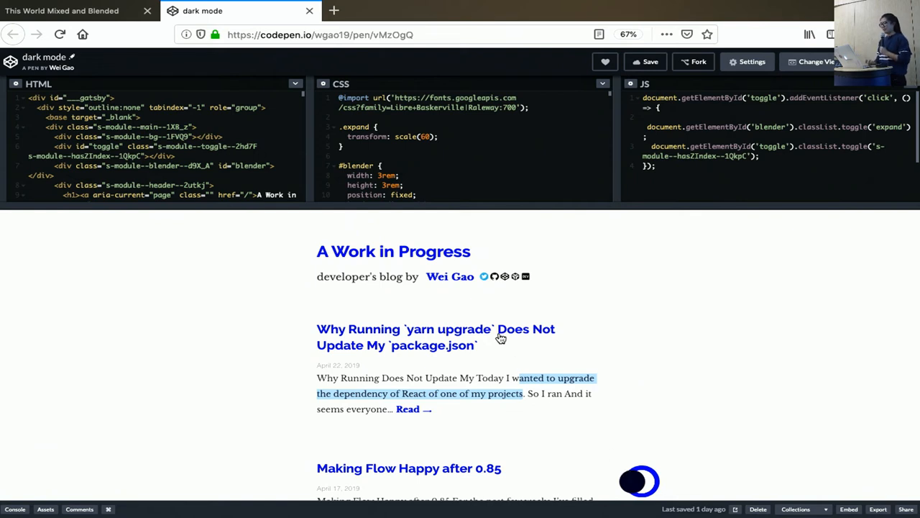
mouse_move(564, 420)
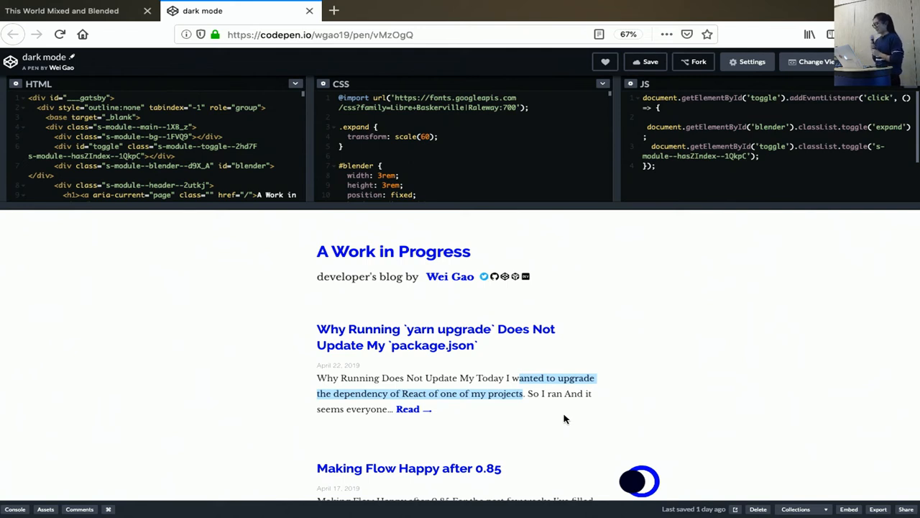
mouse_move(608, 323)
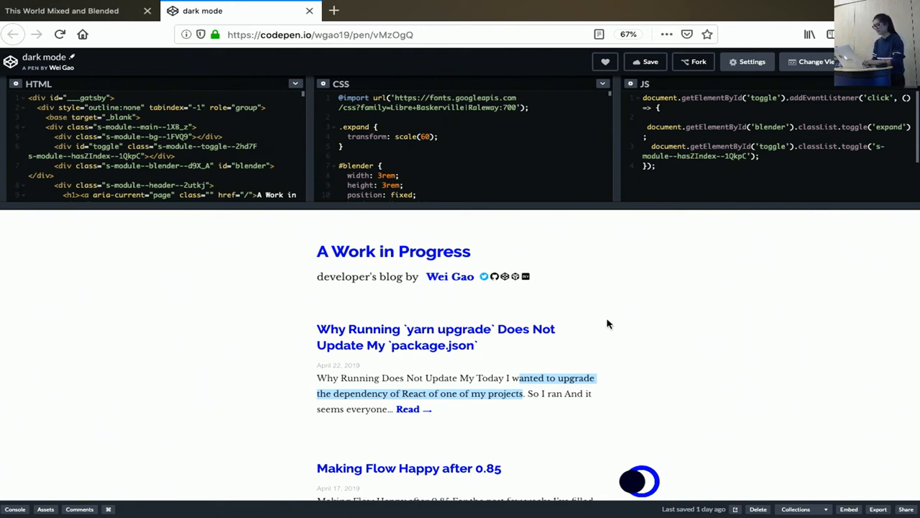
Add mix-blend-mode: difference to the #blender rule, darkening the blog preview, then close the tab
scroll(down, 3)
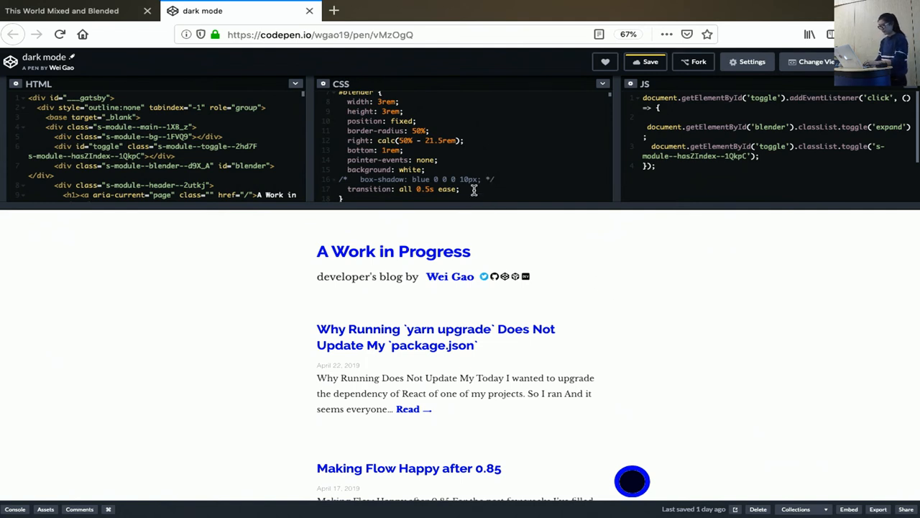
text(mix-blend-mode:)
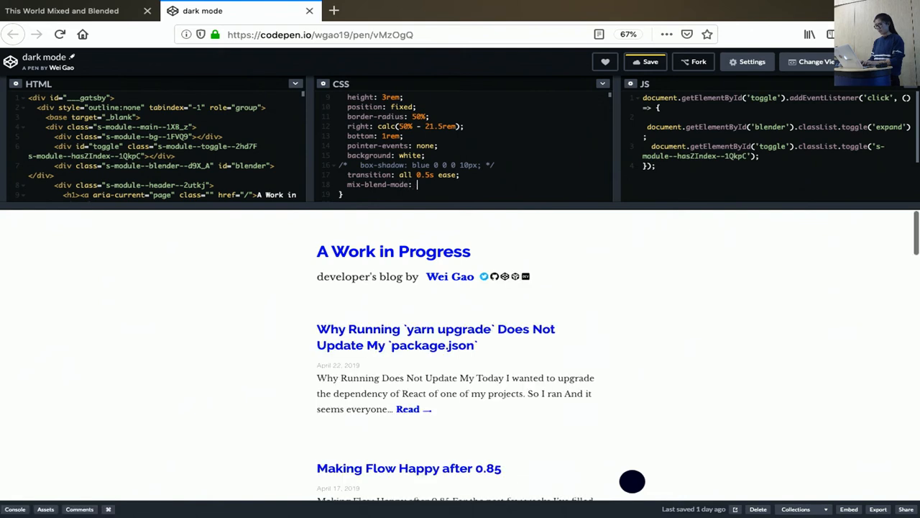
text(diffren)
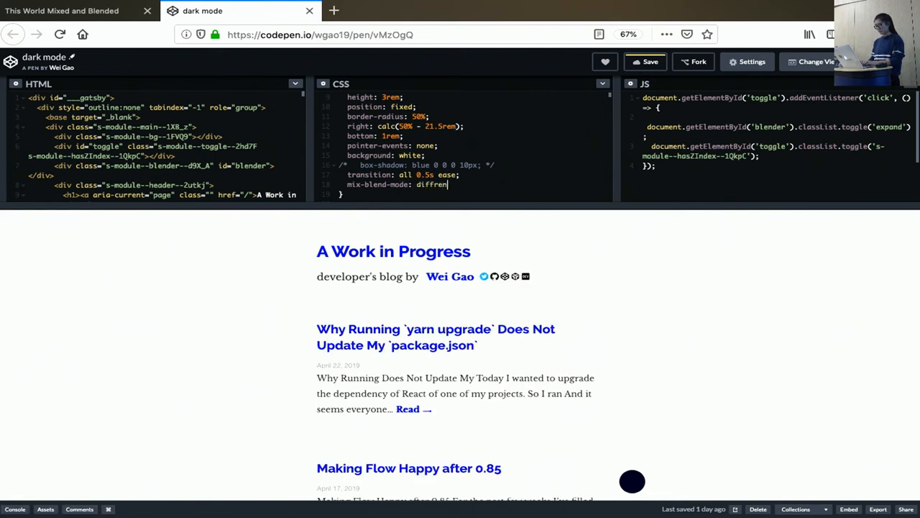
text(ence;)
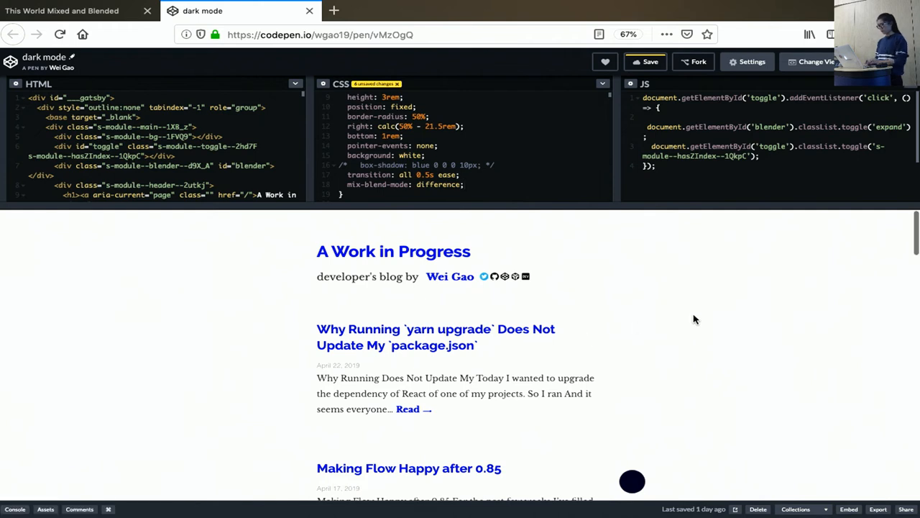
click(633, 480)
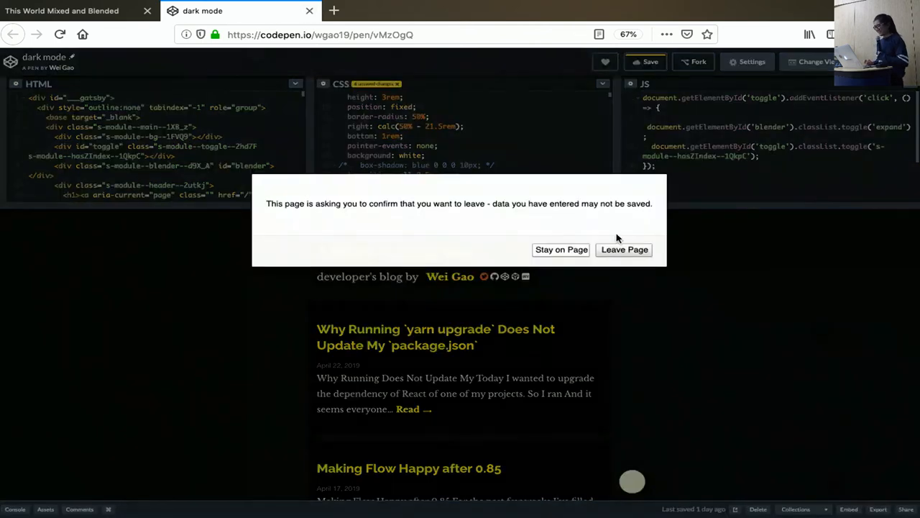
Leave the pen without saving and advance to the colorful quick brown fox slide
click(624, 250)
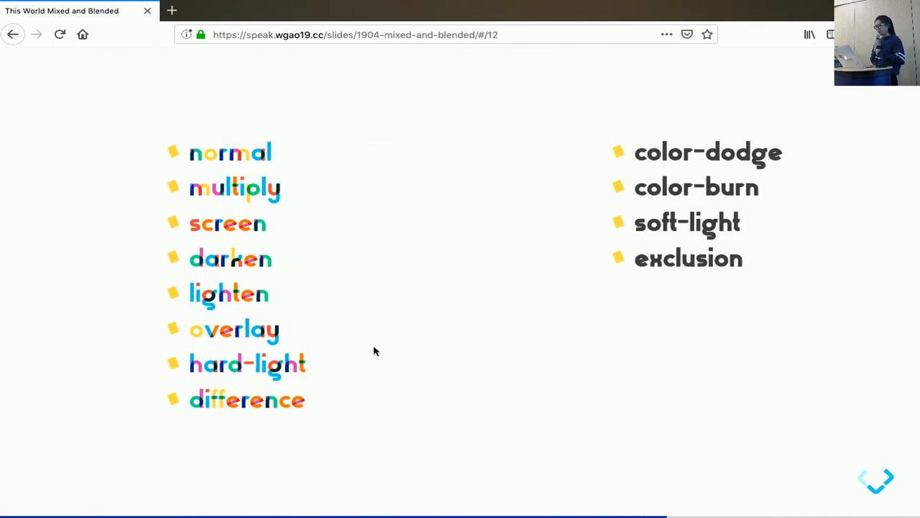
mouse_move(533, 229)
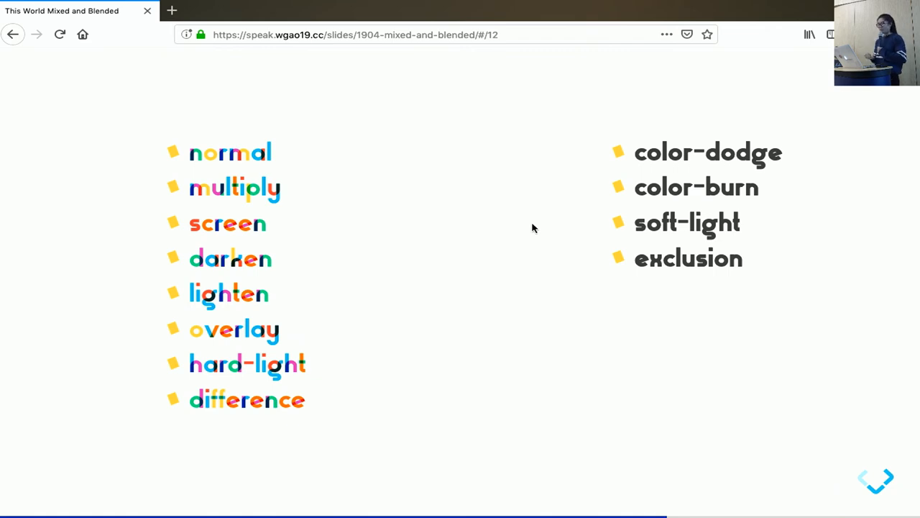
scroll(down, 3)
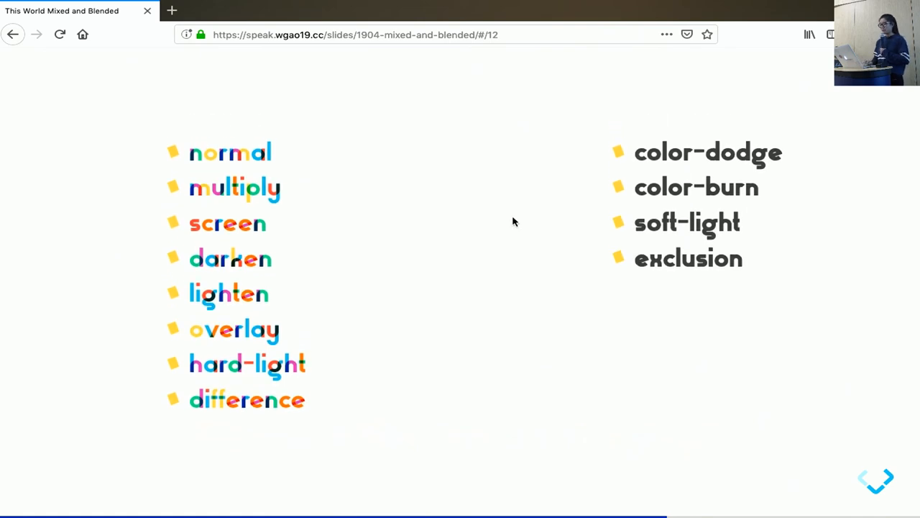
mouse_move(274, 355)
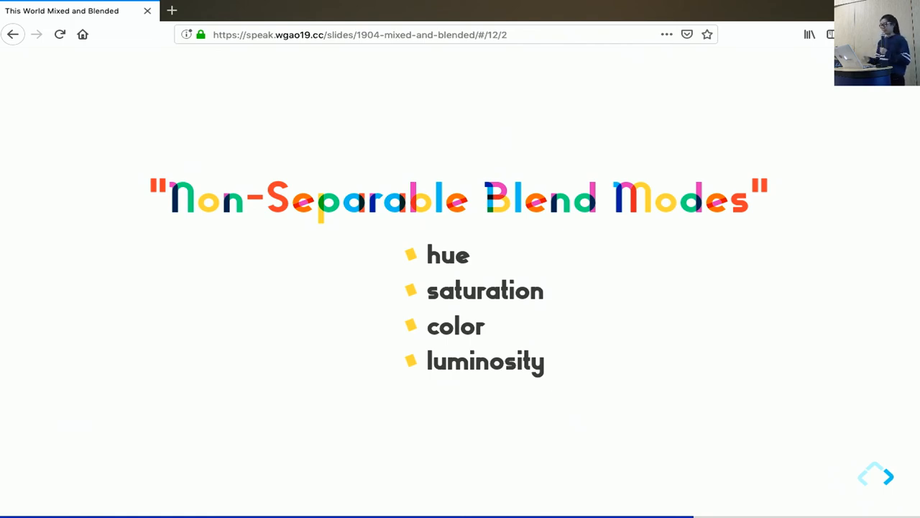
click(888, 476)
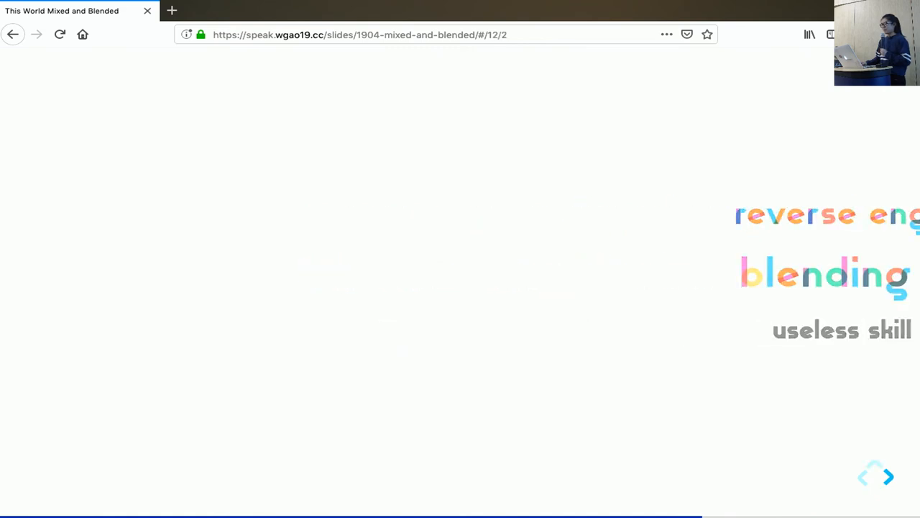
click(889, 476)
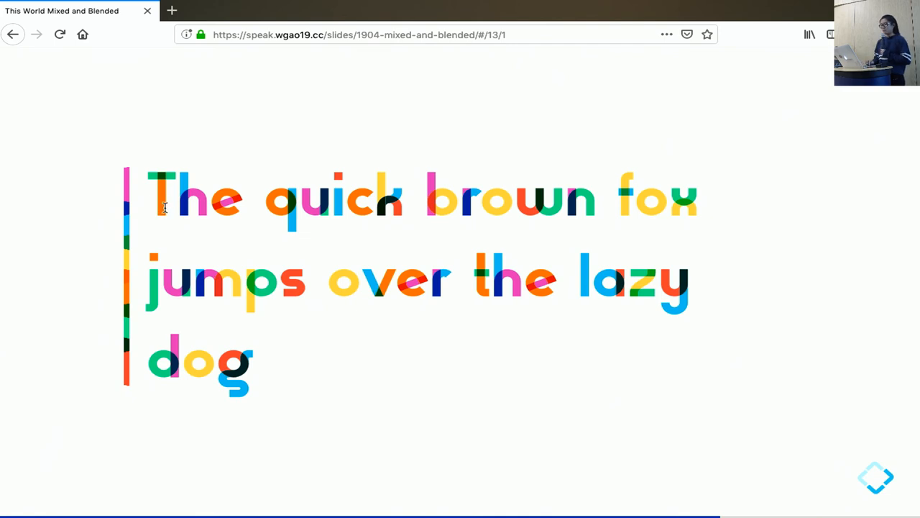
mouse_move(268, 239)
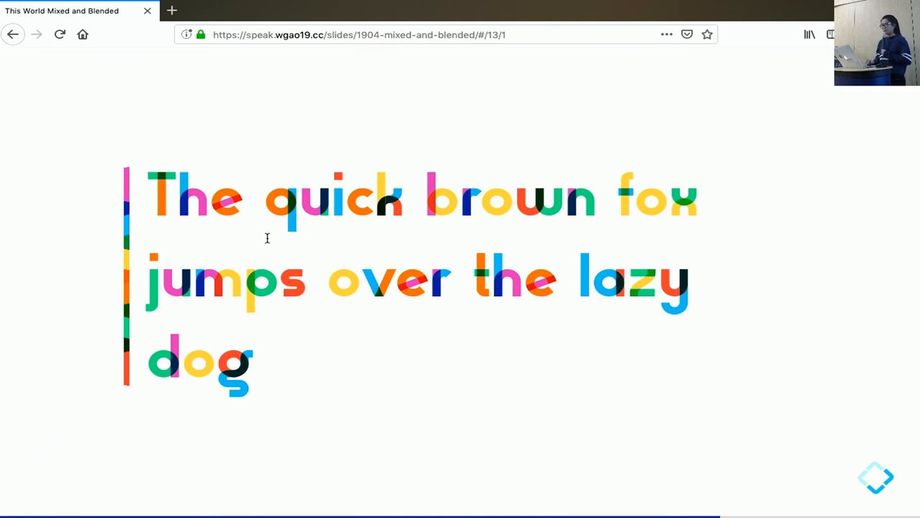
mouse_move(351, 294)
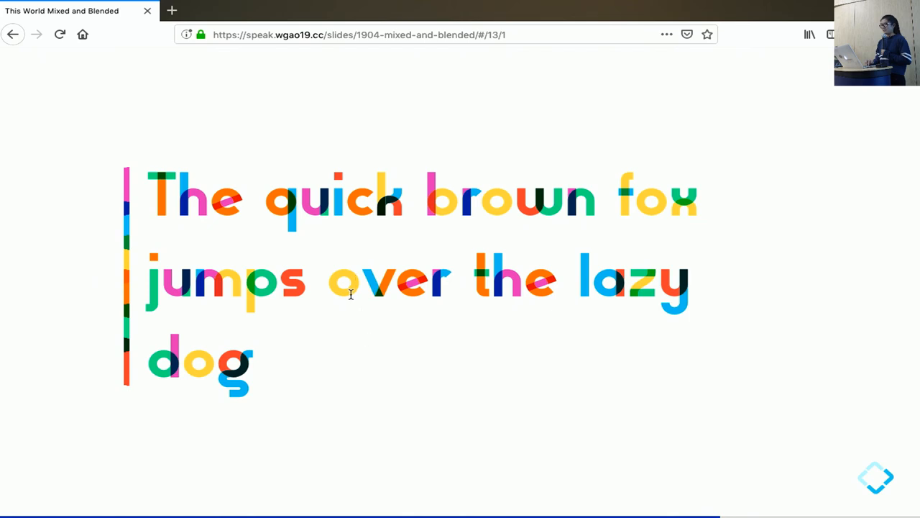
mouse_move(382, 290)
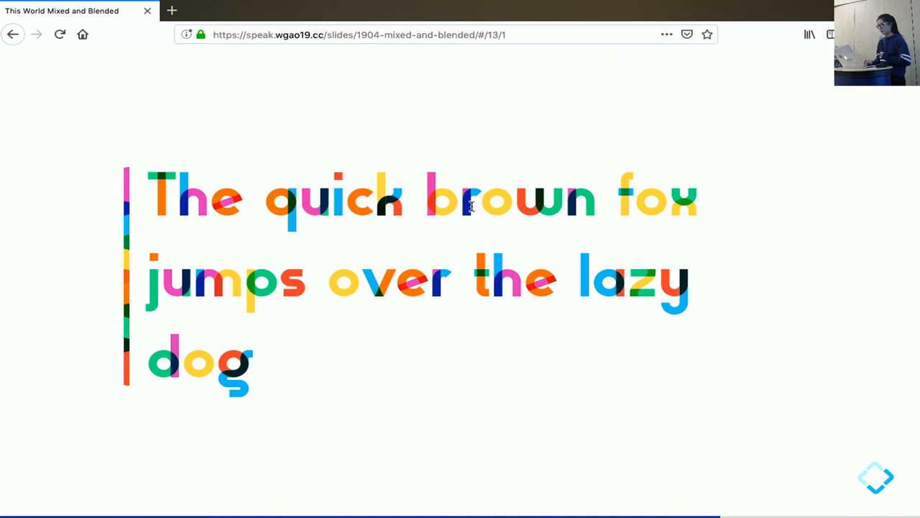
mouse_move(414, 210)
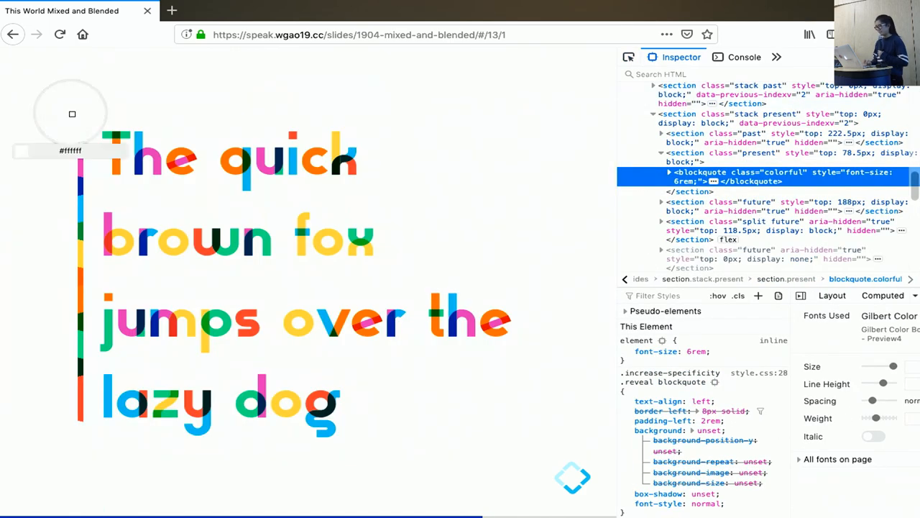
mouse_move(310, 167)
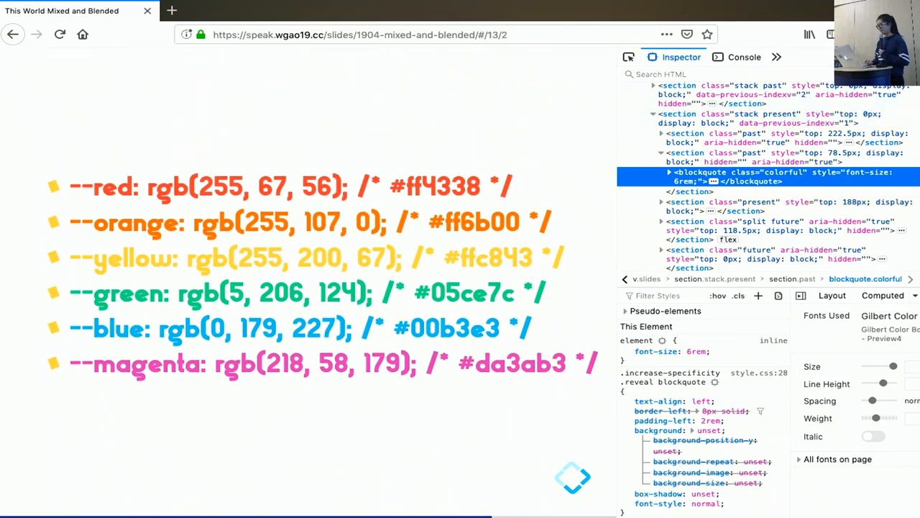
mouse_move(331, 156)
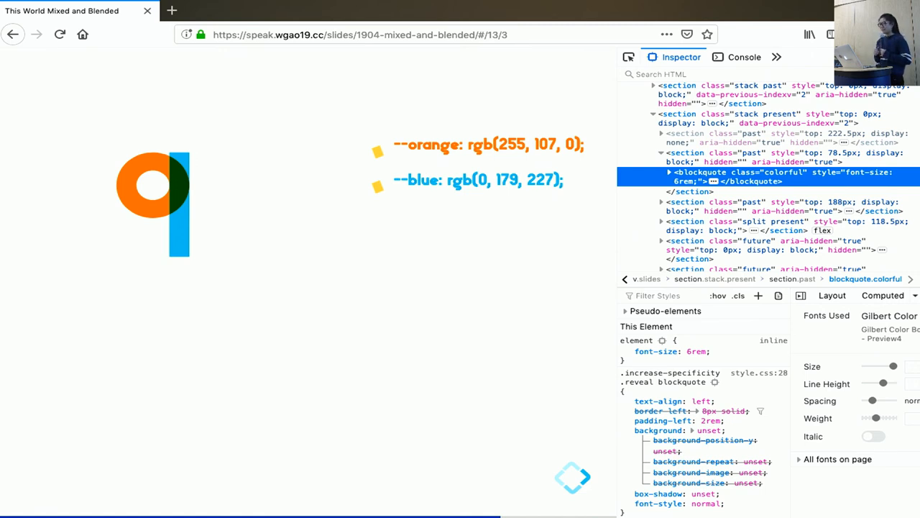
mouse_move(199, 203)
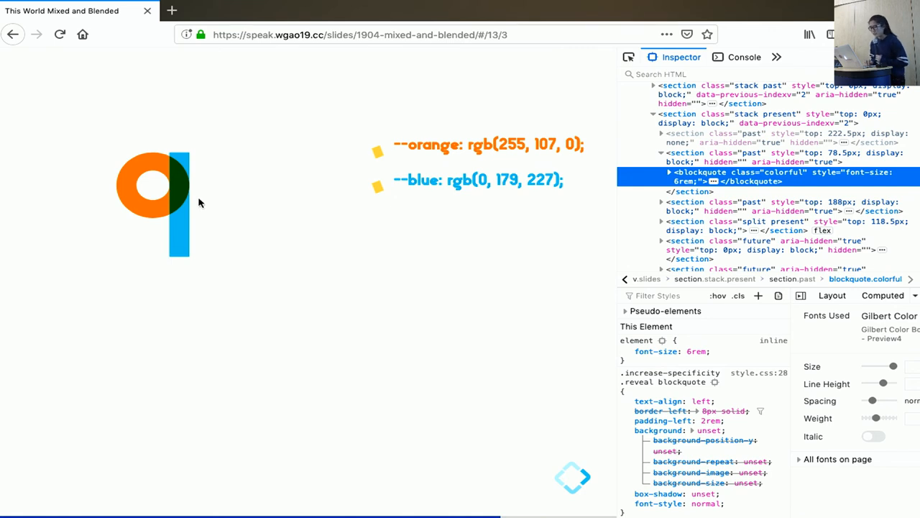
mouse_move(156, 209)
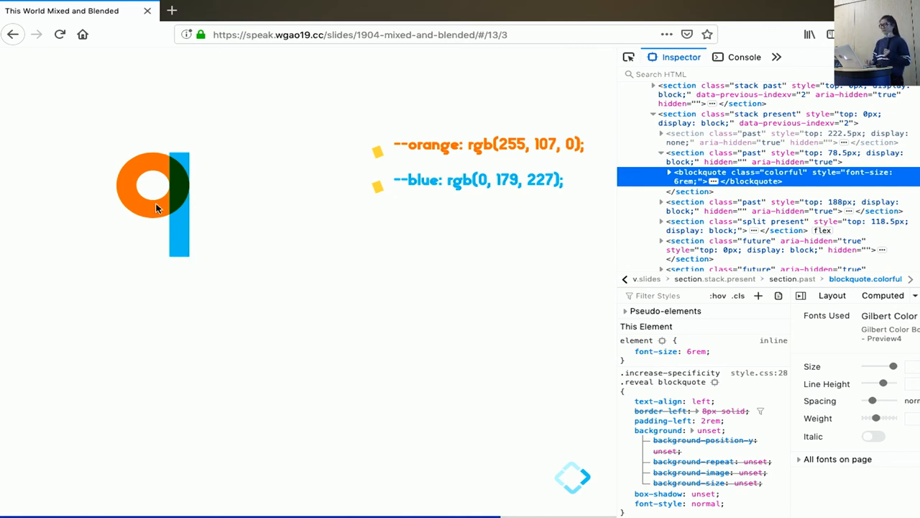
mouse_move(440, 173)
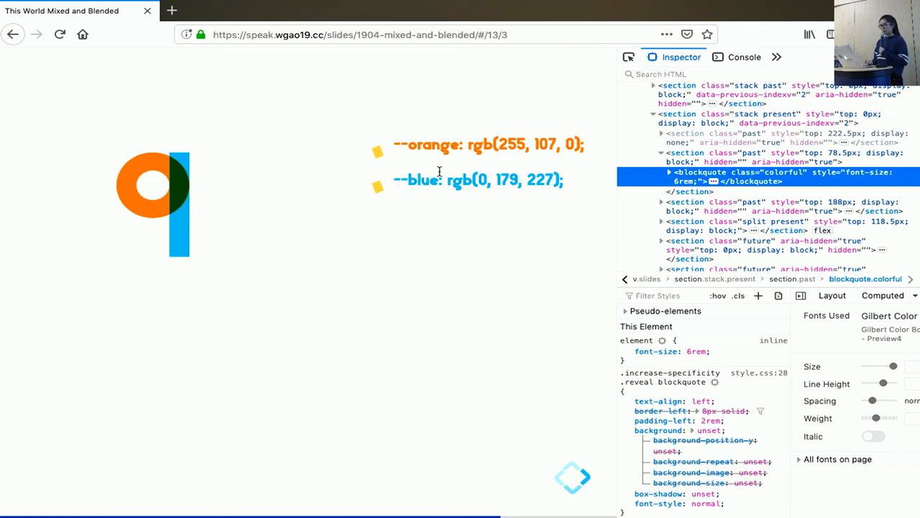
mouse_move(486, 160)
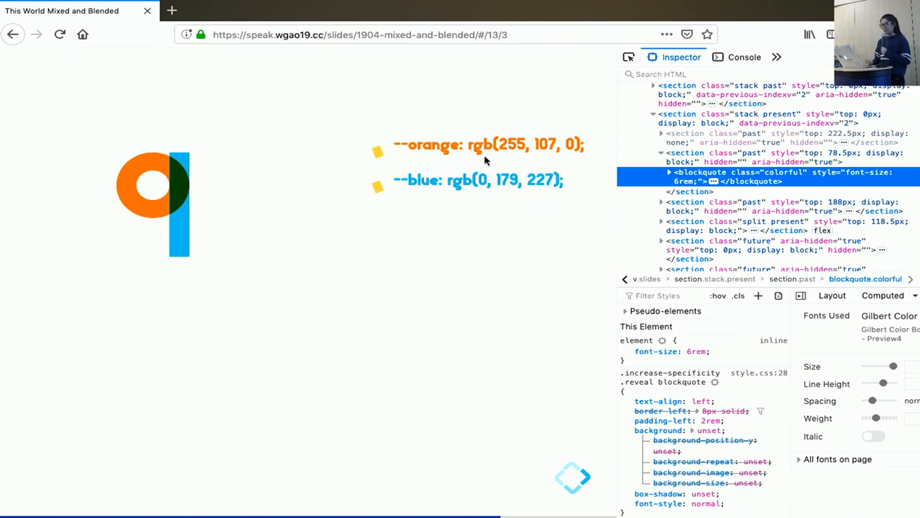
mouse_move(180, 188)
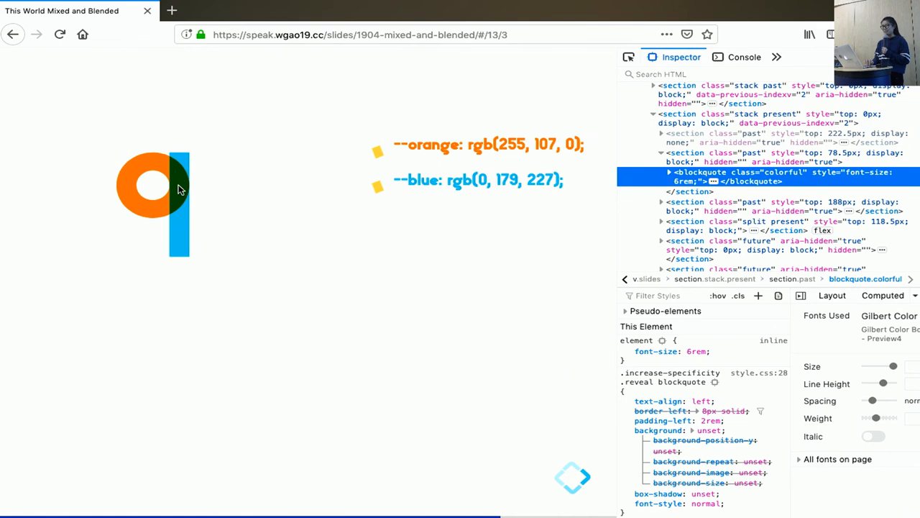
mouse_move(181, 188)
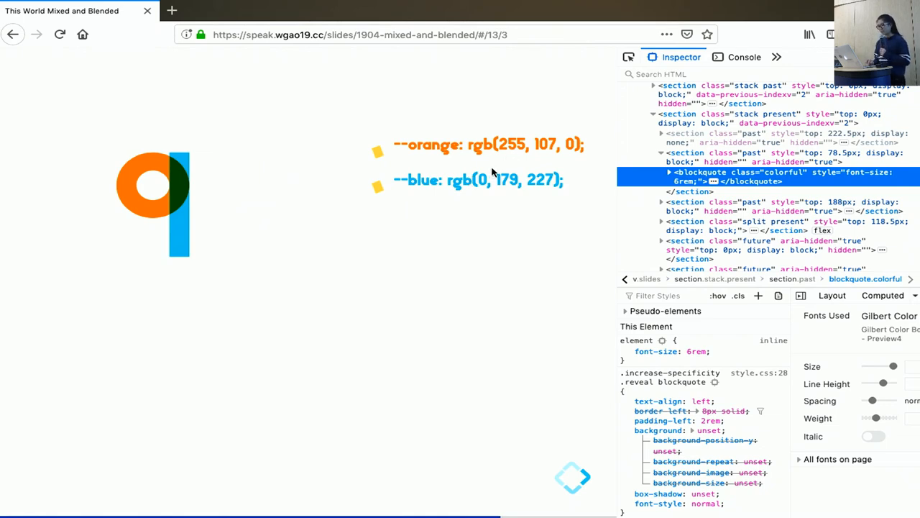
mouse_move(489, 156)
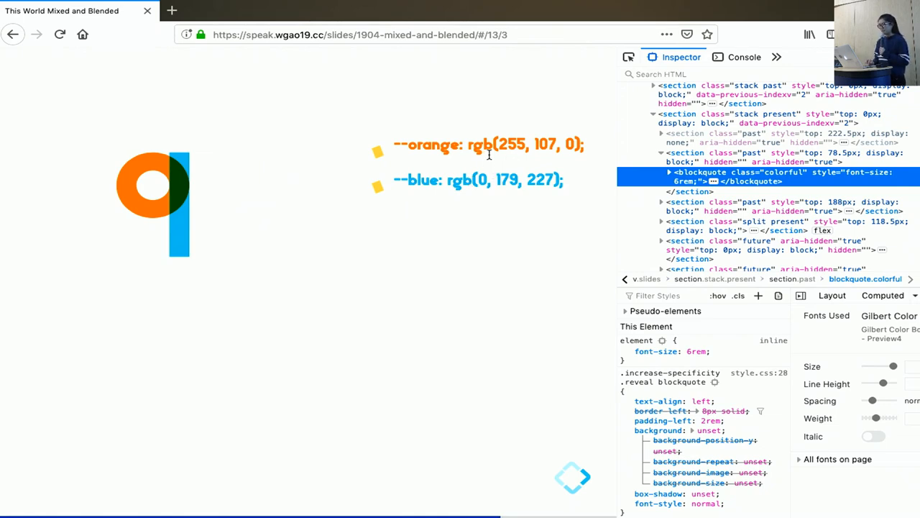
mouse_move(503, 143)
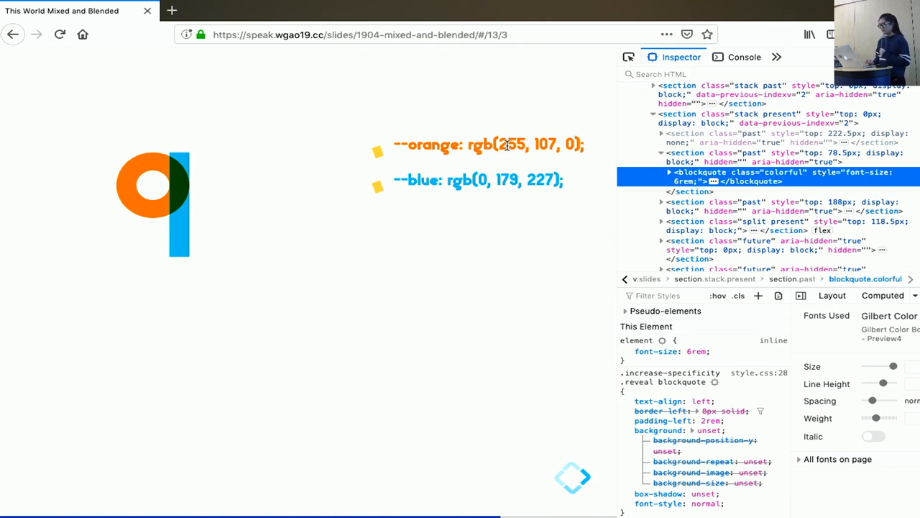
mouse_move(472, 180)
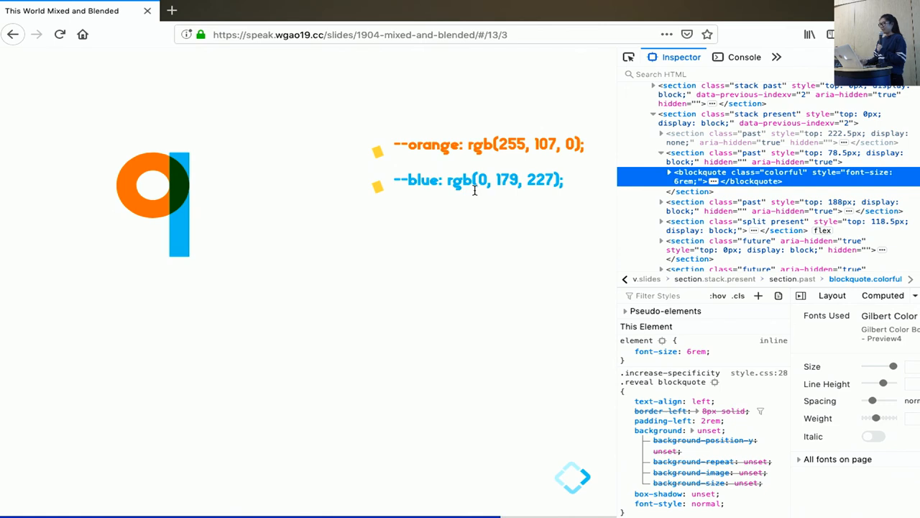
mouse_move(503, 143)
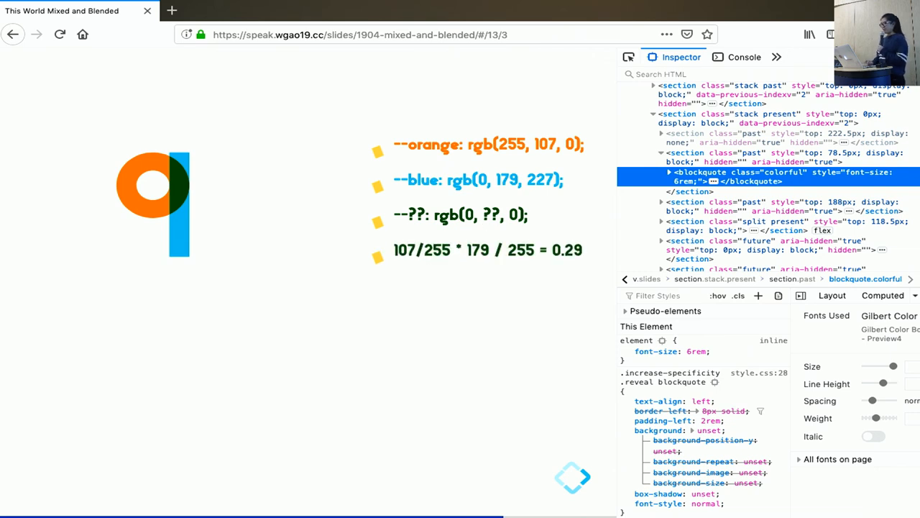
mouse_move(391, 295)
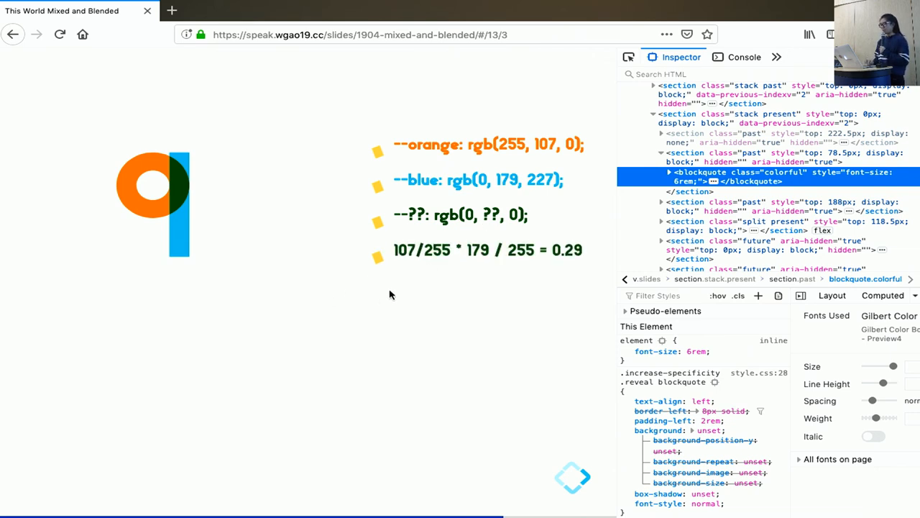
mouse_move(560, 253)
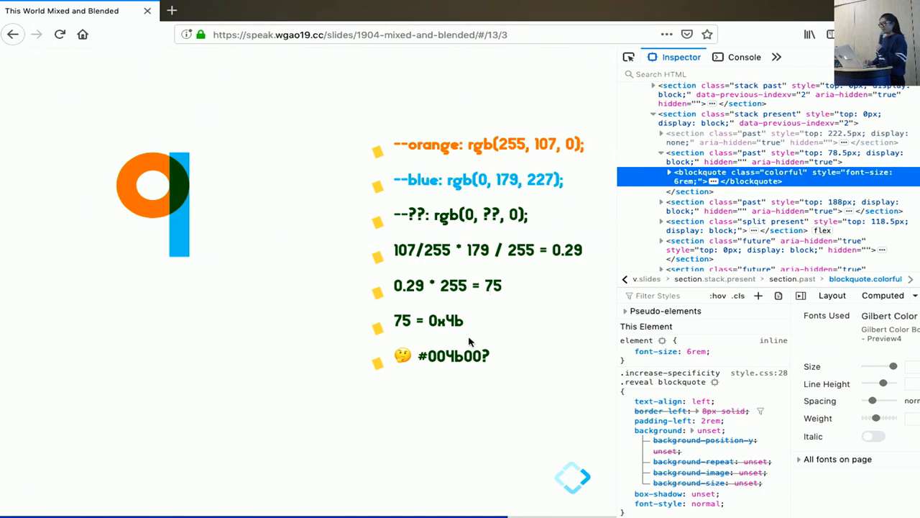
mouse_move(492, 342)
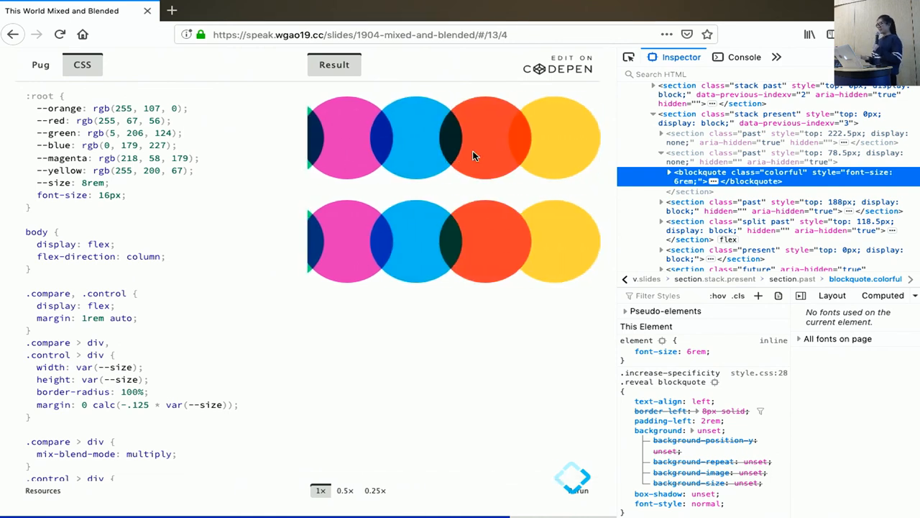
Advance to the 'What about that NDS Switch?' slide with the overlapping blue-and-red Switch
click(582, 478)
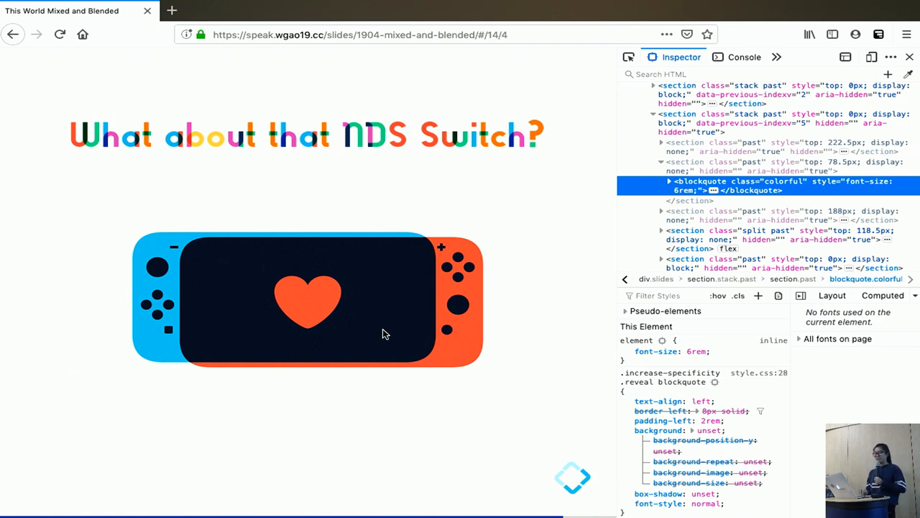
mouse_move(388, 328)
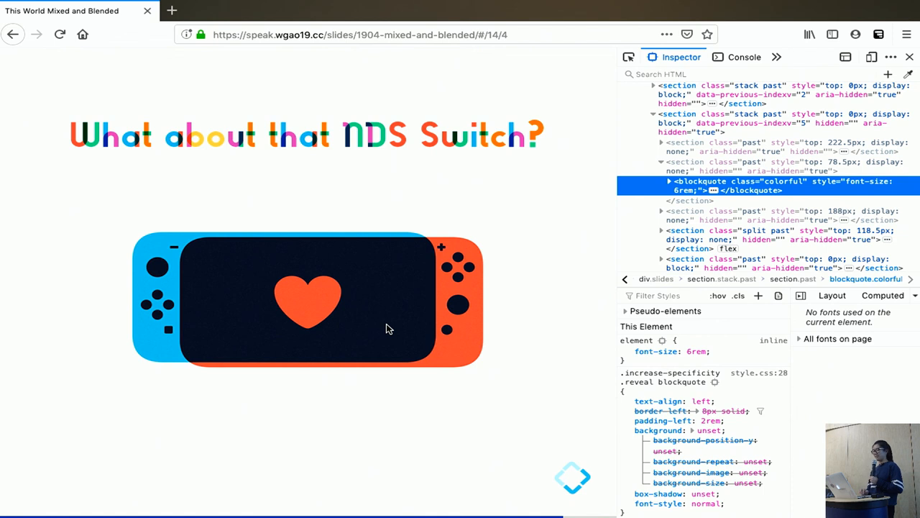
mouse_move(160, 247)
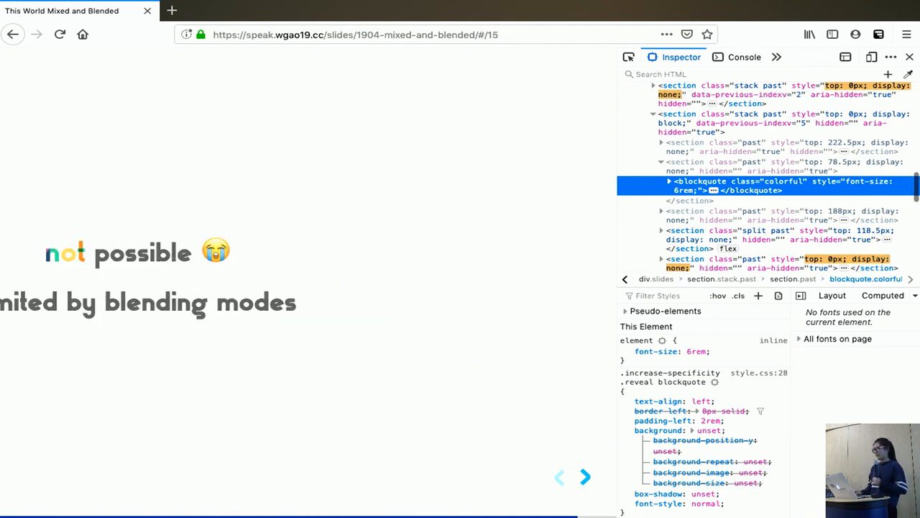
Advance past the 'not possible' and 'I hope you had fun' slides to References
click(584, 477)
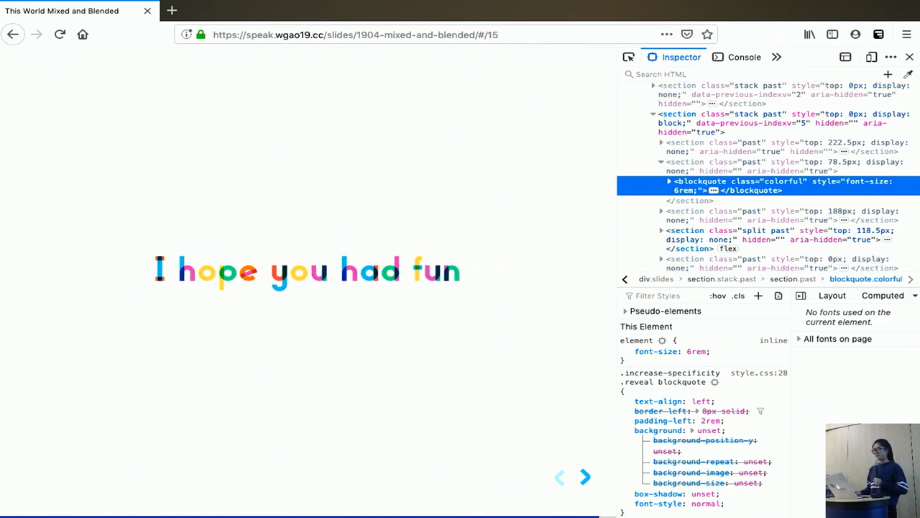
click(585, 477)
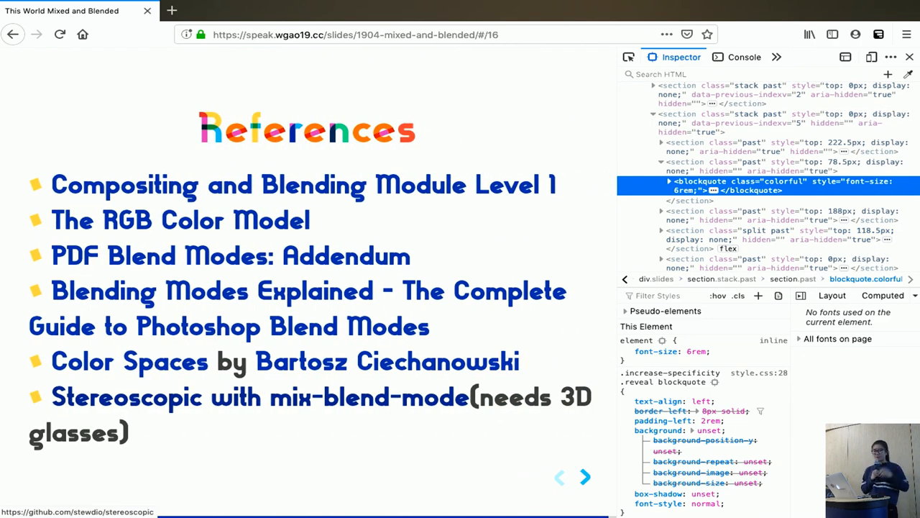